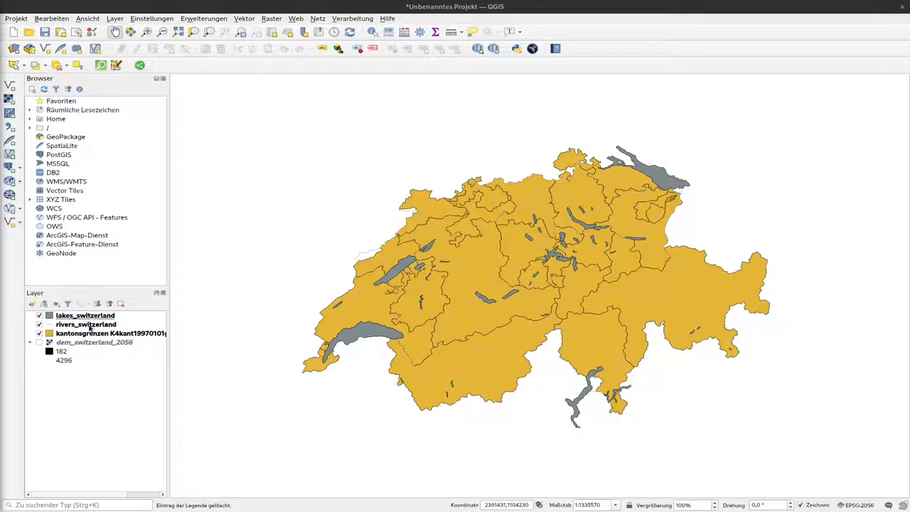
mouse_move(116, 276)
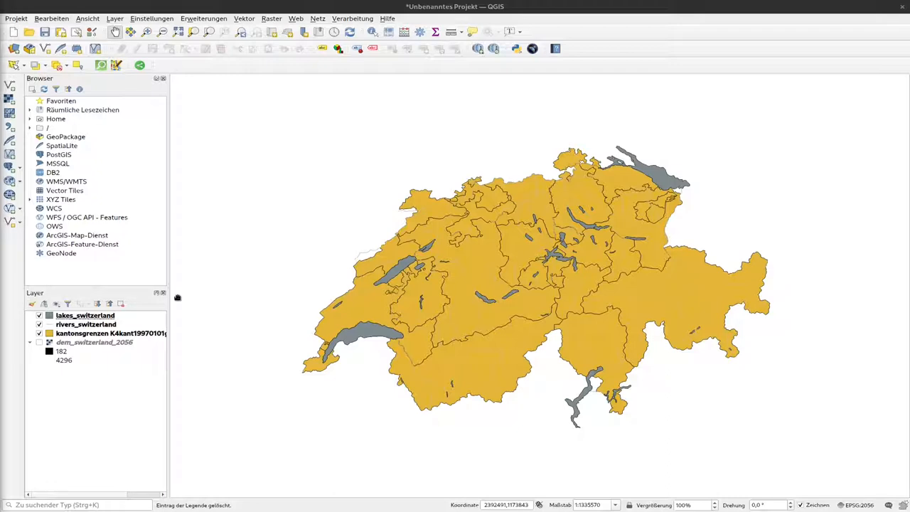
mouse_move(279, 254)
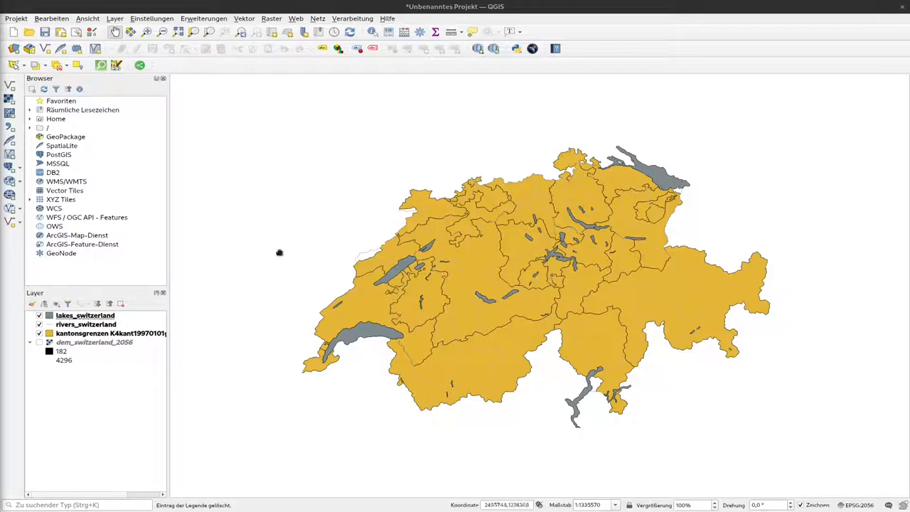
mouse_move(286, 384)
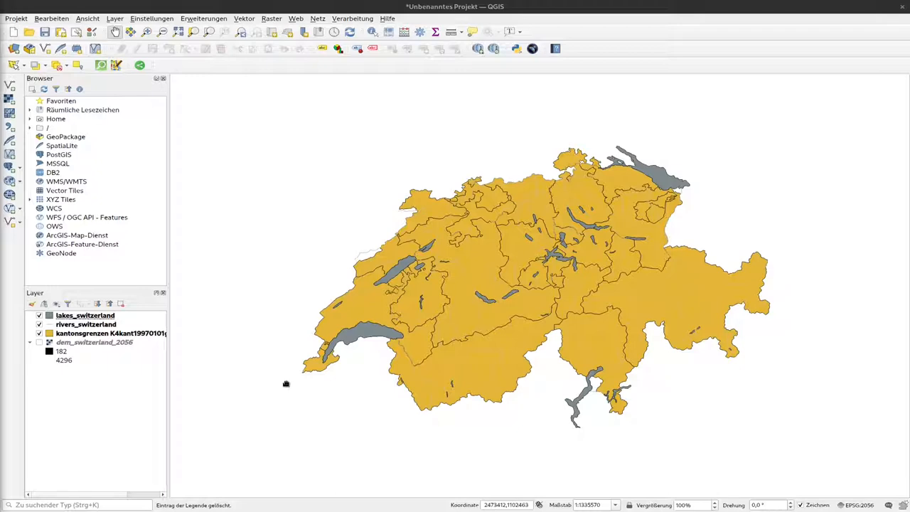
Style the kantonsgrenzen layer with the 'gray 2 fill' preset and apply it to the map.
left_click(99, 333)
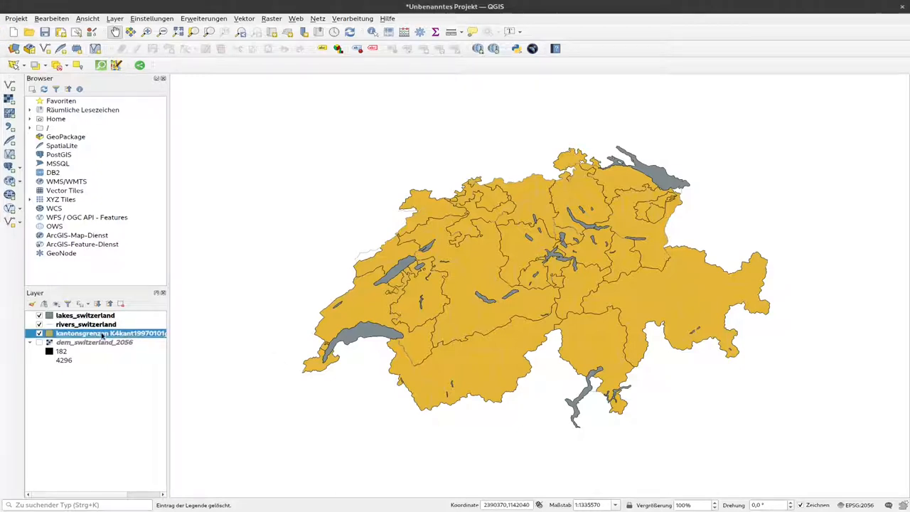
right_click(103, 333)
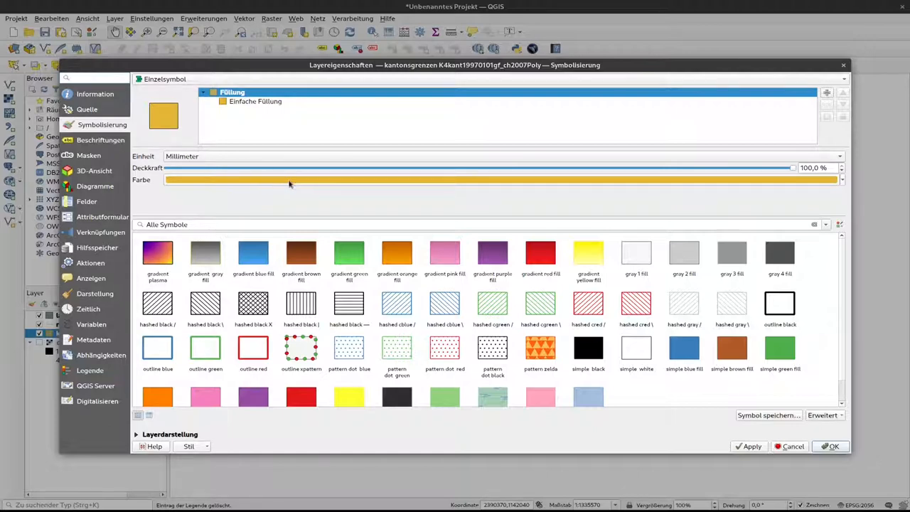
mouse_move(287, 184)
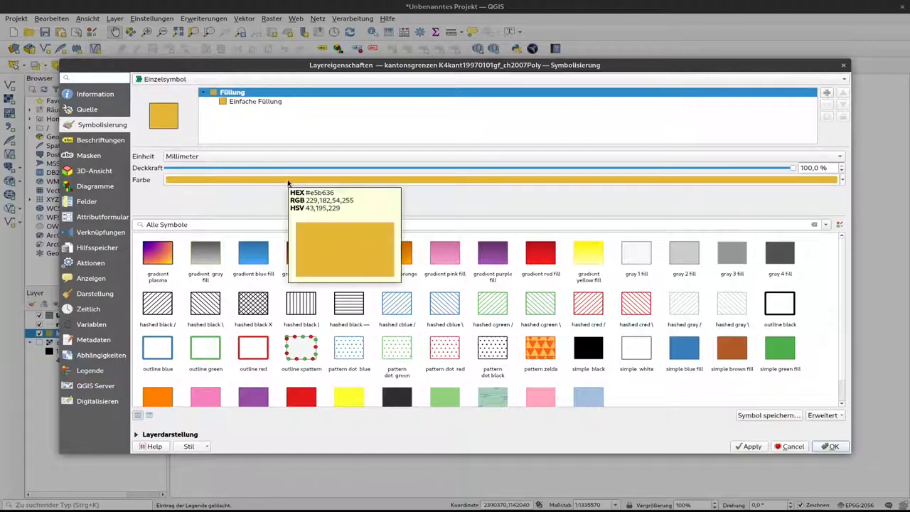
mouse_move(743, 239)
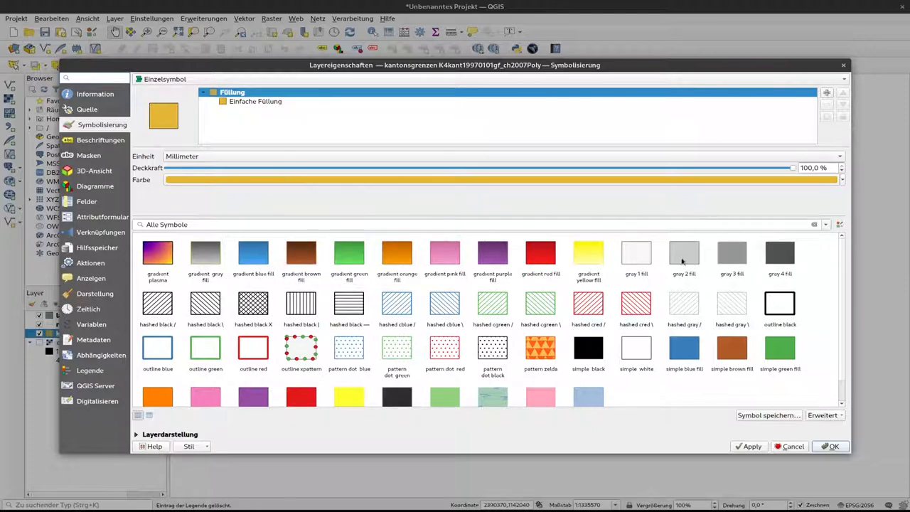
mouse_move(682, 253)
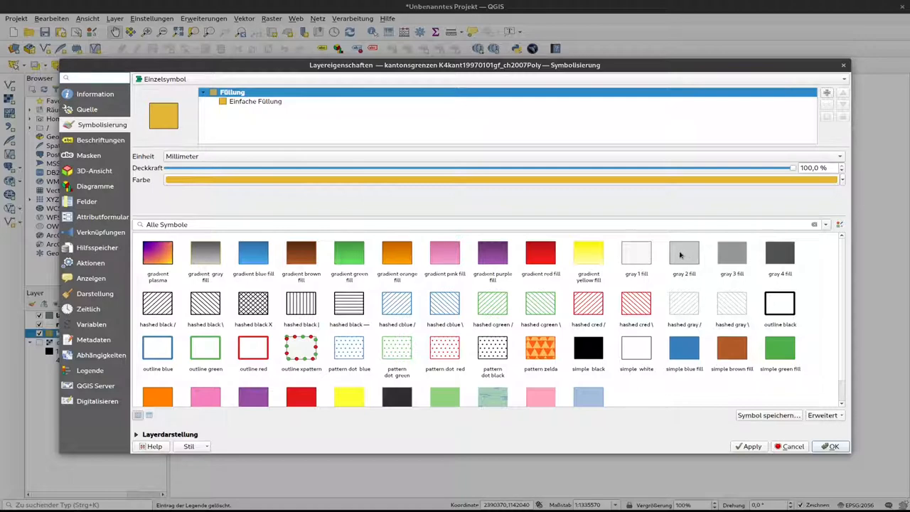
left_click(685, 253)
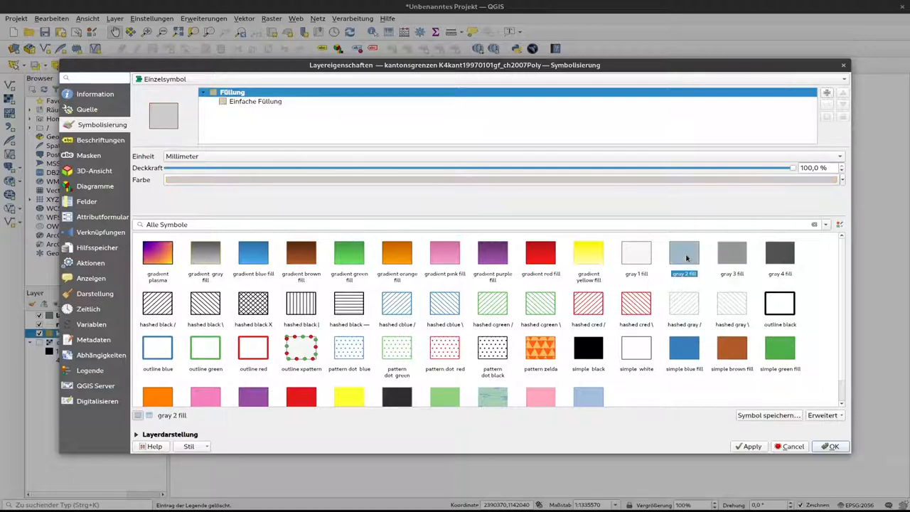
mouse_move(683, 257)
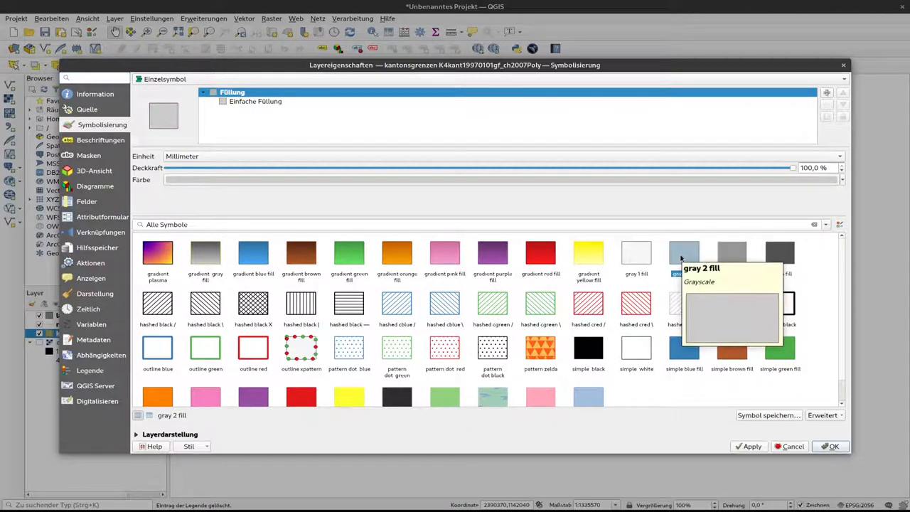
left_click(684, 254)
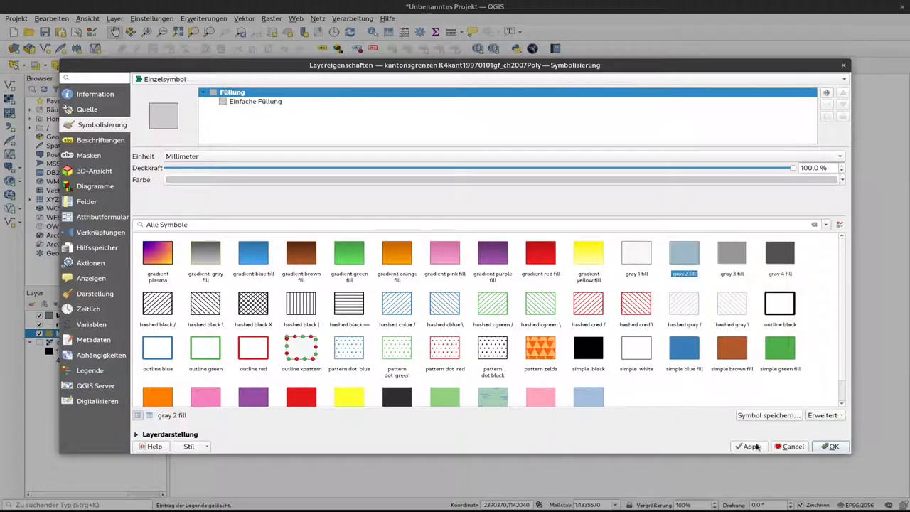
left_click(830, 447)
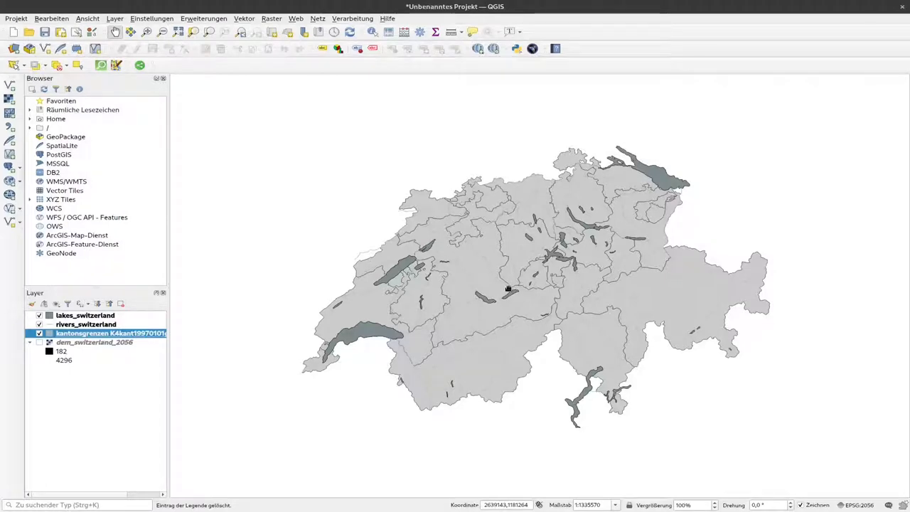
mouse_move(97, 354)
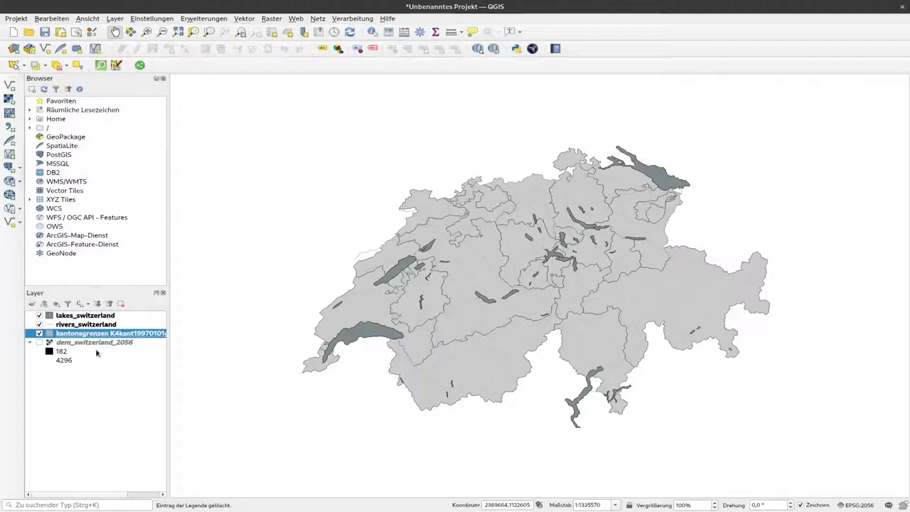
Lower the kantonsgrenzen layer's opacity to 50% via the Deckkraft slider.
right_click(111, 333)
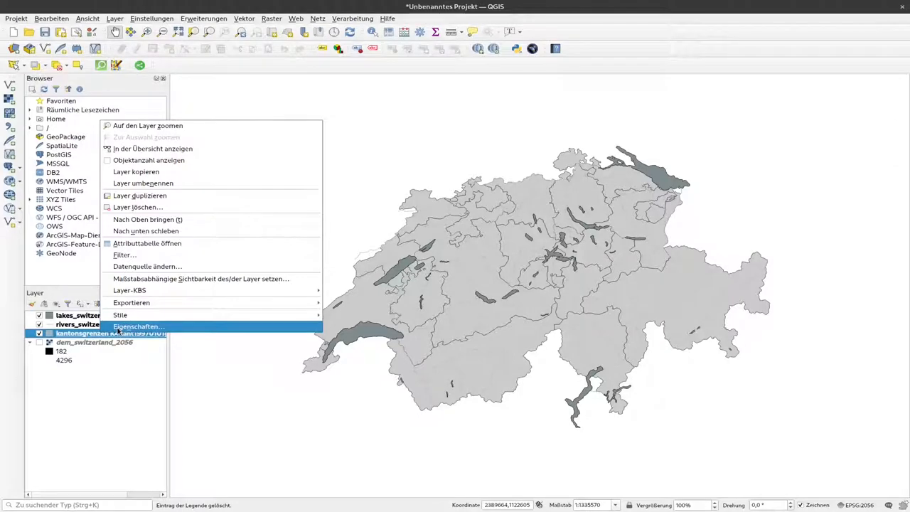
left_click(148, 326)
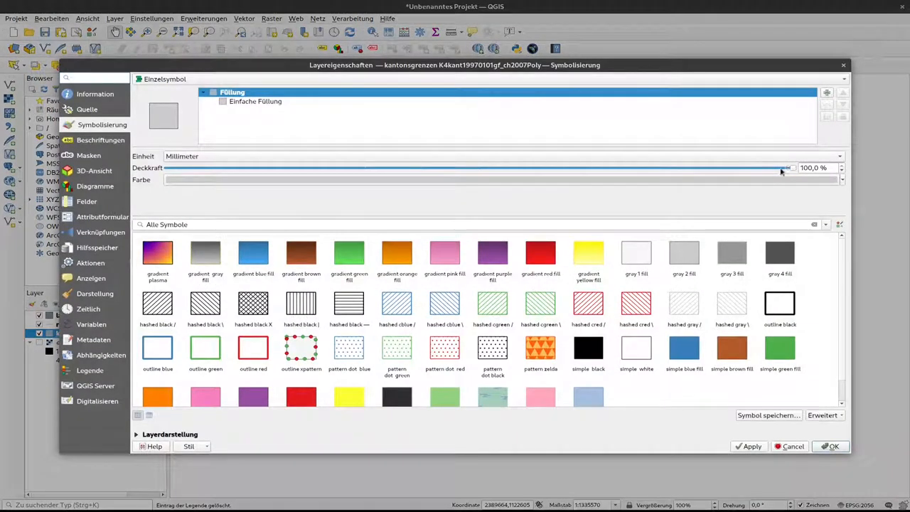
left_click_drag(783, 168, 507, 168)
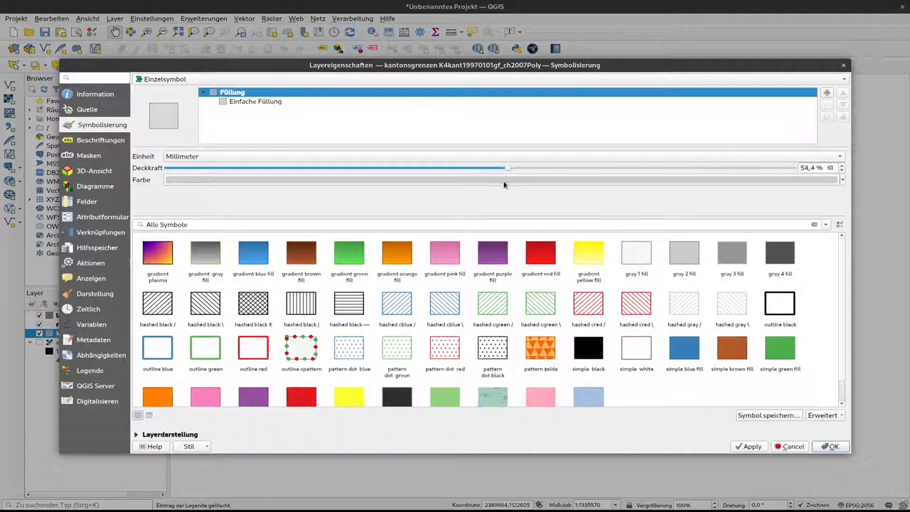
left_click_drag(506, 167, 515, 168)
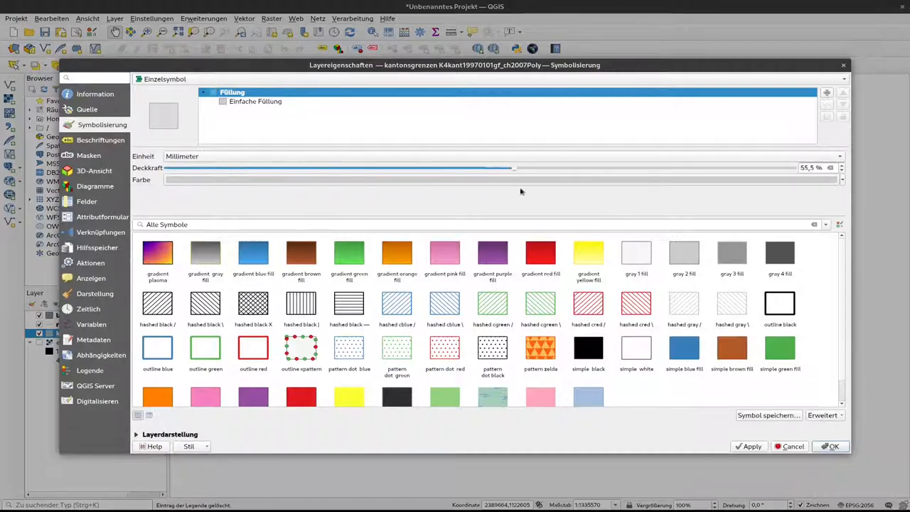
left_click_drag(515, 167, 449, 168)
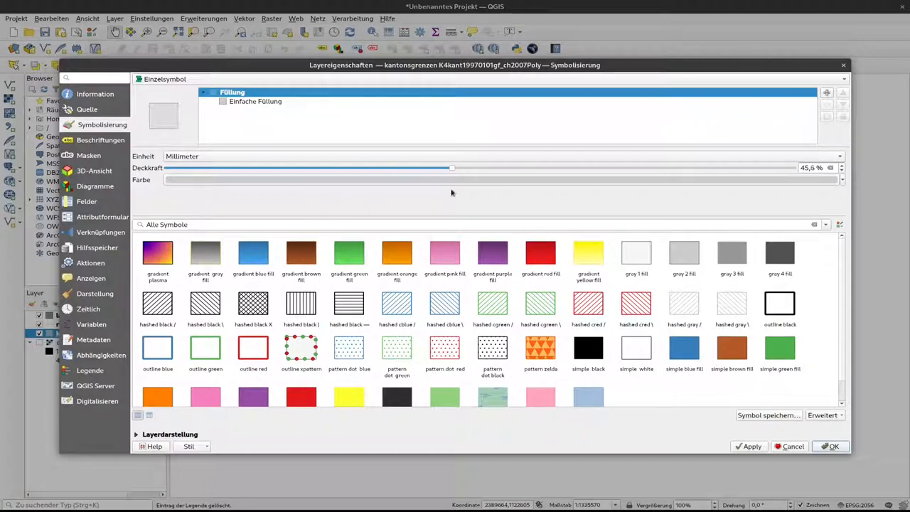
left_click_drag(453, 168, 484, 168)
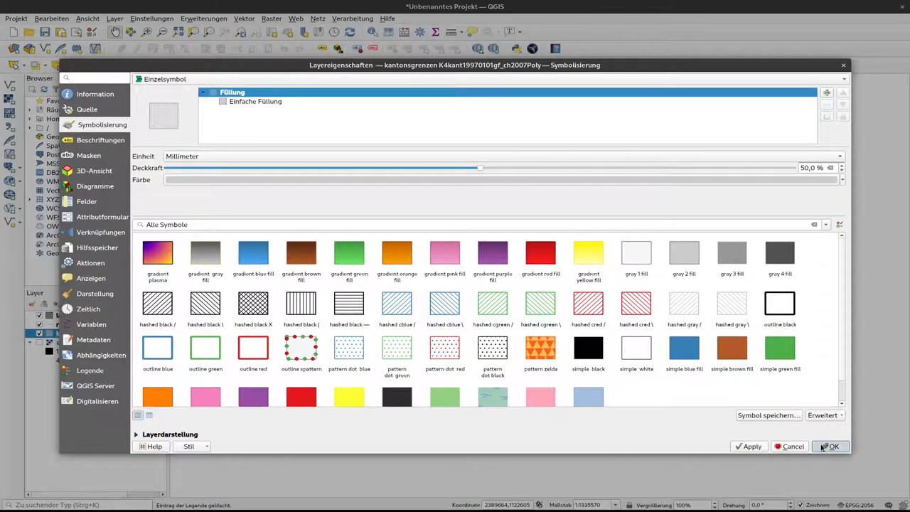
left_click(831, 446)
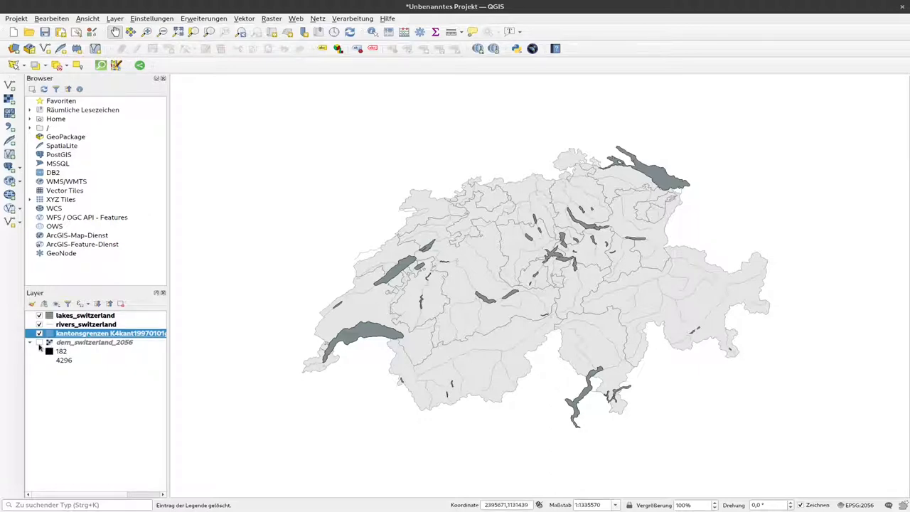
left_click(40, 342)
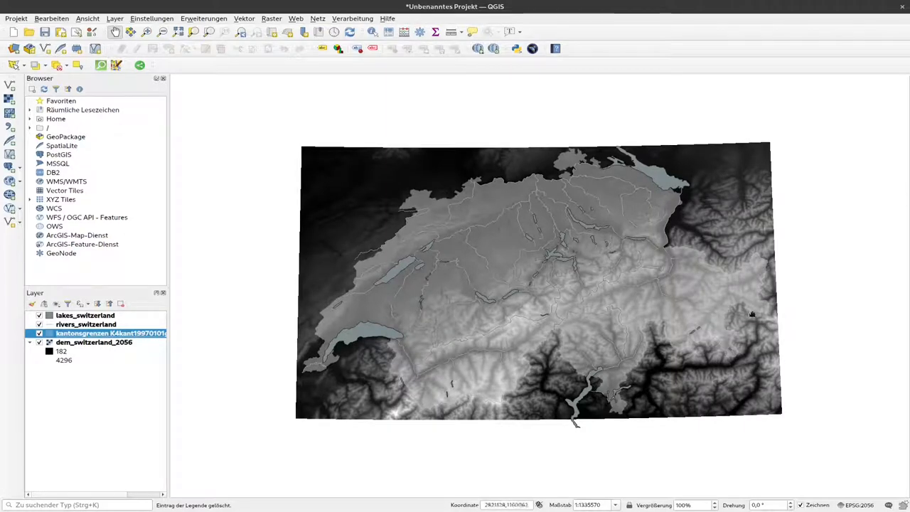
mouse_move(386, 357)
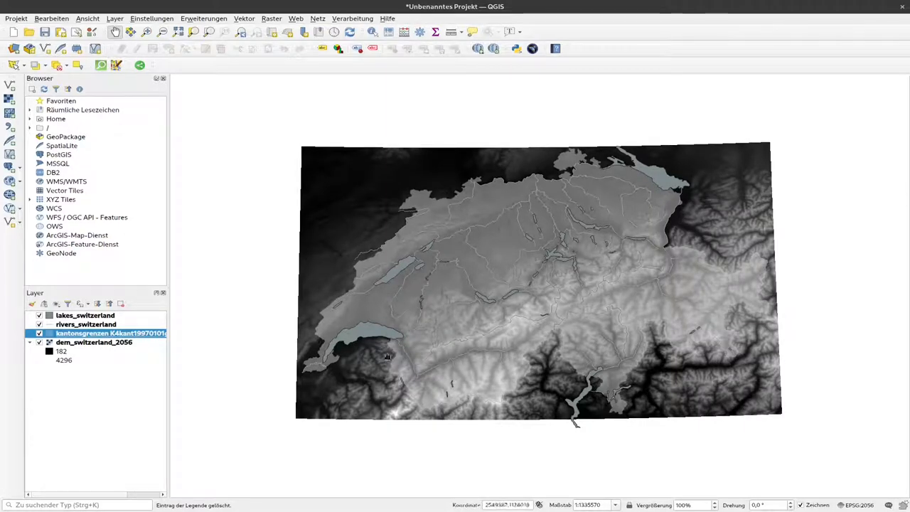
mouse_move(686, 225)
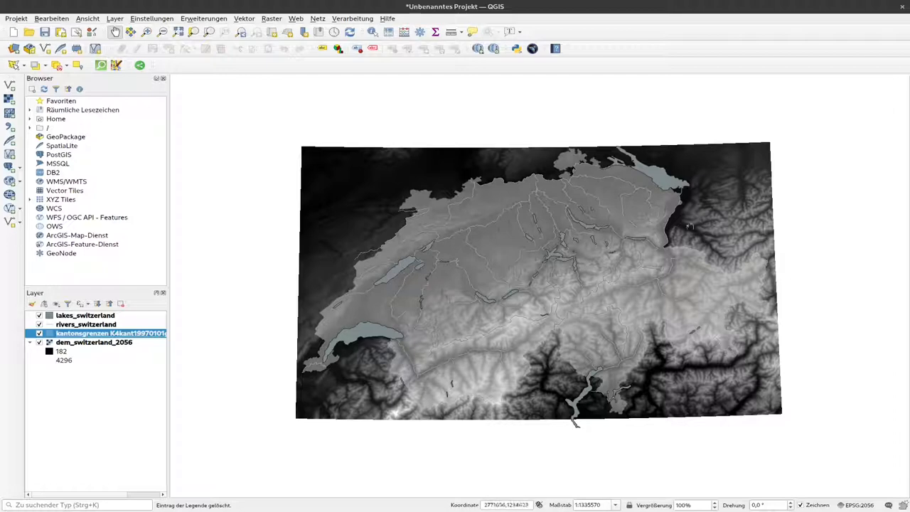
mouse_move(458, 322)
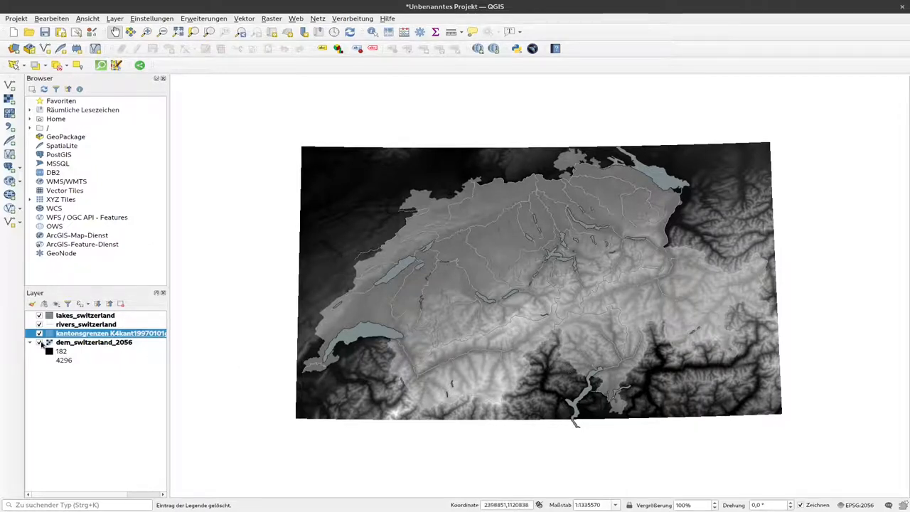
left_click(40, 341)
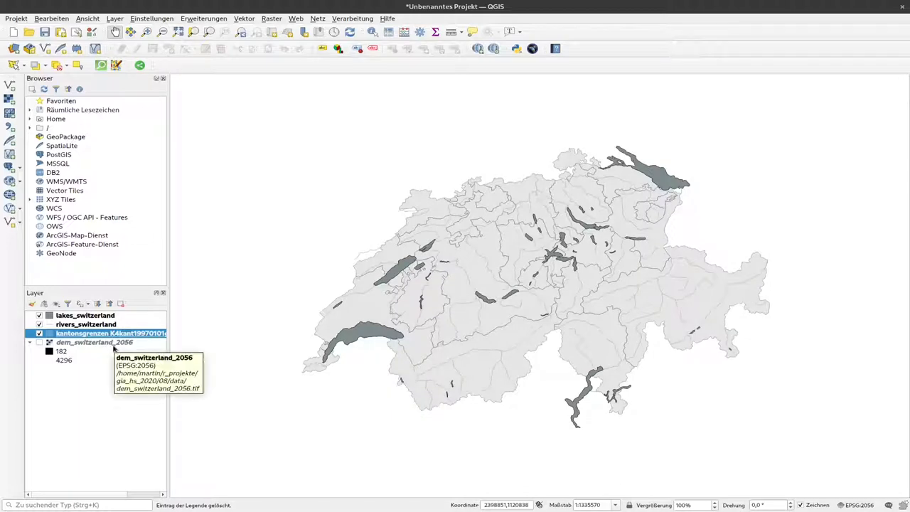
mouse_move(146, 351)
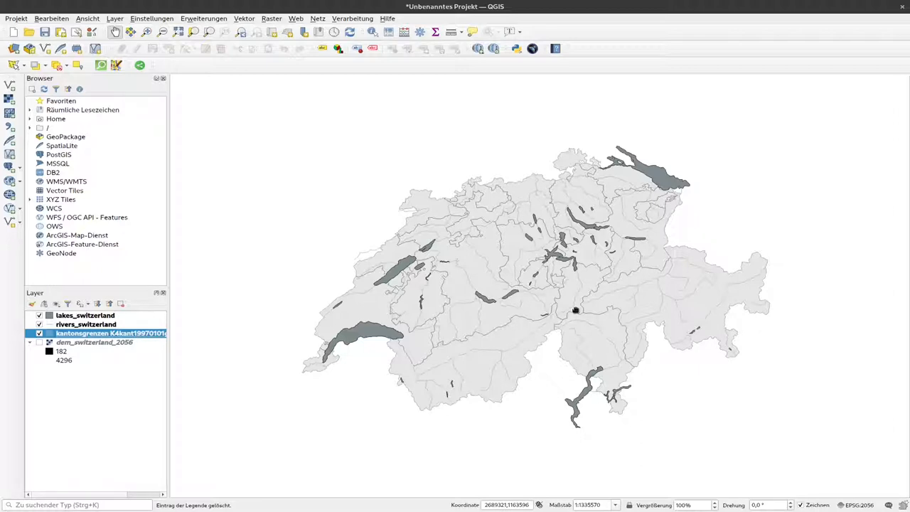
Change the lakes_switzerland fill colour to a lighter blue in its symbology.
right_click(76, 316)
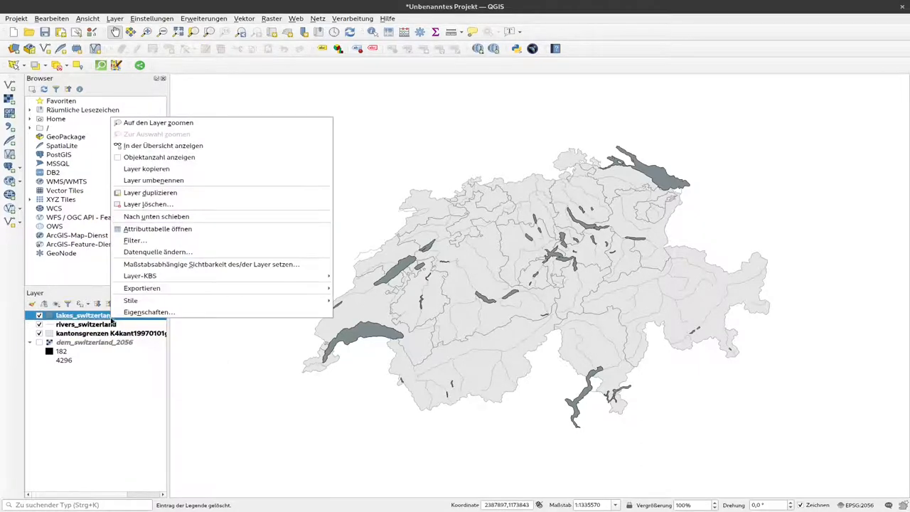
mouse_move(150, 313)
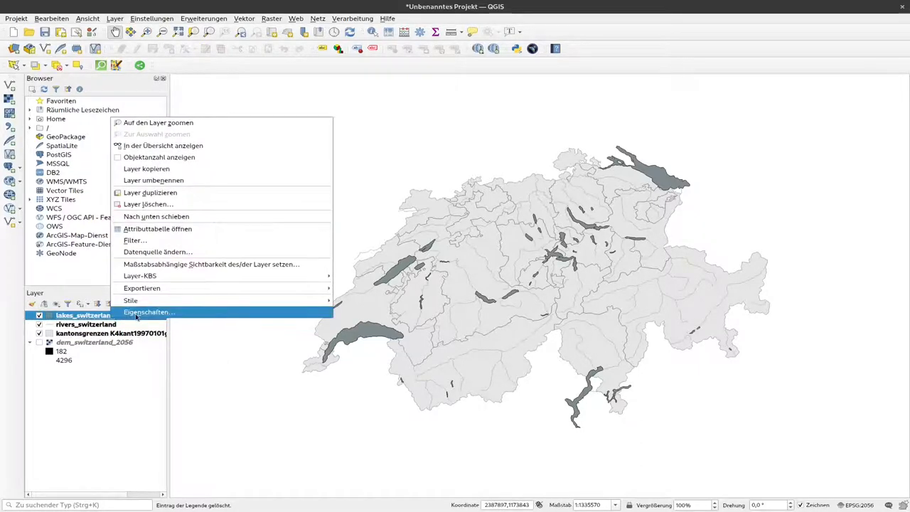
left_click(148, 313)
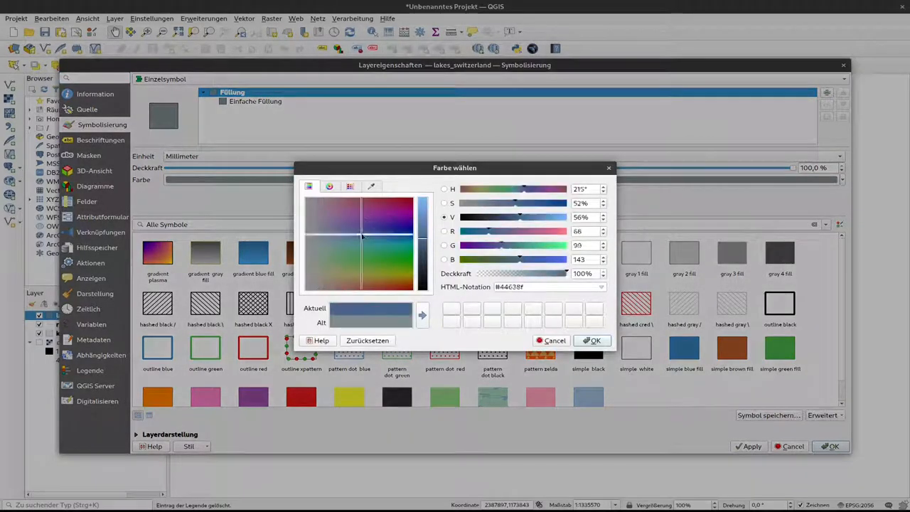
left_click(333, 239)
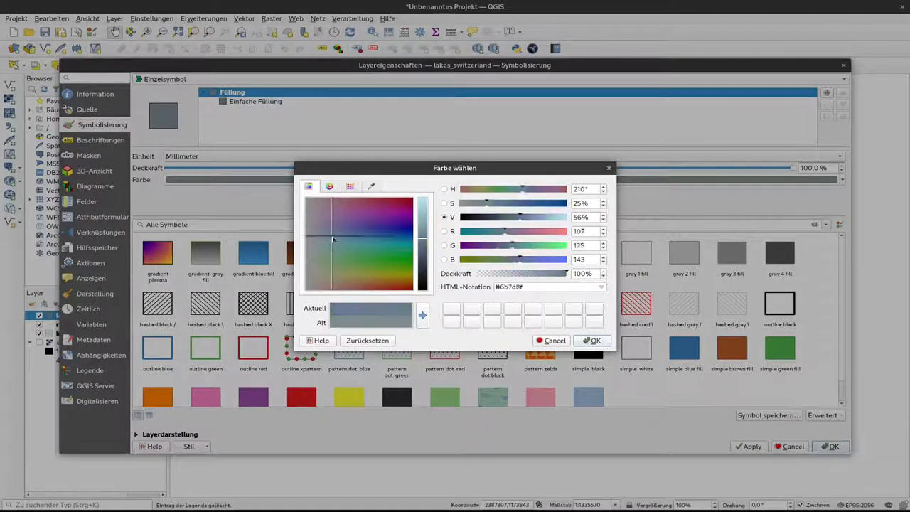
left_click(336, 239)
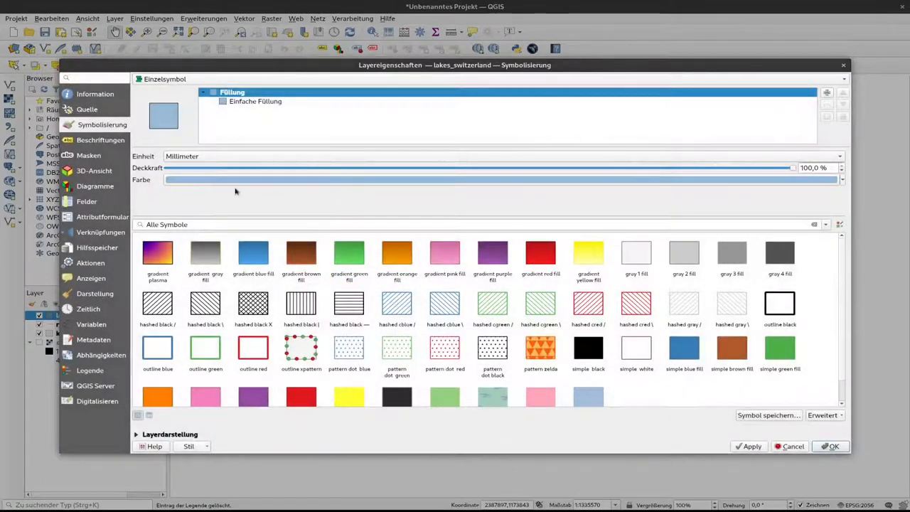
mouse_move(844, 324)
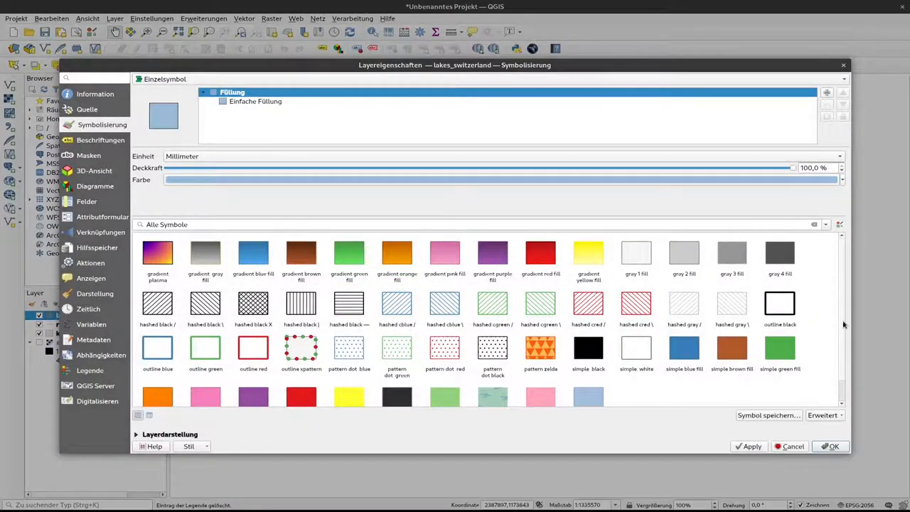
Assign the 'topo water' fill symbol to the lakes and apply it.
scroll("down", 3)
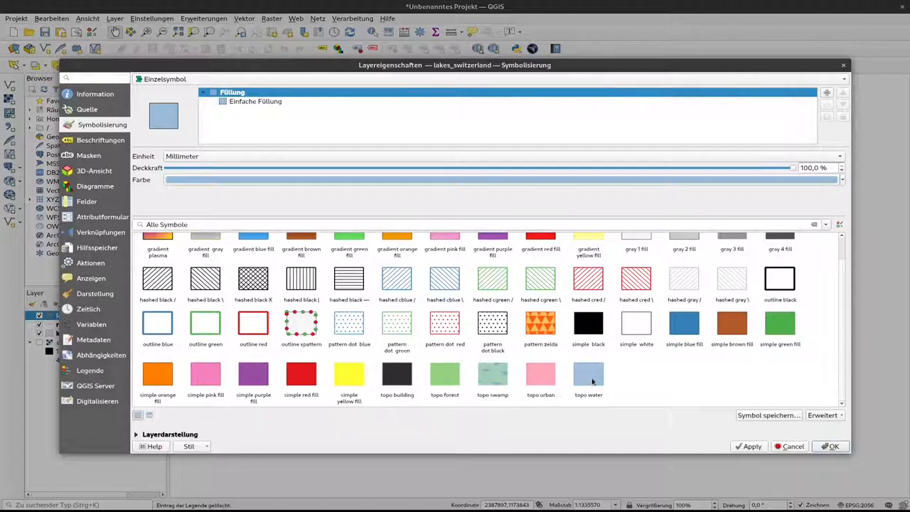
left_click(828, 225)
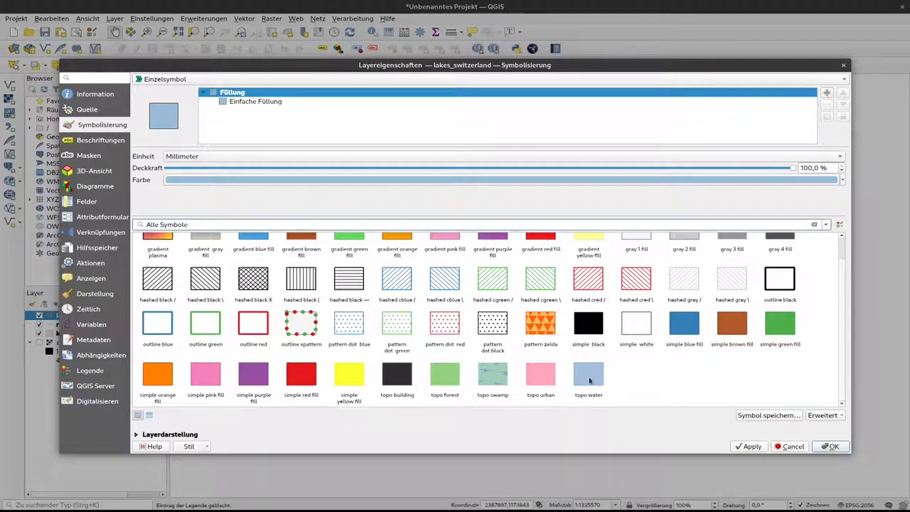
mouse_move(589, 377)
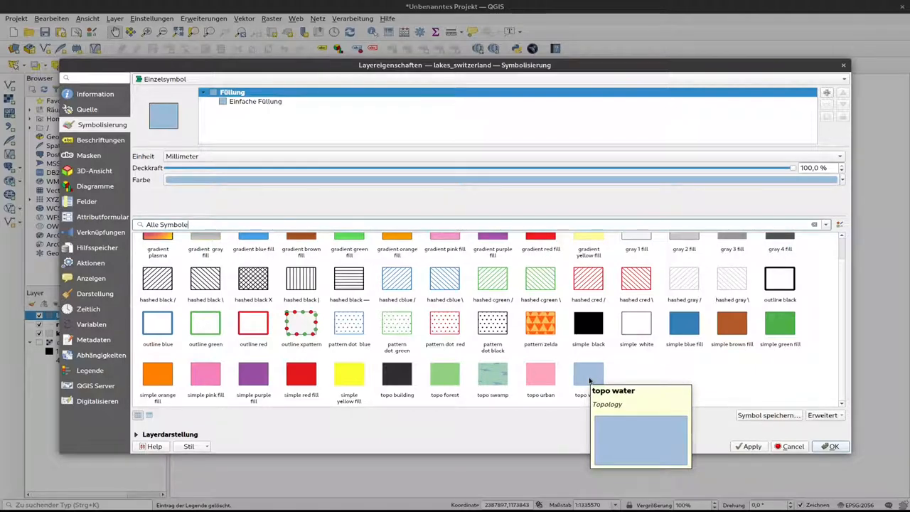
left_click(589, 376)
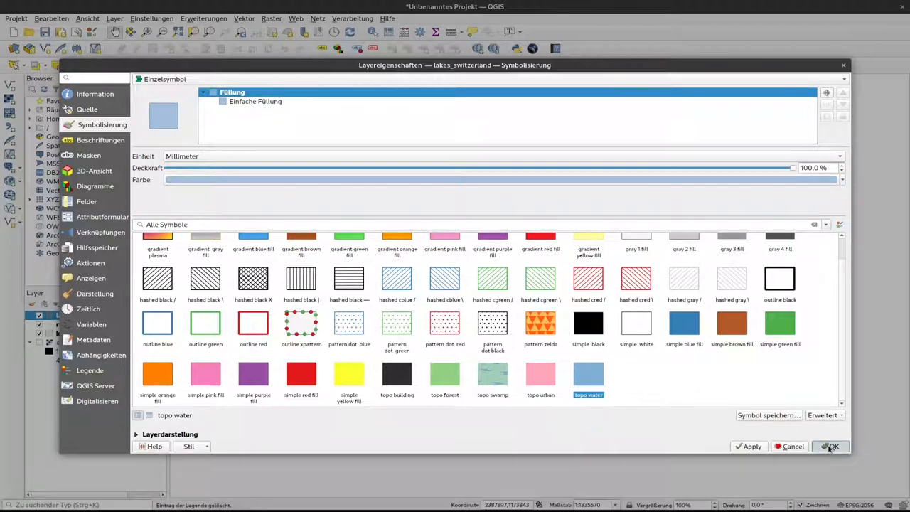
left_click(837, 447)
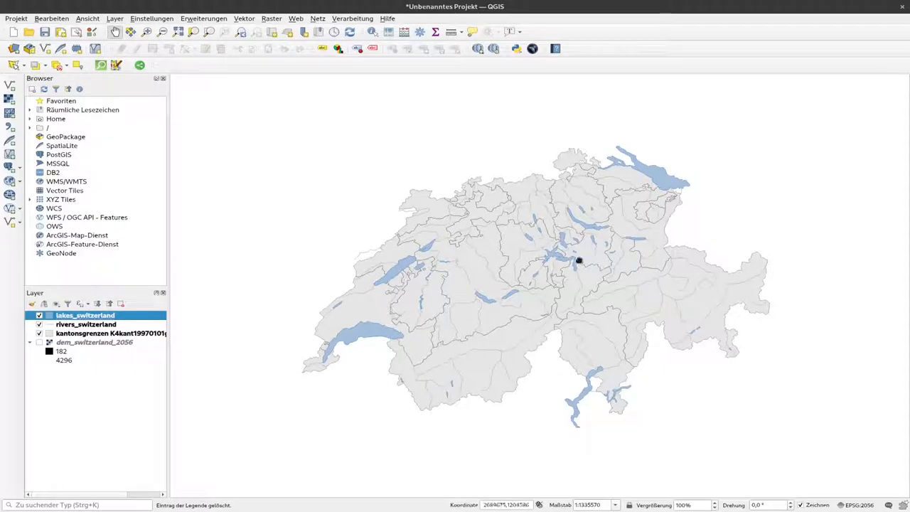
mouse_move(652, 253)
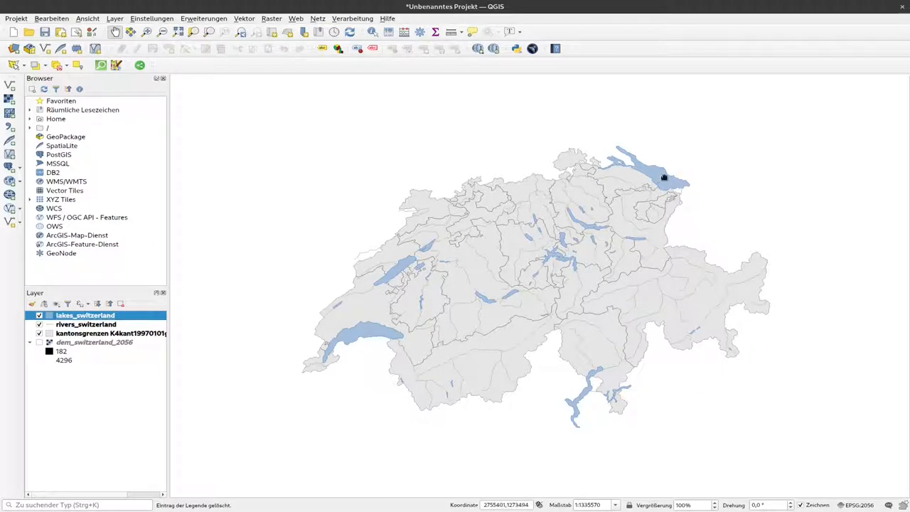
mouse_move(665, 171)
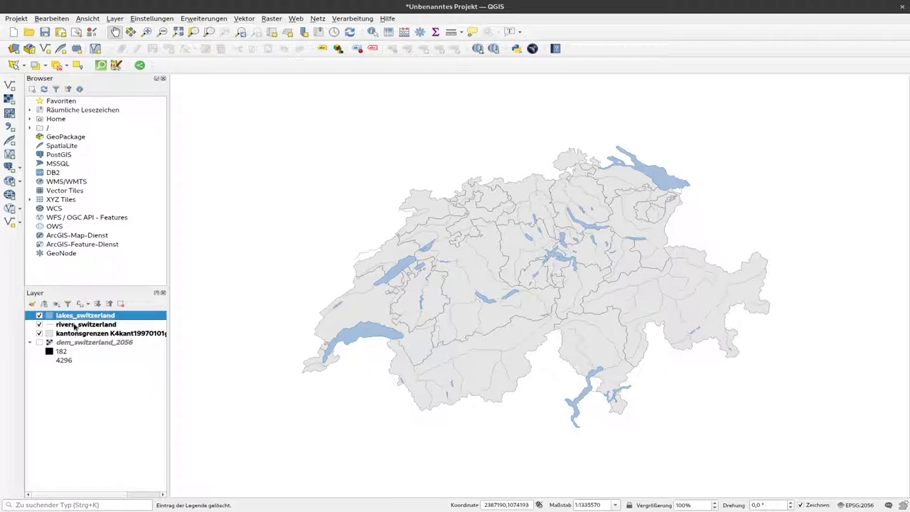
Style rivers_switzerland with a bluish colour and the 'topo hydrology' line symbol.
right_click(74, 324)
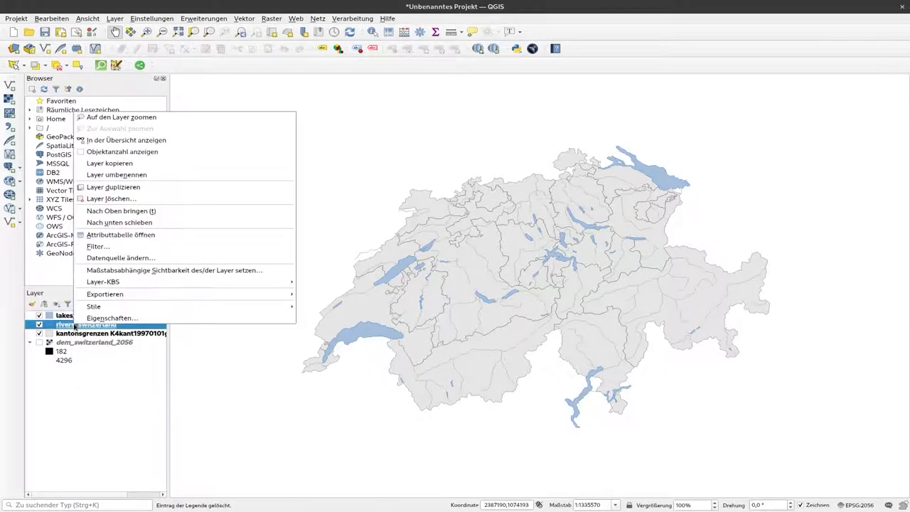
mouse_move(117, 319)
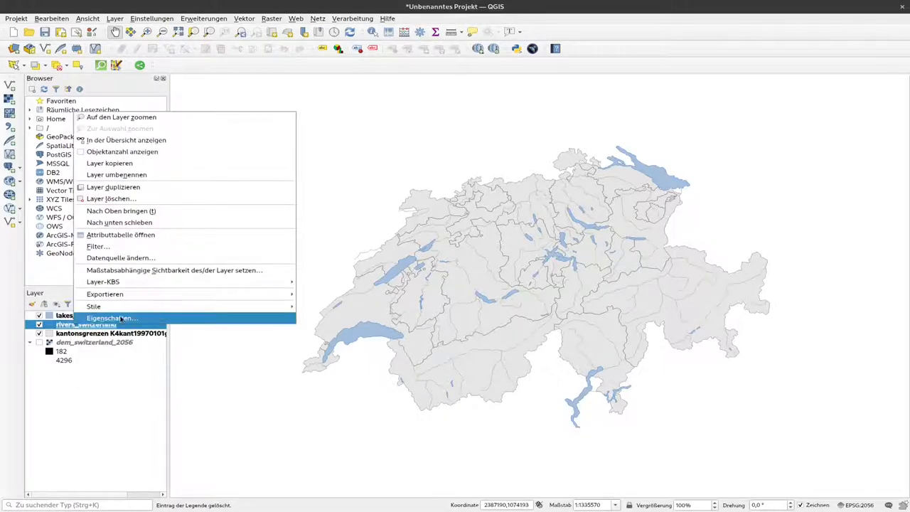
left_click(119, 318)
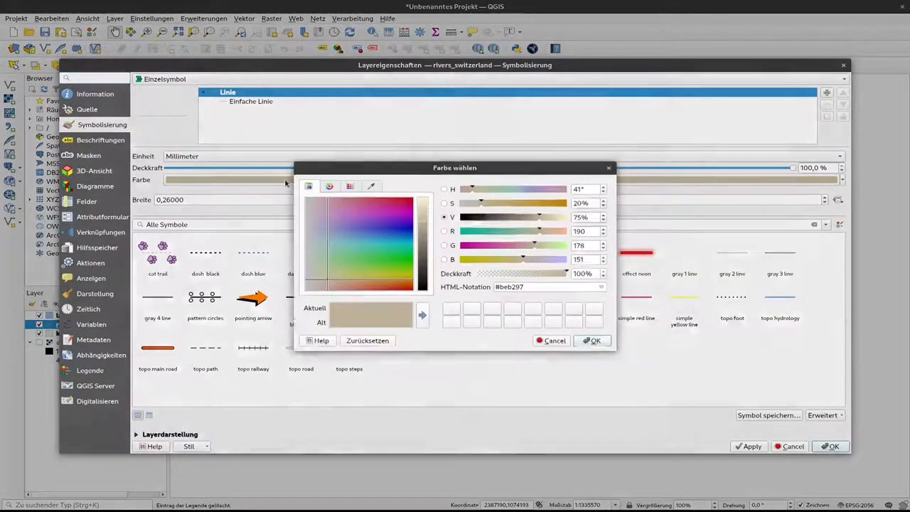
left_click(344, 233)
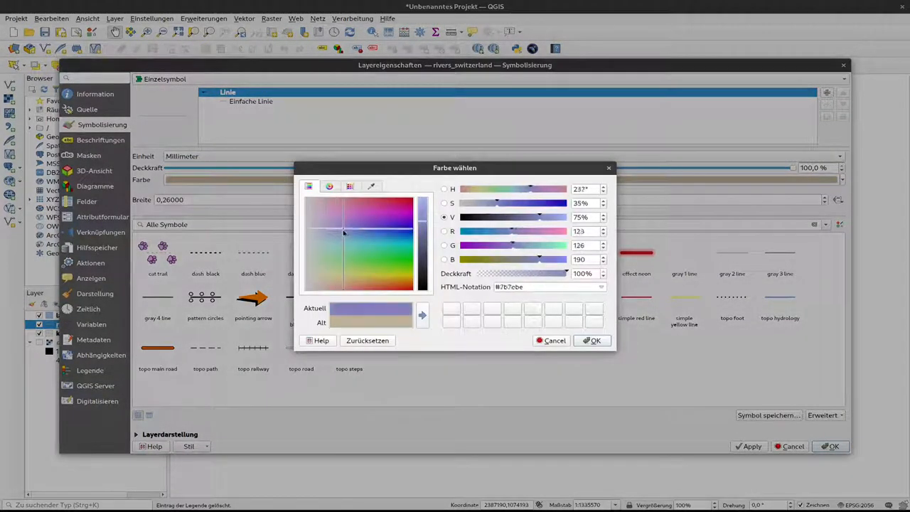
left_click(593, 341)
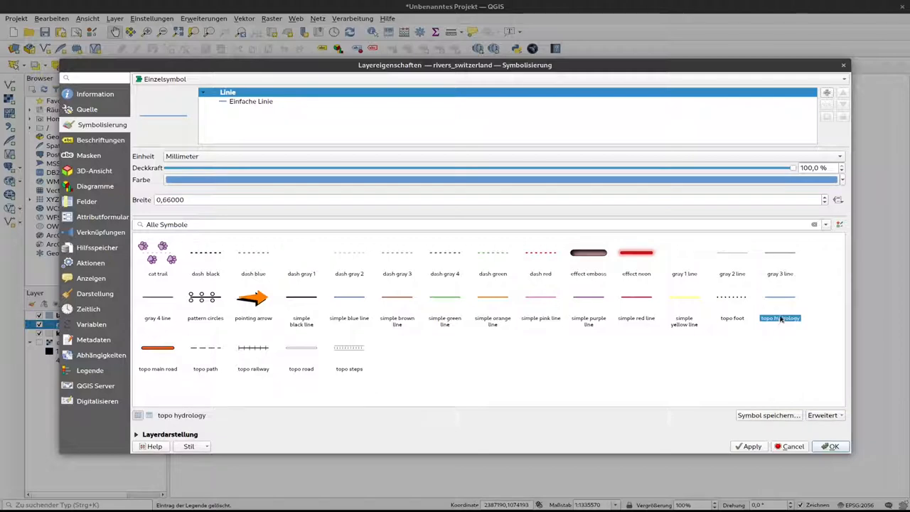
mouse_move(780, 319)
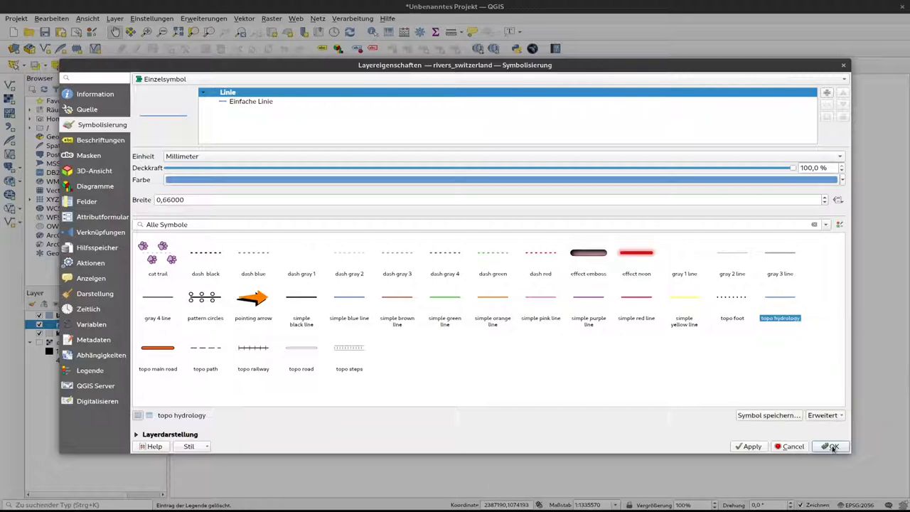
left_click(837, 446)
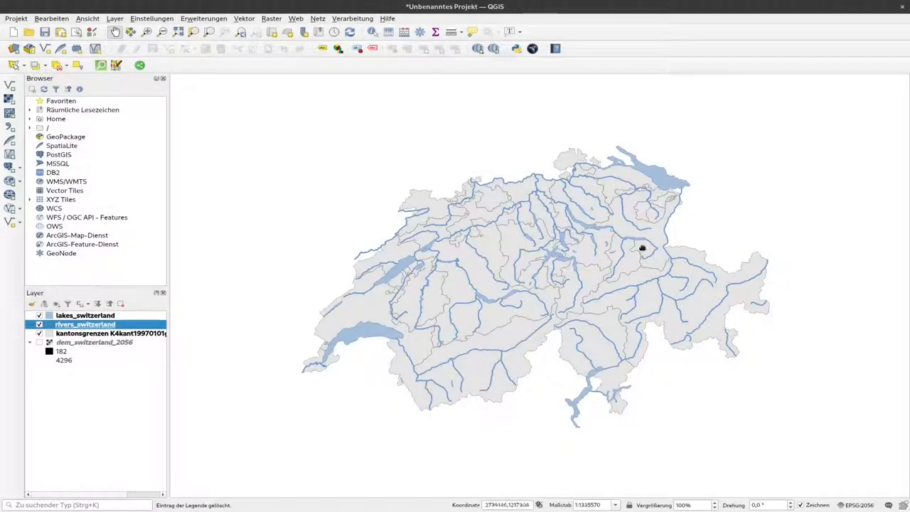
mouse_move(541, 322)
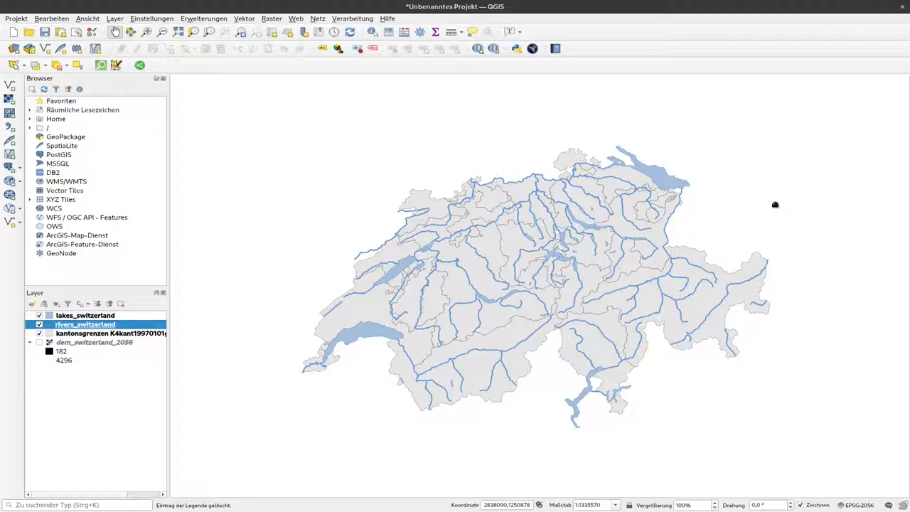
mouse_move(468, 276)
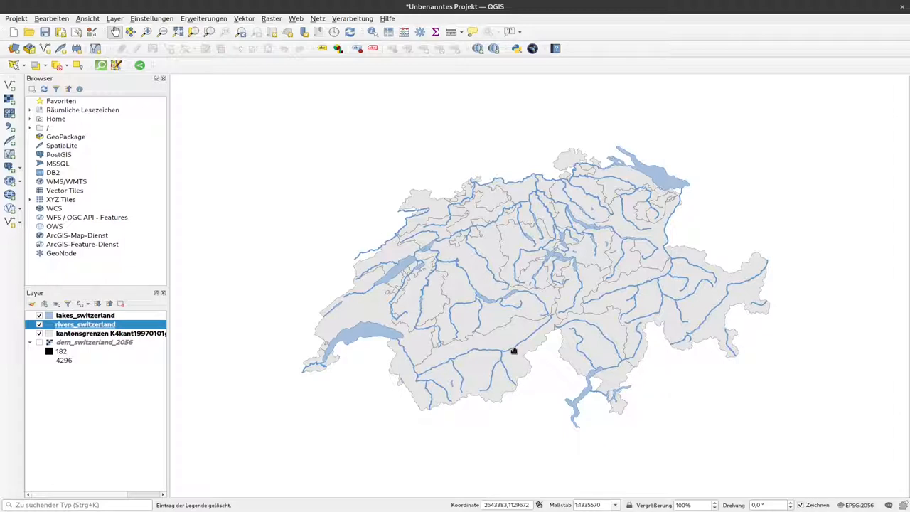
mouse_move(86, 324)
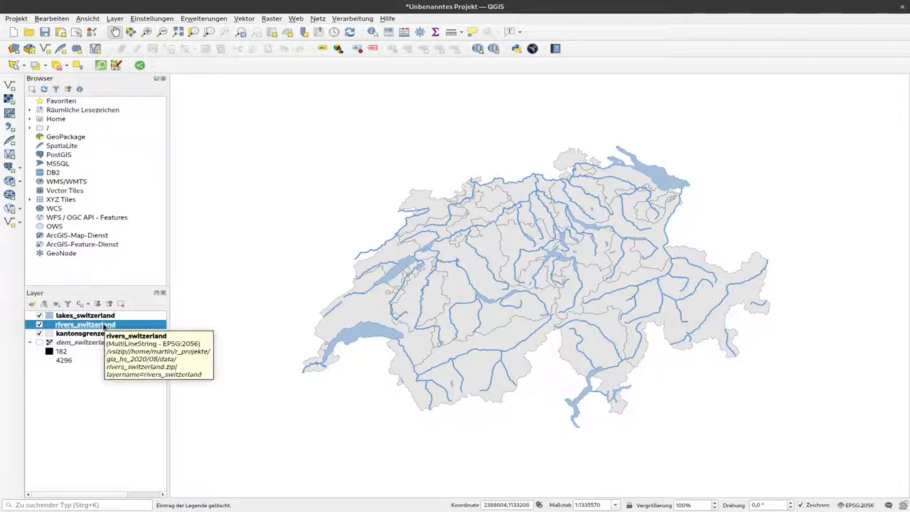
right_click(74, 324)
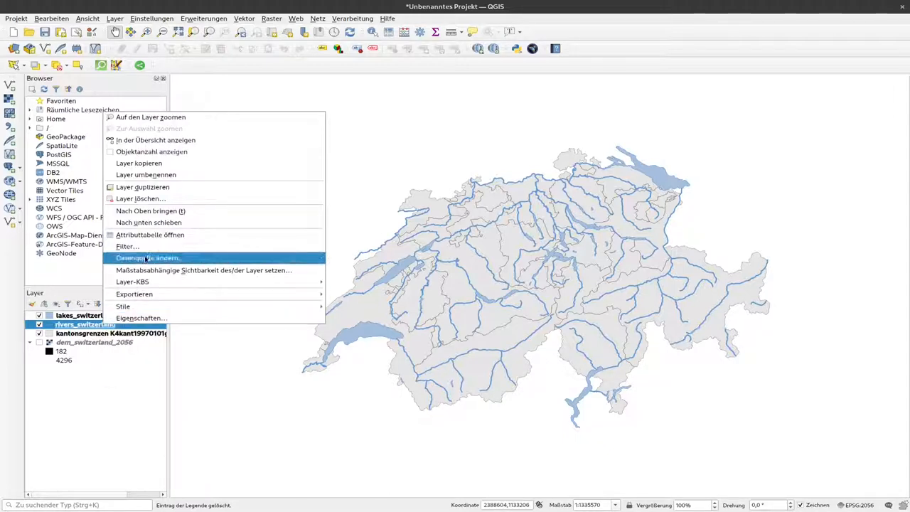
left_click(151, 235)
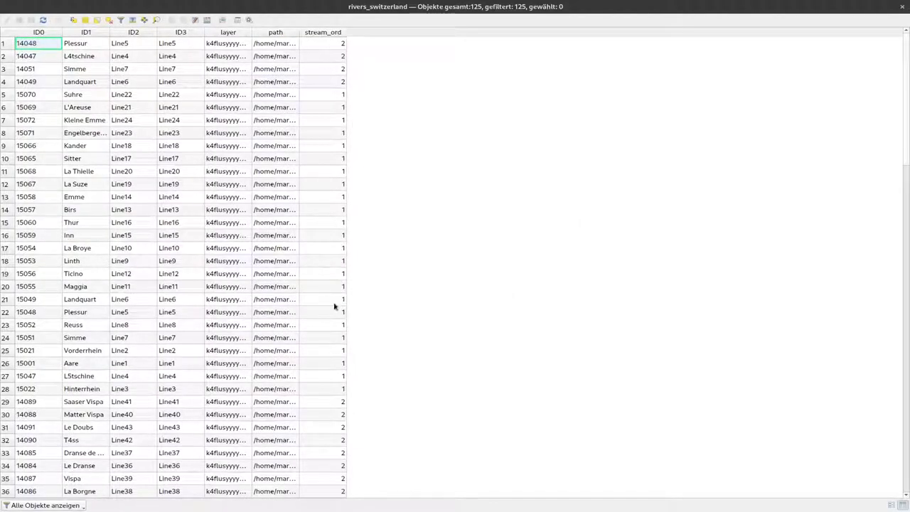
mouse_move(315, 68)
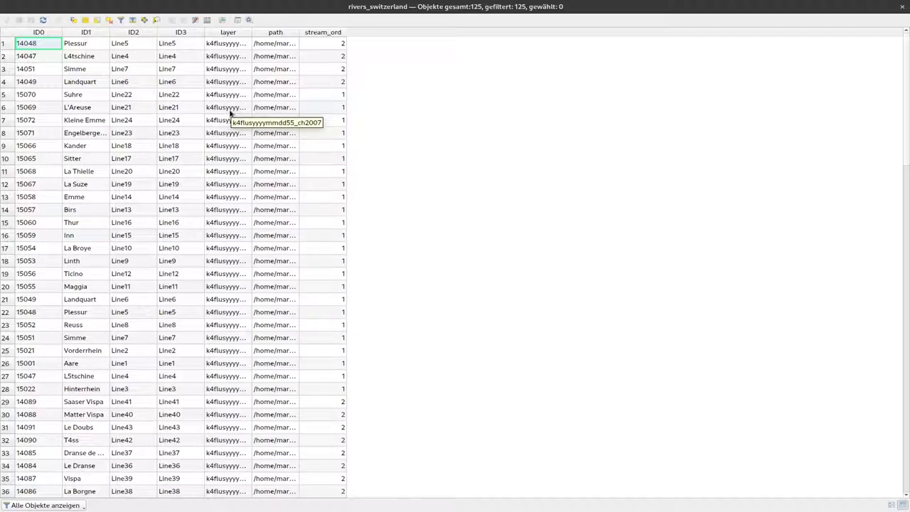
mouse_move(322, 191)
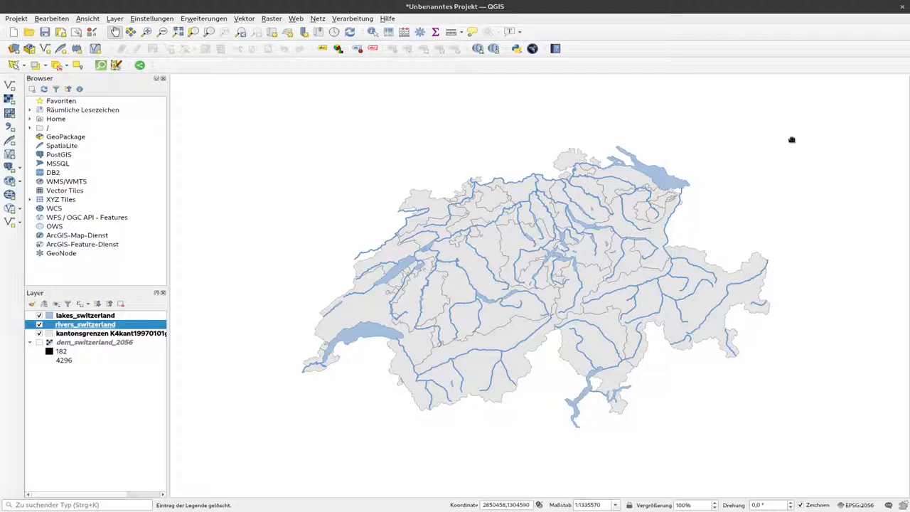
mouse_move(782, 140)
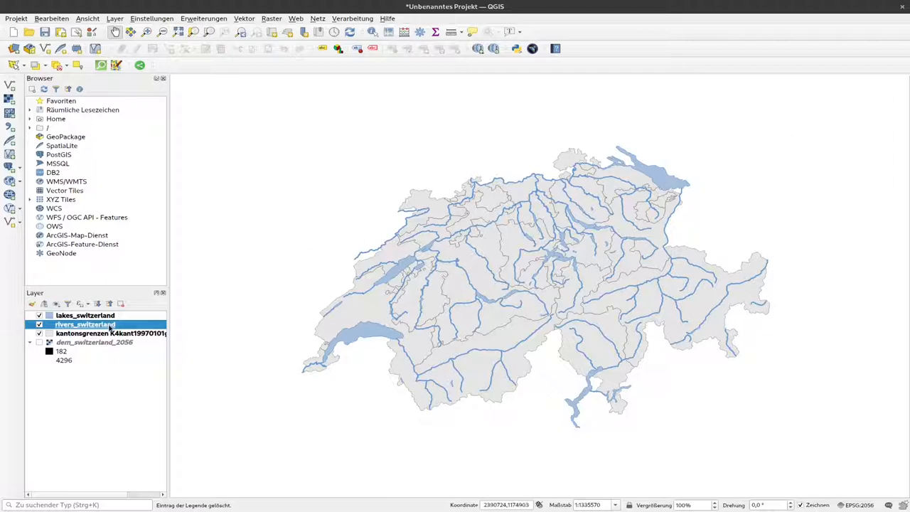
Reopen the rivers_switzerland layer properties from its context menu.
right_click(80, 324)
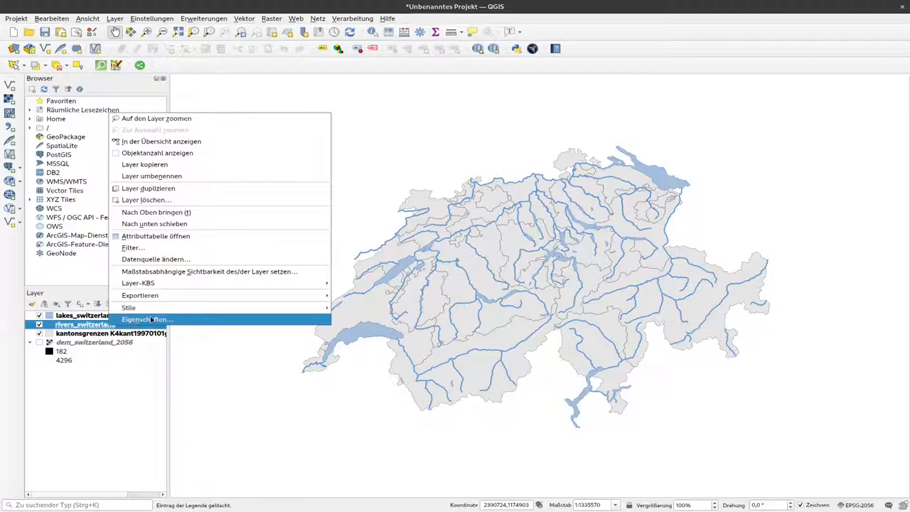
left_click(151, 319)
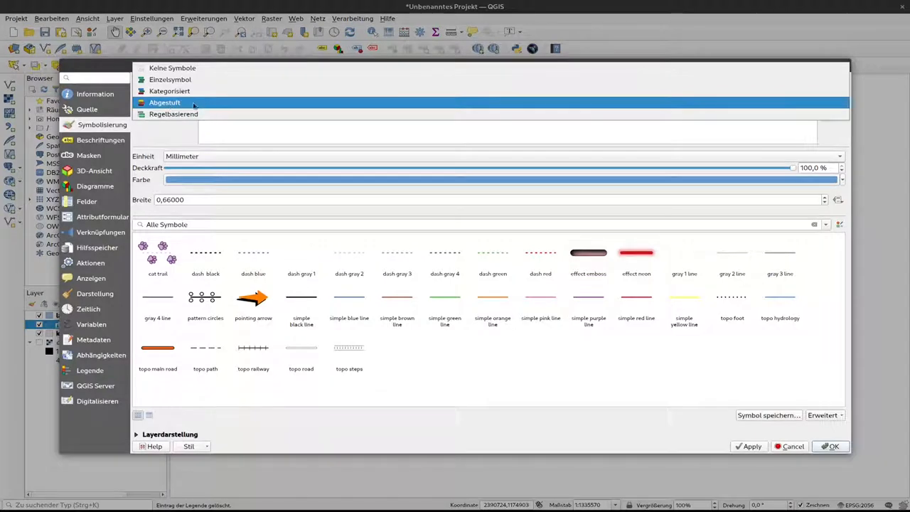
Render rivers graduated by stream_ord in five classes, varying size 0.1–2 mm instead of colour.
left_click(169, 104)
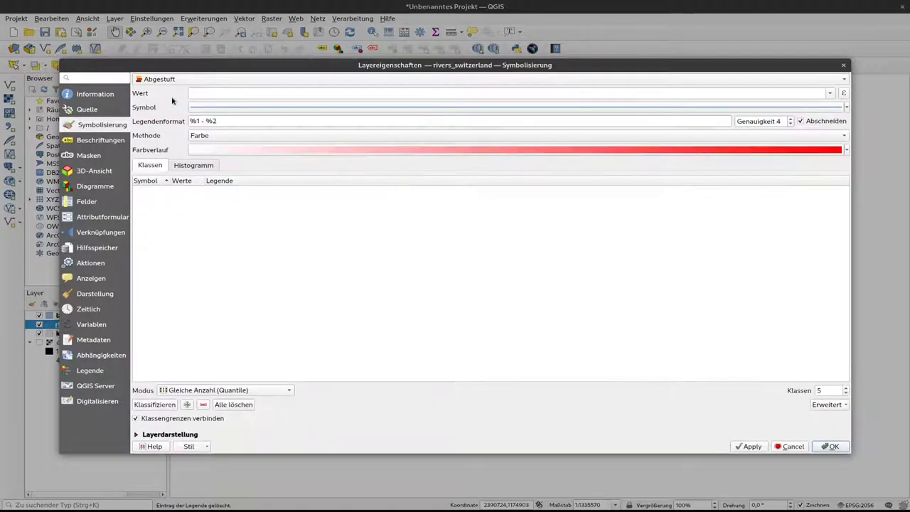
mouse_move(249, 269)
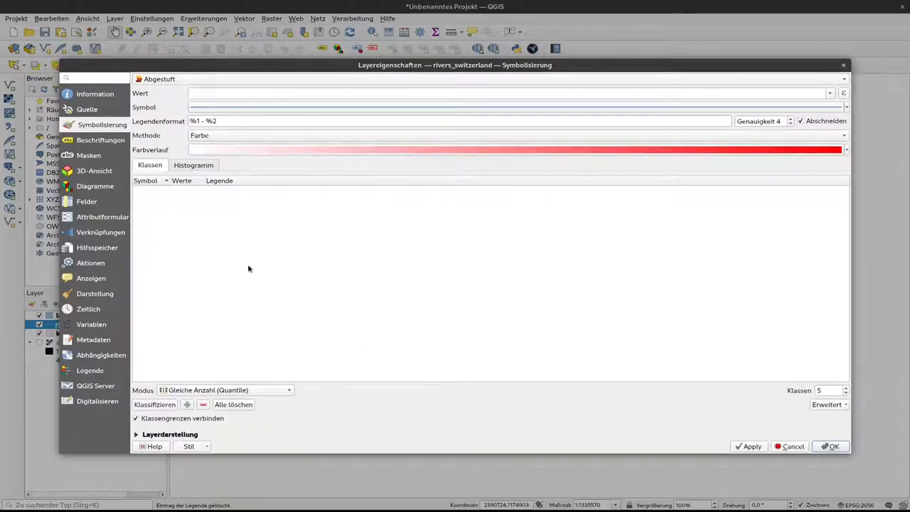
mouse_move(239, 312)
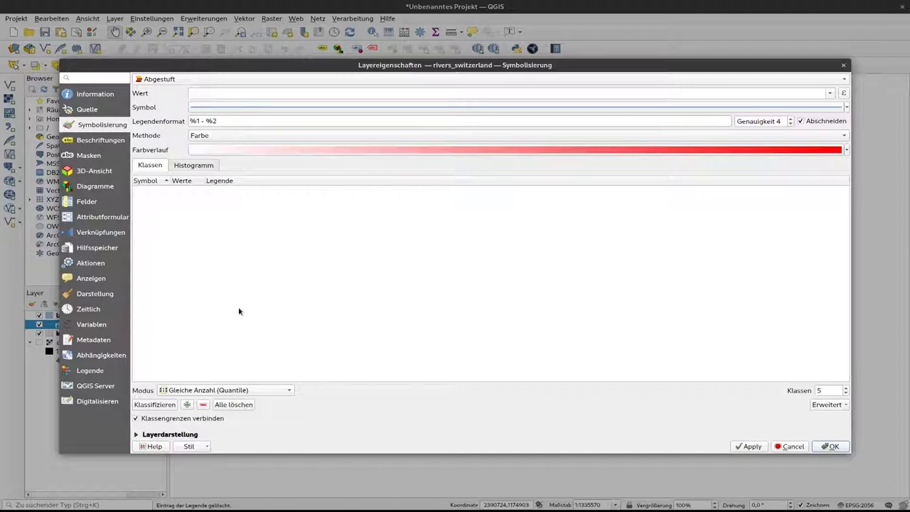
mouse_move(270, 212)
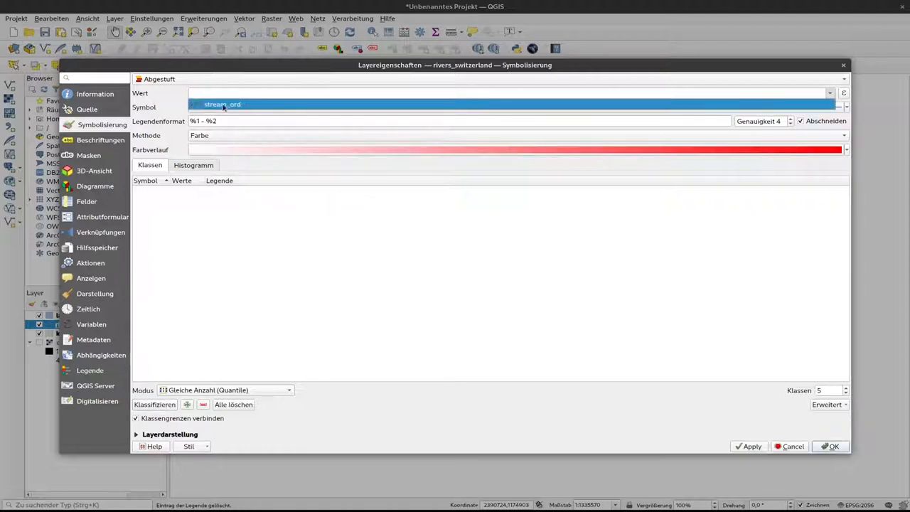
mouse_move(227, 107)
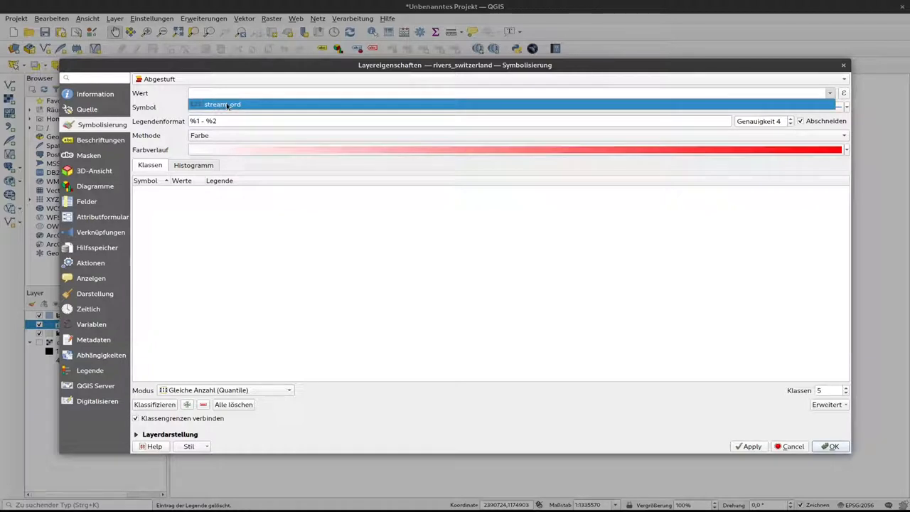
mouse_move(259, 106)
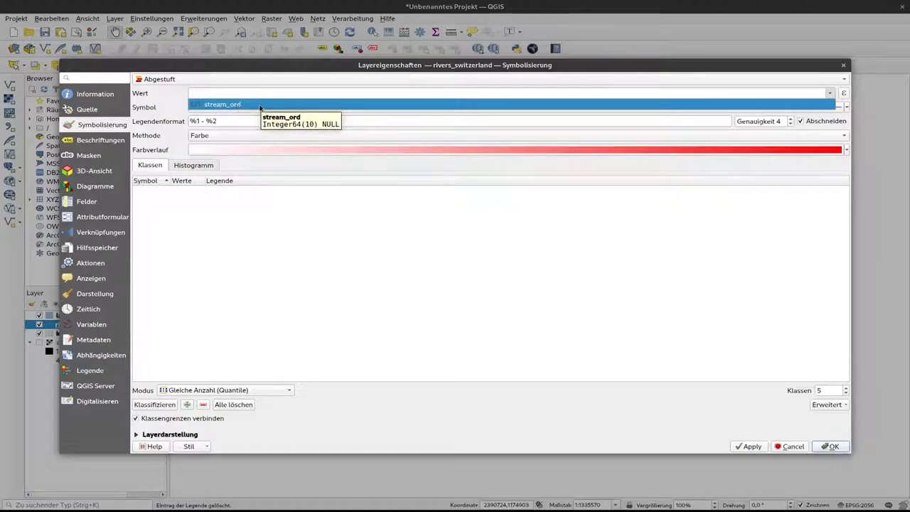
left_click(222, 104)
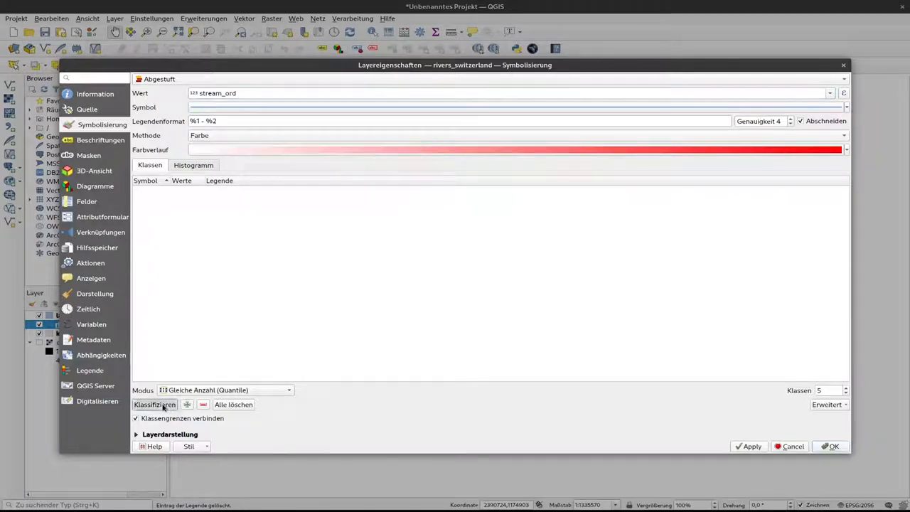
left_click(153, 404)
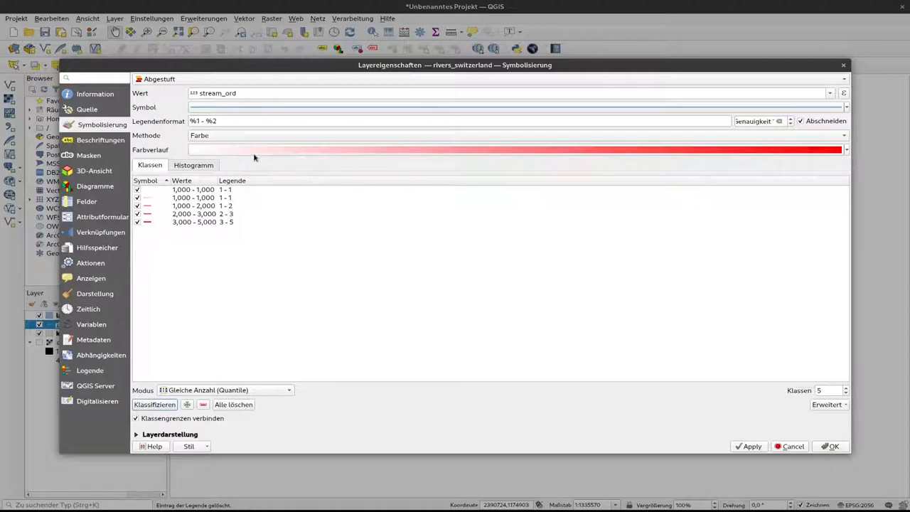
mouse_move(666, 175)
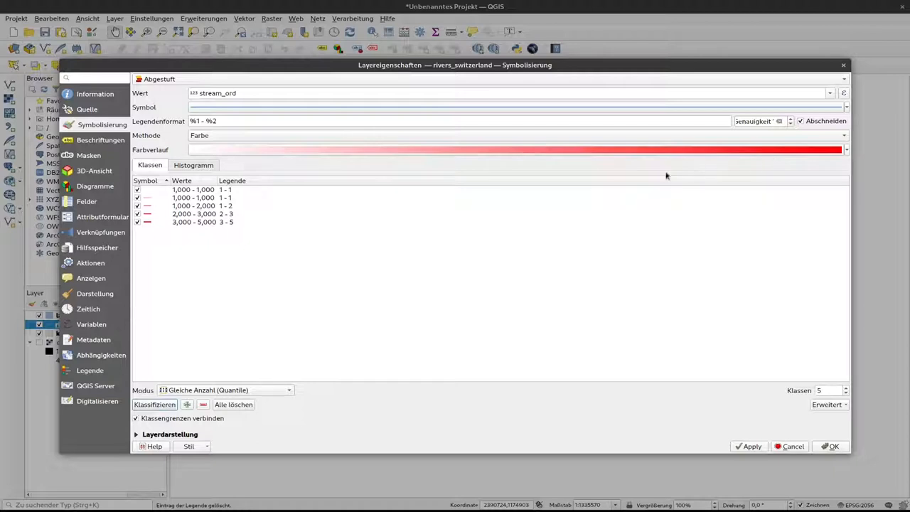
mouse_move(495, 242)
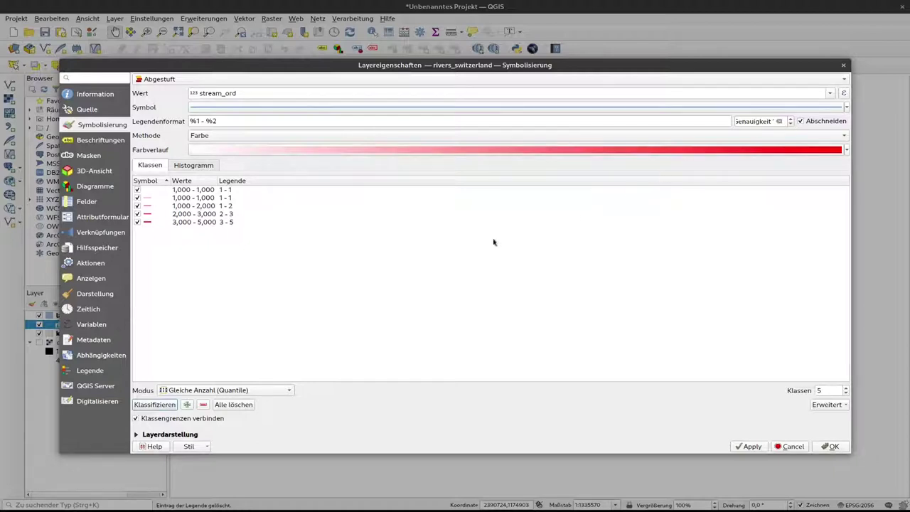
mouse_move(290, 236)
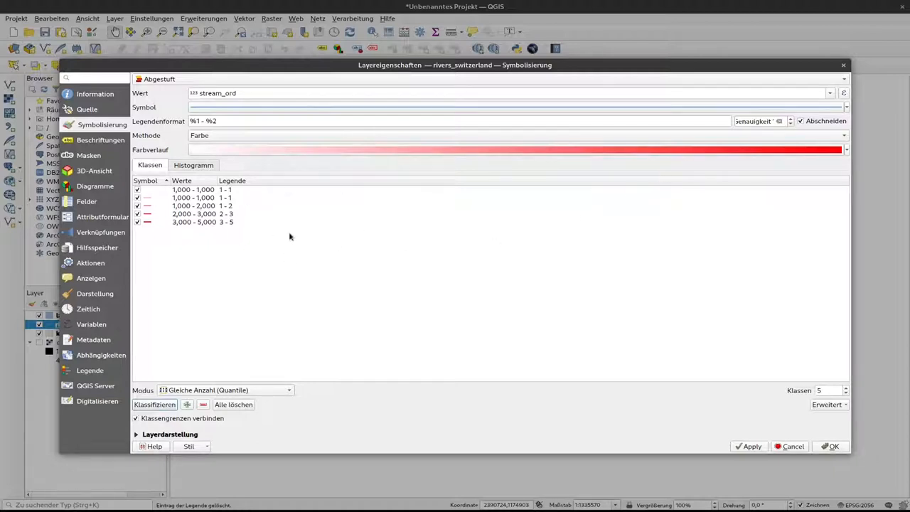
mouse_move(356, 140)
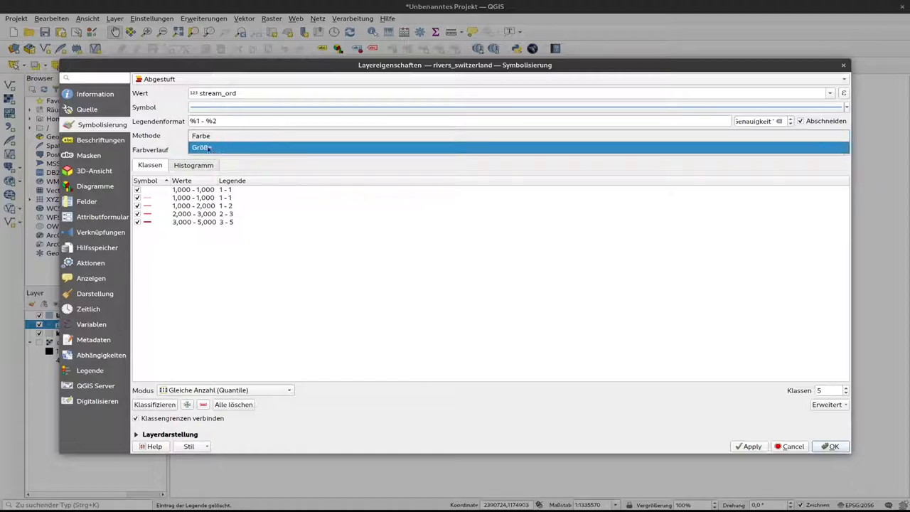
left_click(202, 147)
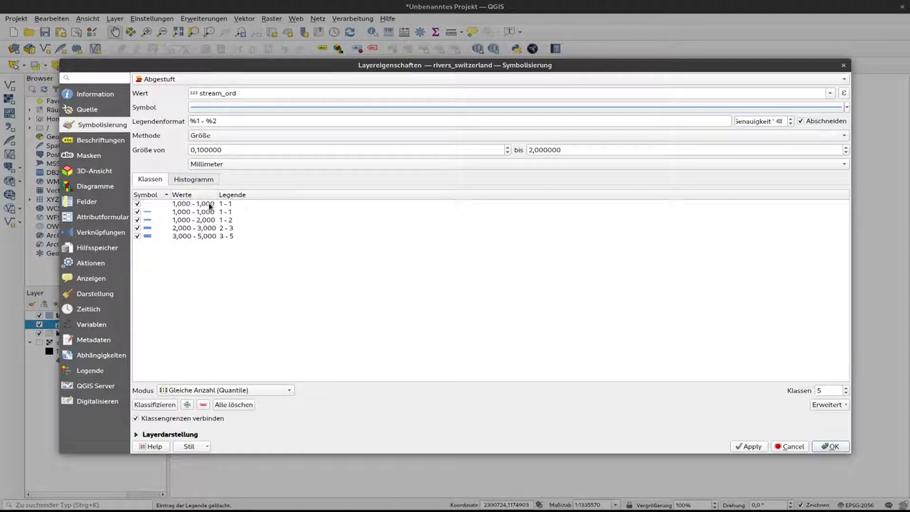
left_click(834, 447)
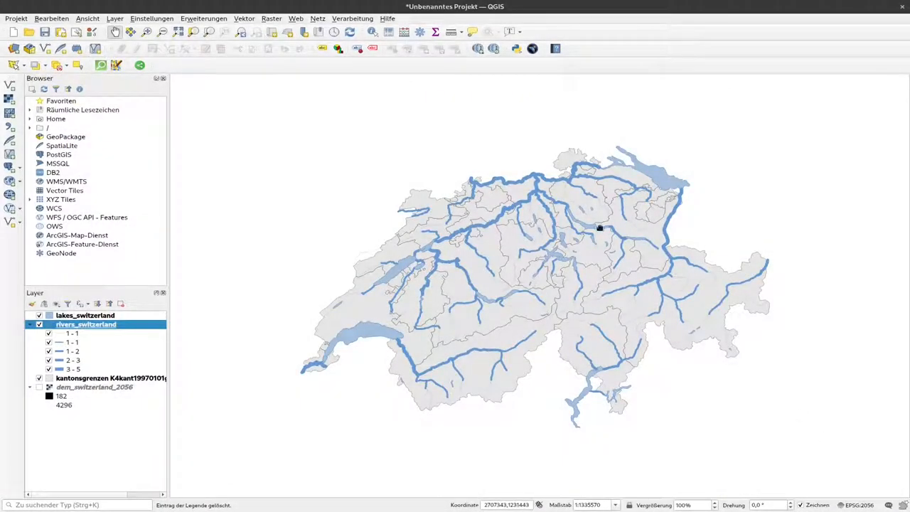
mouse_move(541, 304)
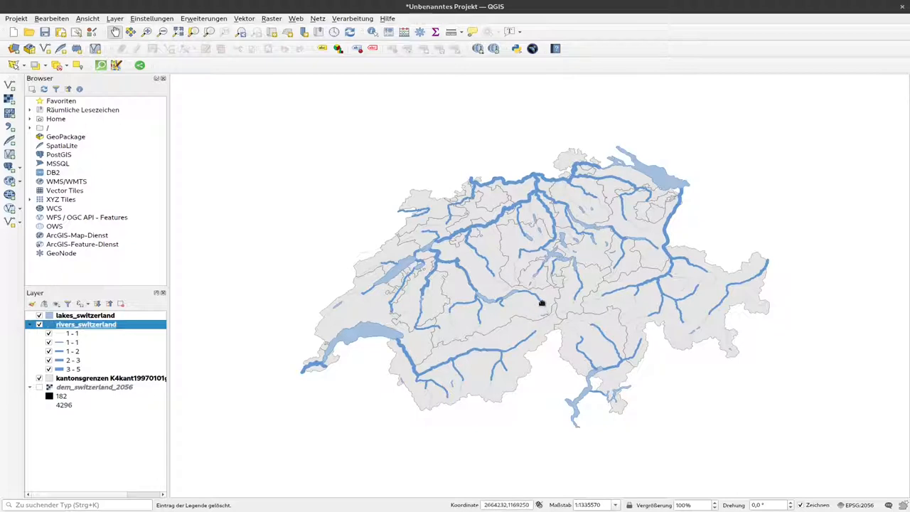
mouse_move(543, 316)
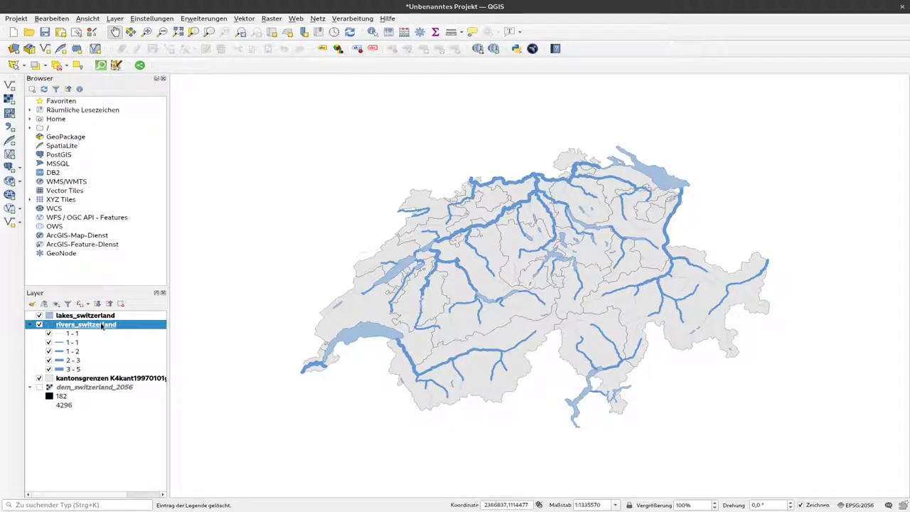
mouse_move(100, 324)
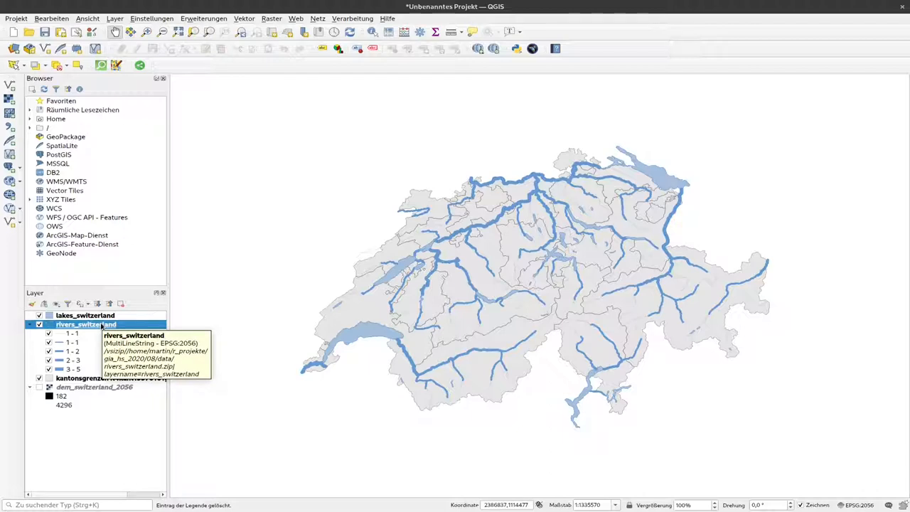
Reopen the rivers_switzerland graduated symbology settings.
double_click(85, 325)
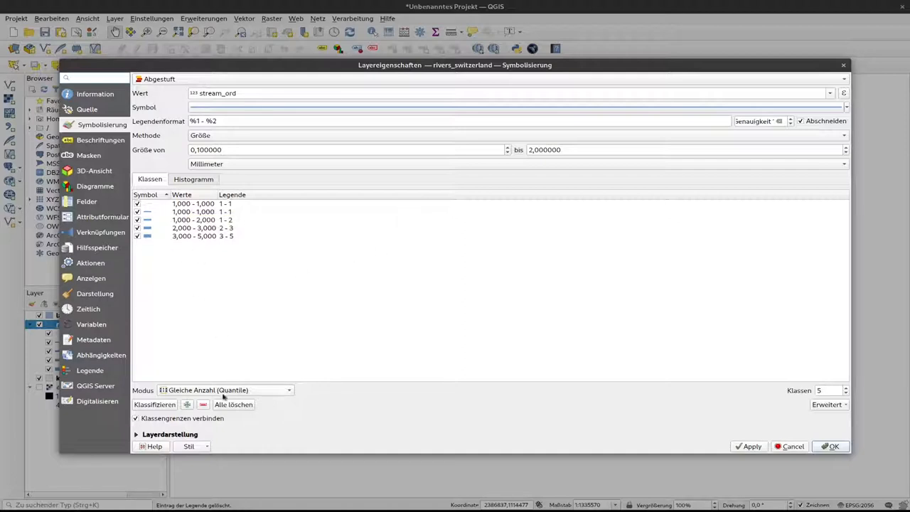
mouse_move(225, 398)
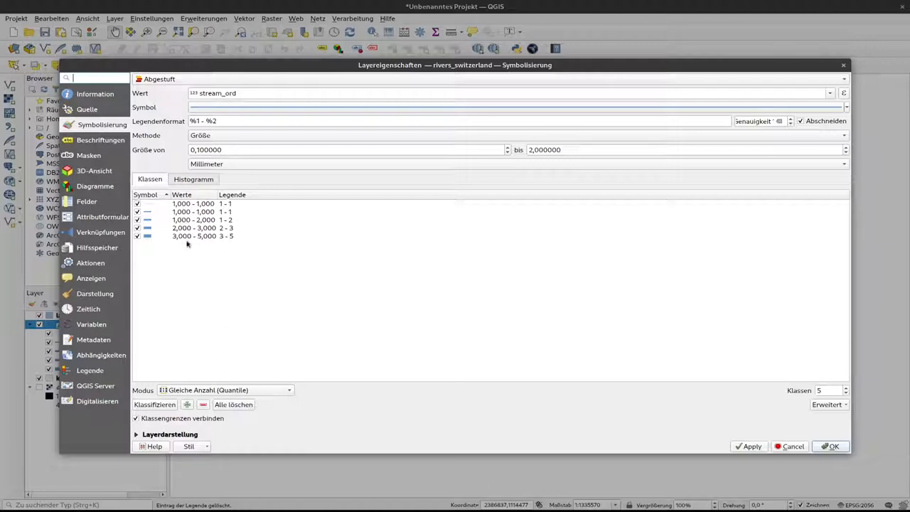
mouse_move(187, 231)
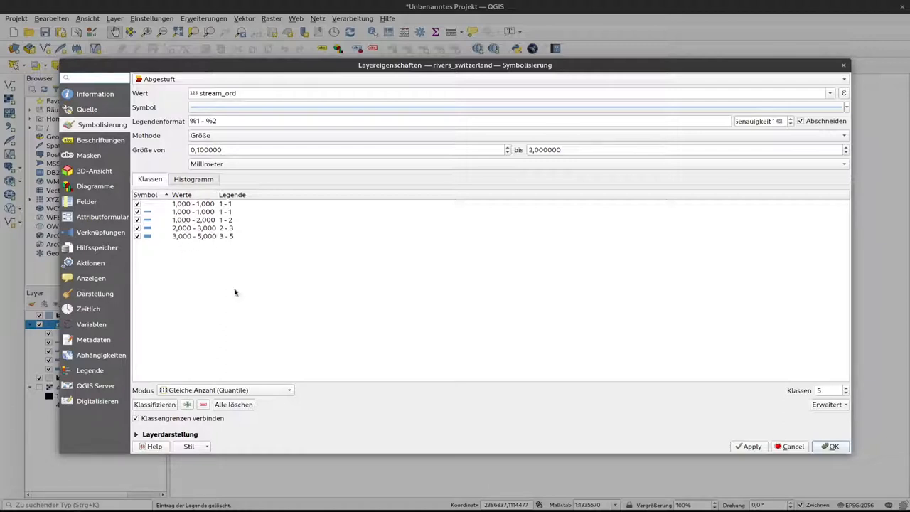
Switch the river classification mode to Equal Interval.
left_click(225, 390)
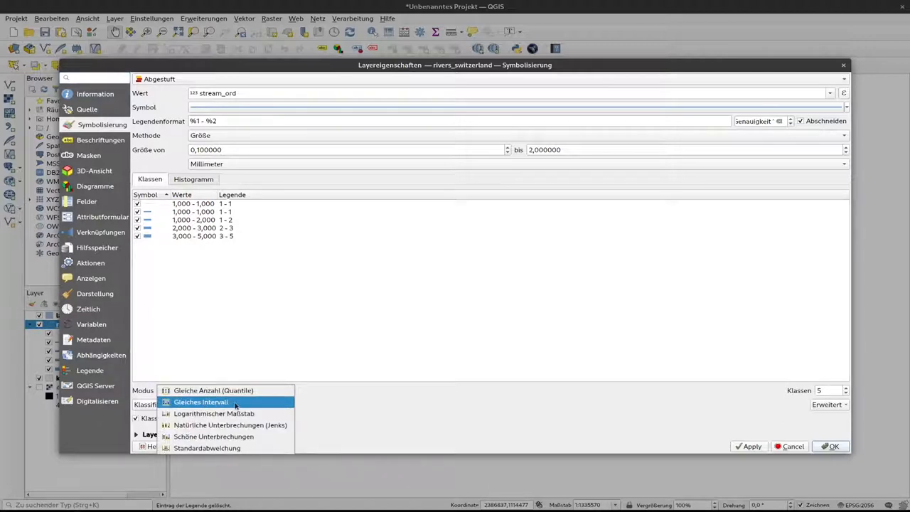
left_click(202, 401)
type("0,500000")
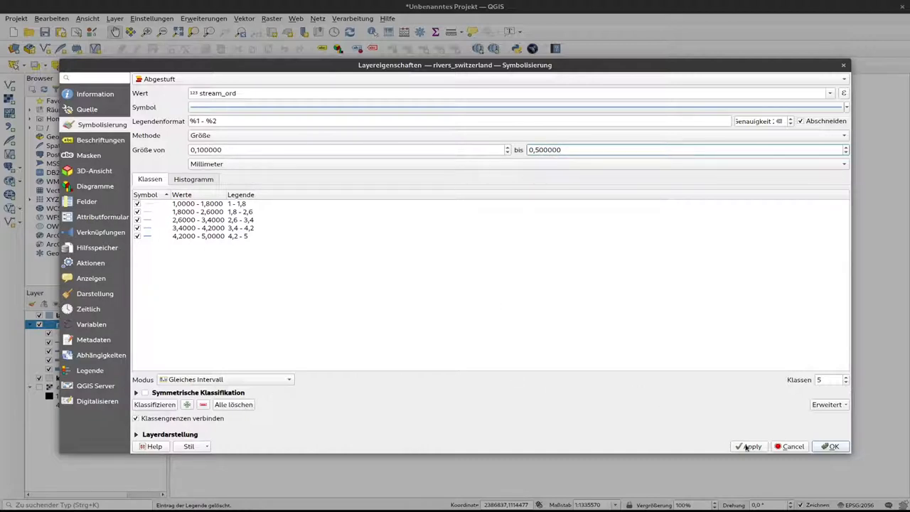
Apply the equal-interval river widths and pan to the south-western lake.
left_click(832, 447)
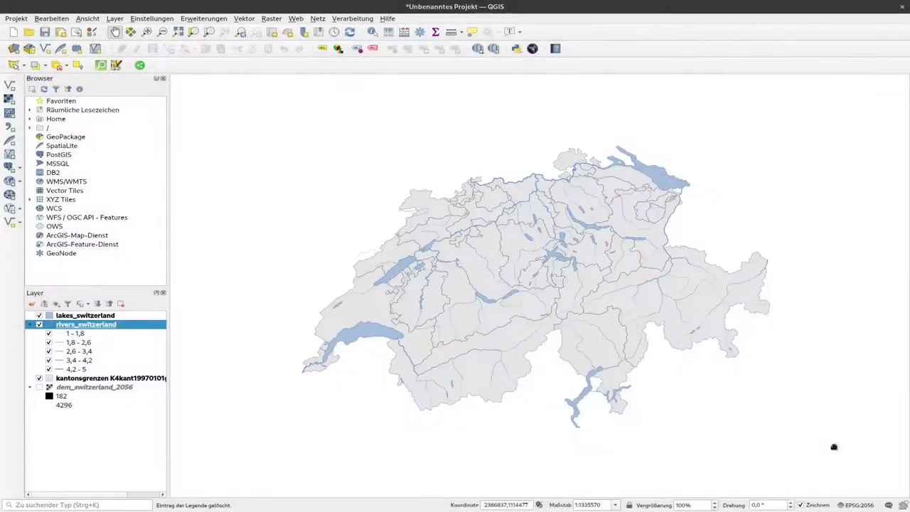
mouse_move(386, 370)
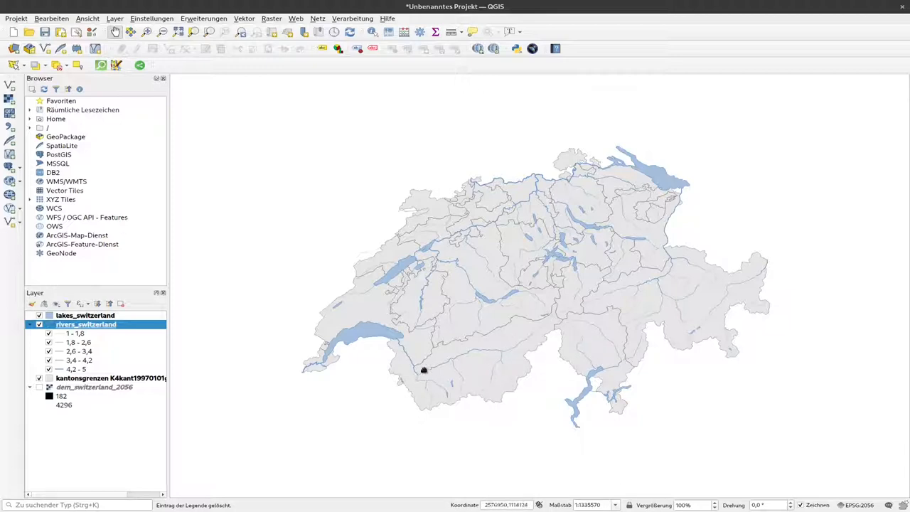
mouse_move(440, 254)
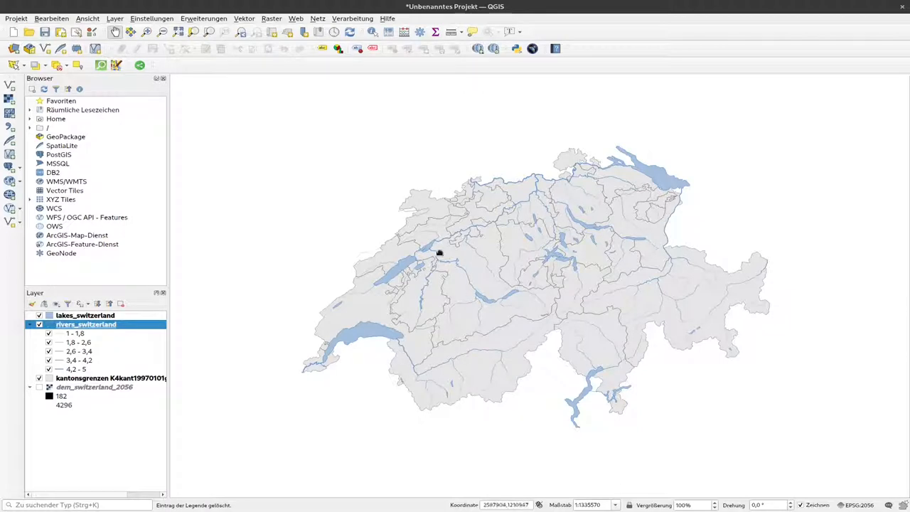
mouse_move(457, 267)
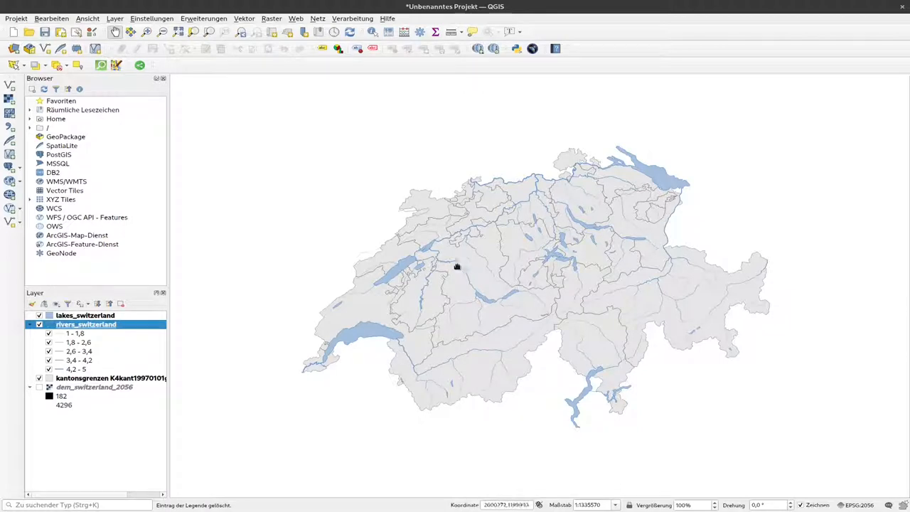
mouse_move(540, 279)
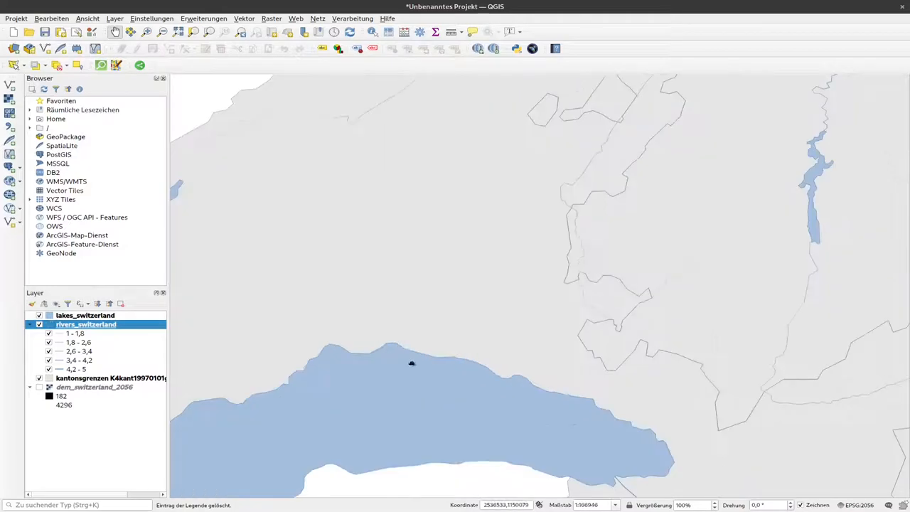
left_click_drag(411, 364, 401, 310)
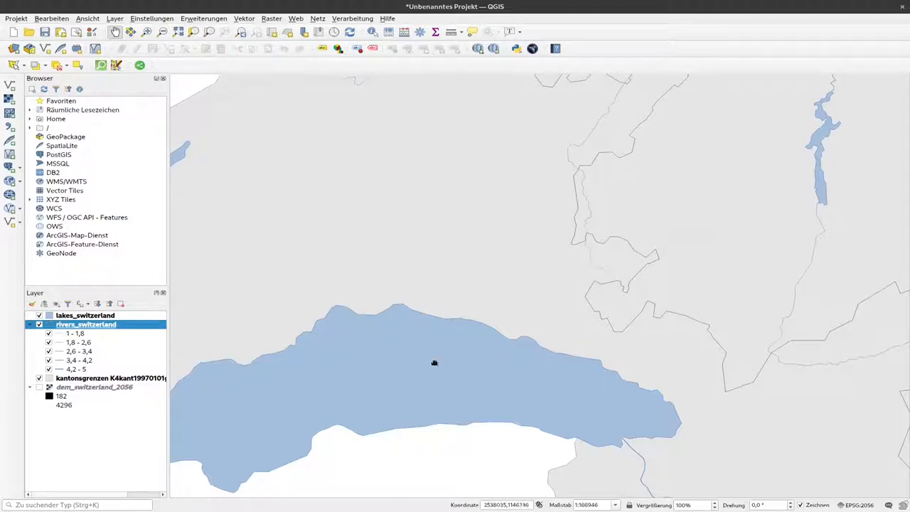
mouse_move(86, 324)
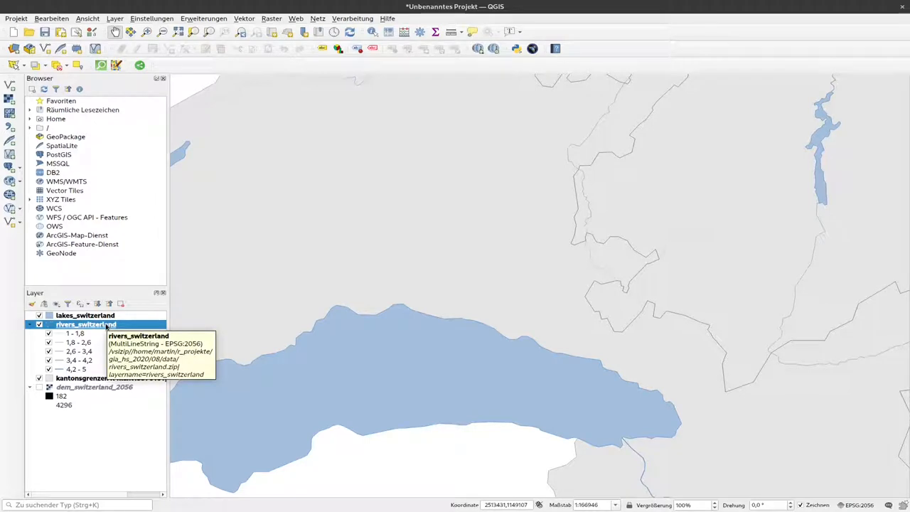
Briefly reopen and close the rivers layer properties.
right_click(85, 325)
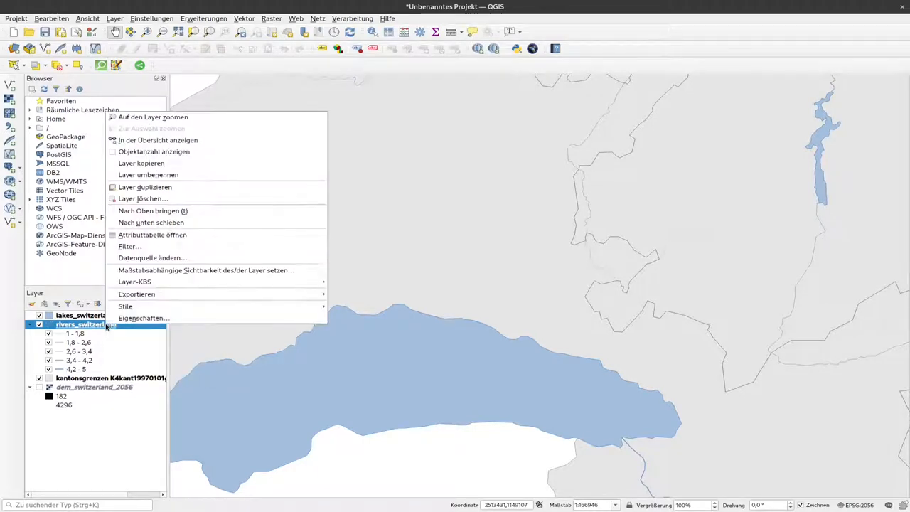
mouse_move(143, 319)
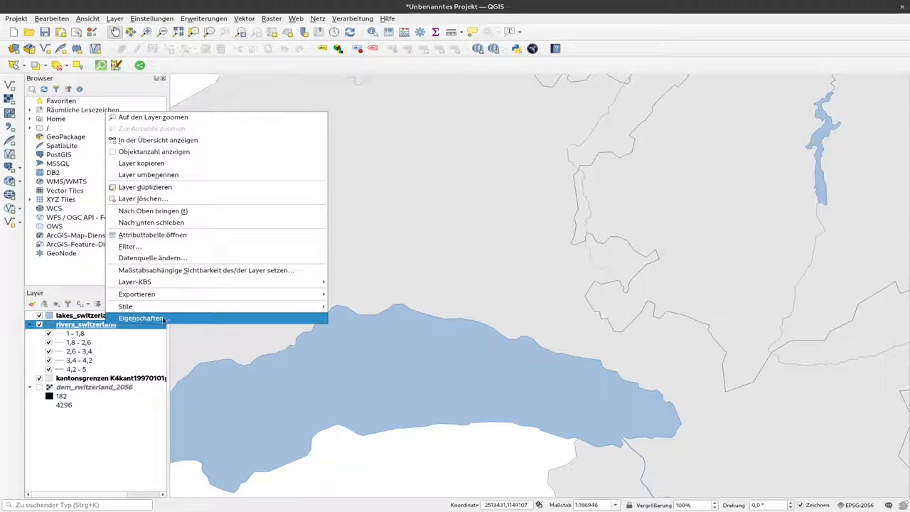
left_click(141, 319)
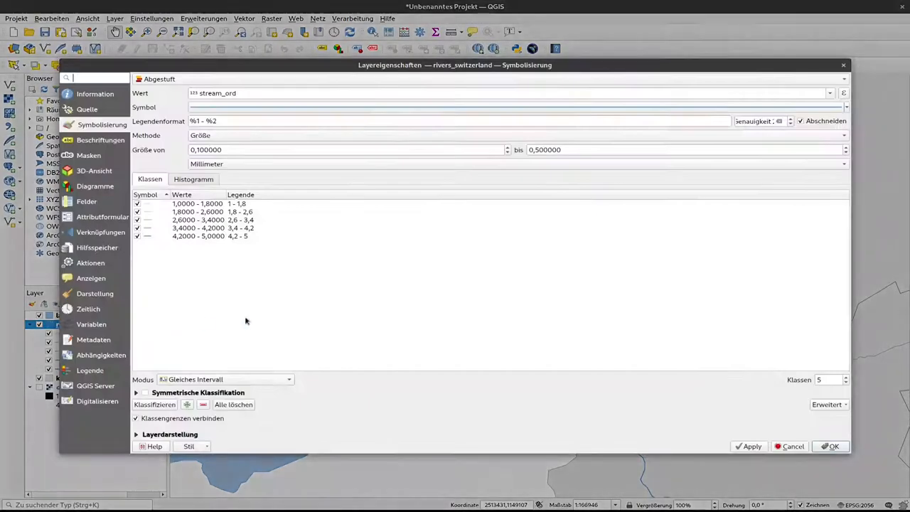
mouse_move(784, 430)
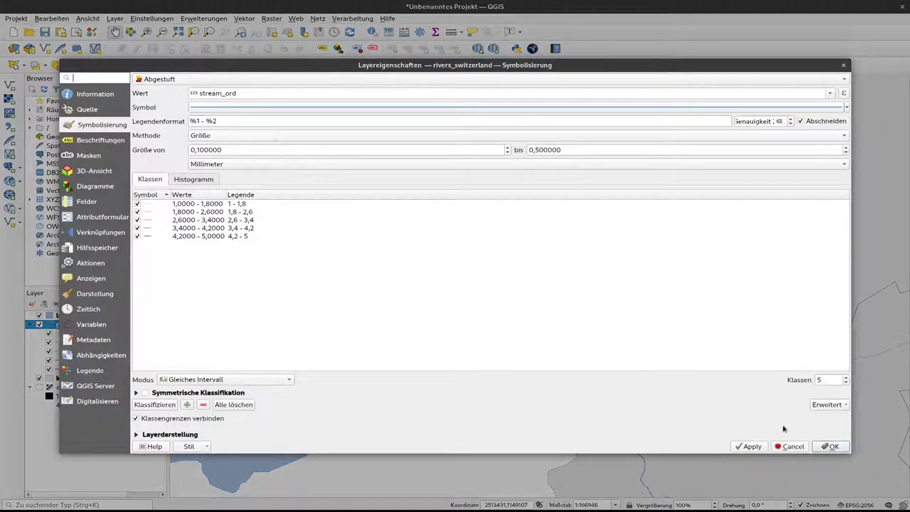
left_click(833, 447)
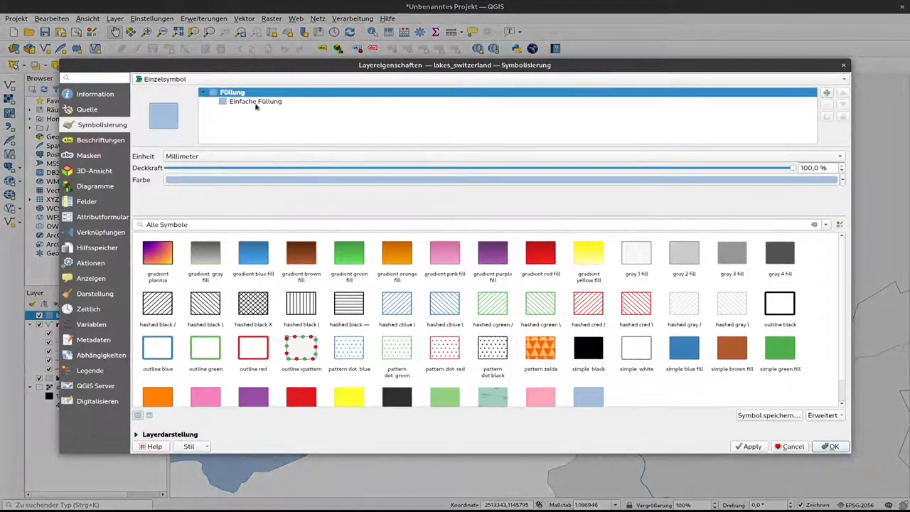
Convert the lakes layer's Simple Fill symbol layer to Shapeburst Fill.
left_click(255, 101)
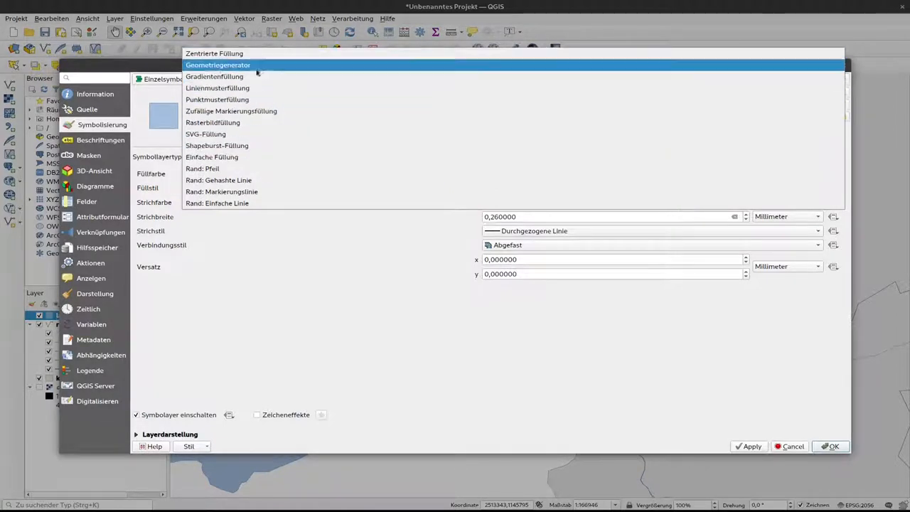
mouse_move(229, 78)
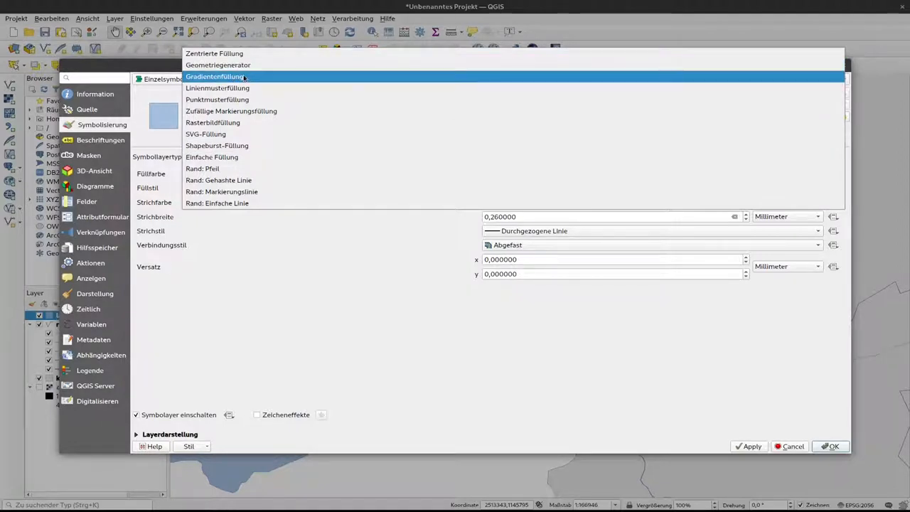
mouse_move(231, 111)
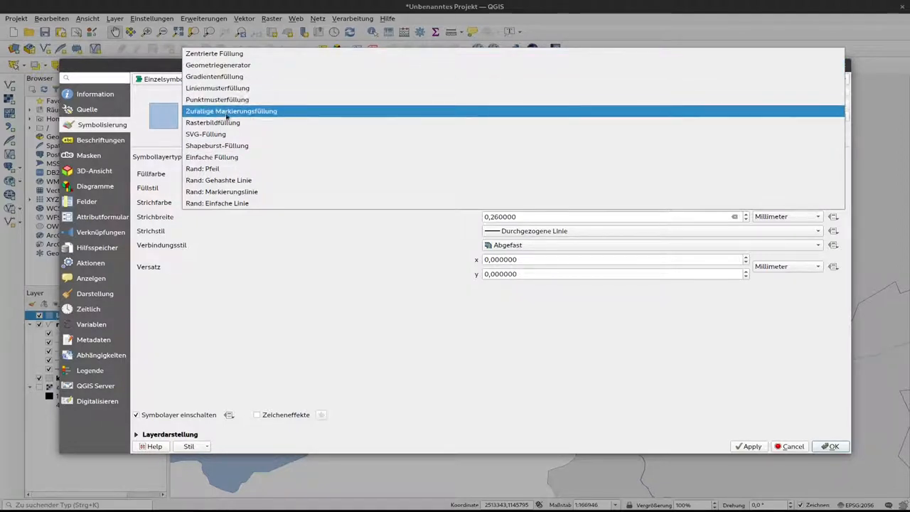
mouse_move(234, 122)
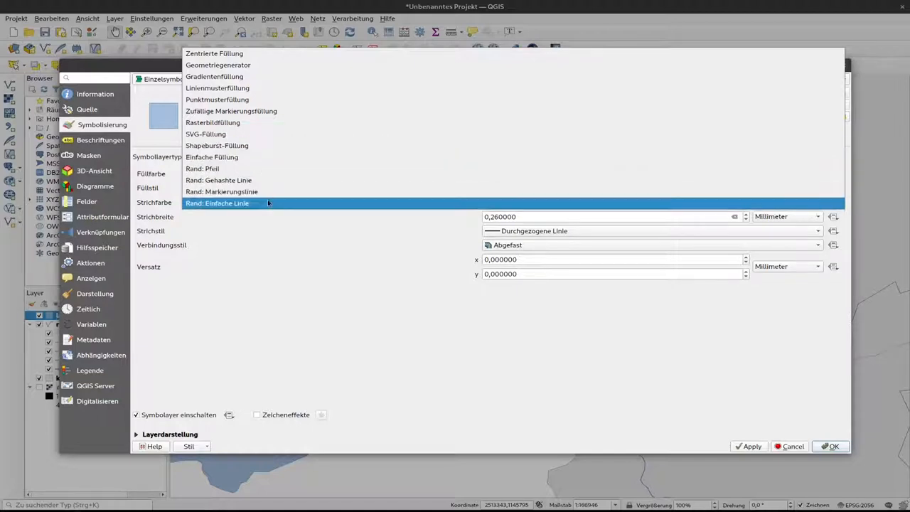
mouse_move(217, 145)
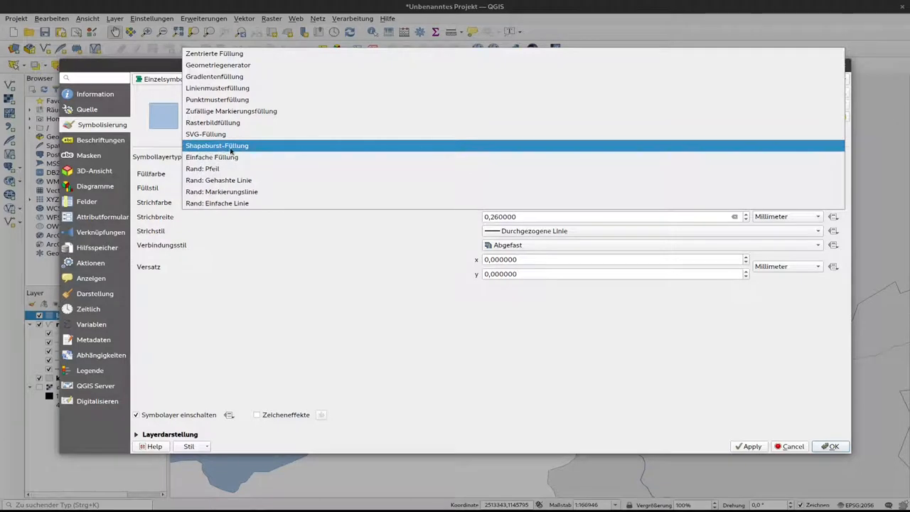
left_click(217, 145)
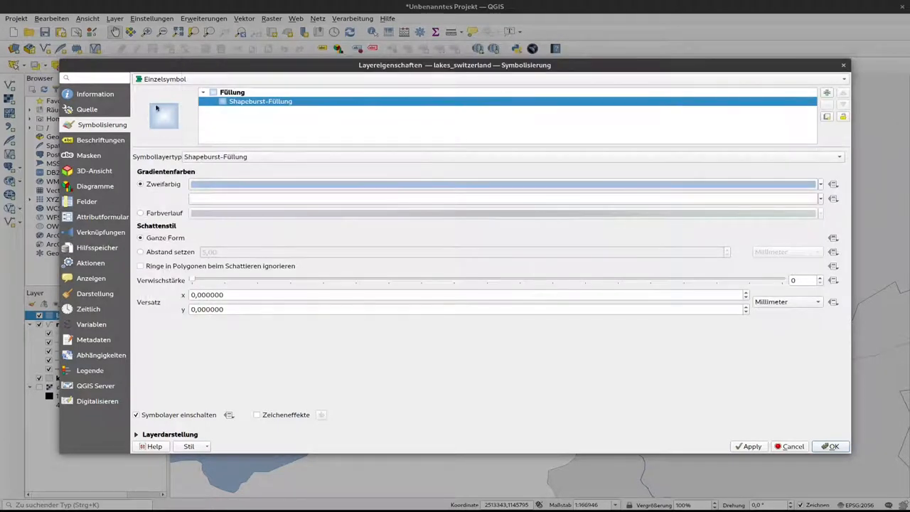
mouse_move(171, 120)
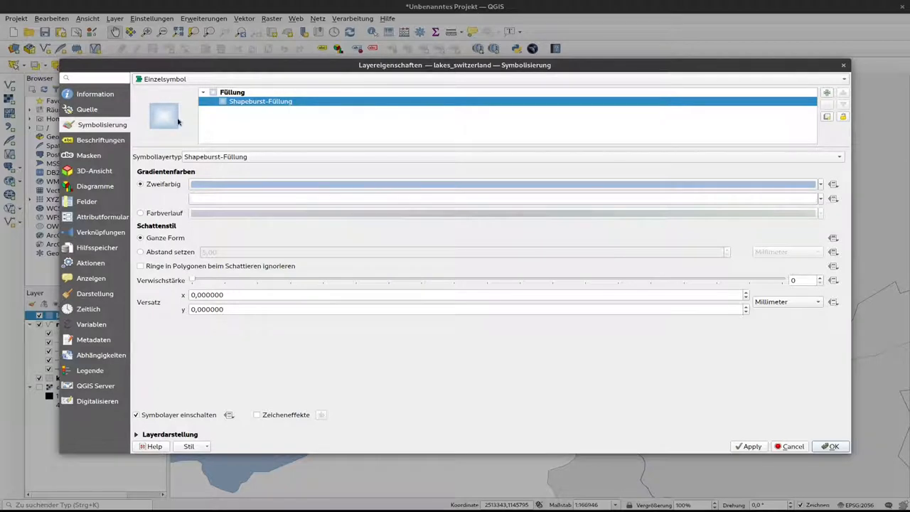
mouse_move(161, 119)
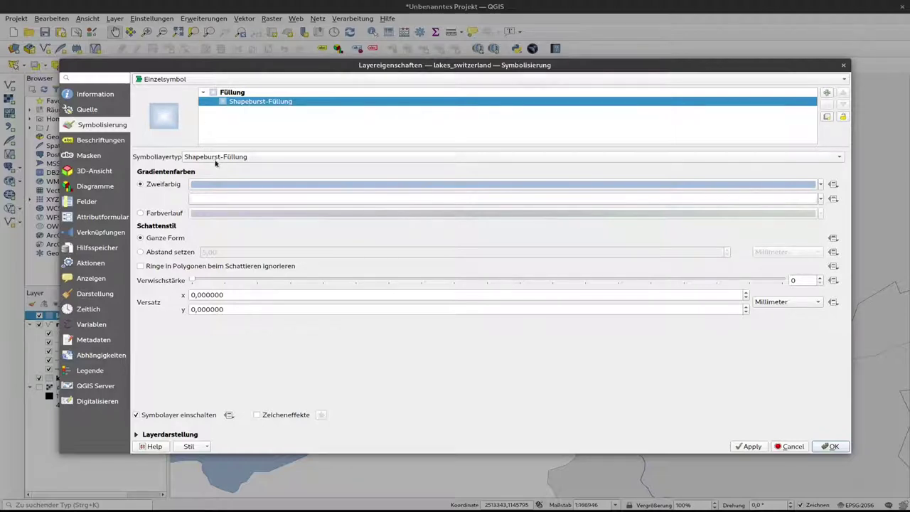
mouse_move(202, 178)
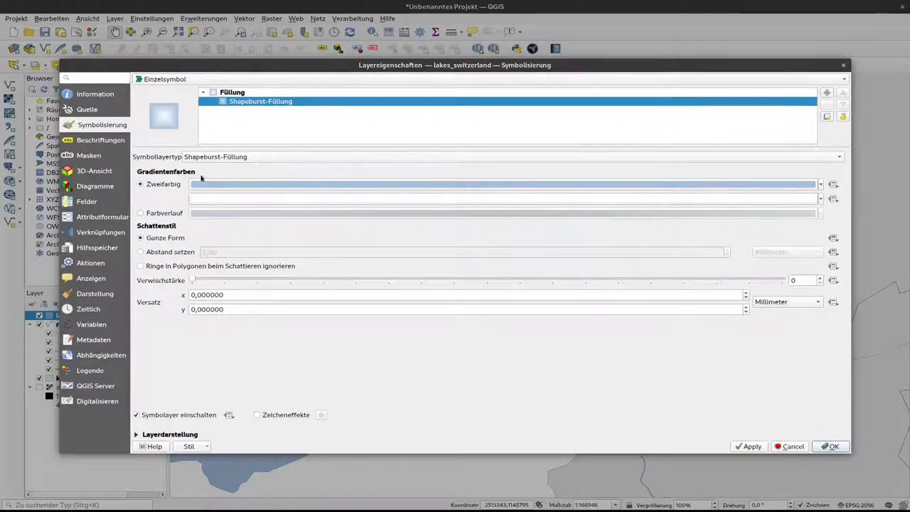
mouse_move(219, 199)
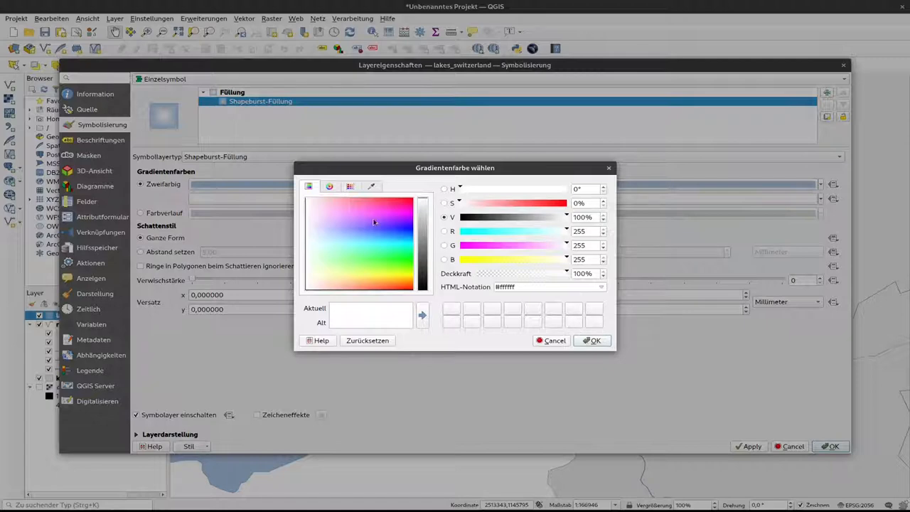
Pick a slightly lighter blue shade in the Select Gradient Color dialog and confirm it.
left_click(376, 233)
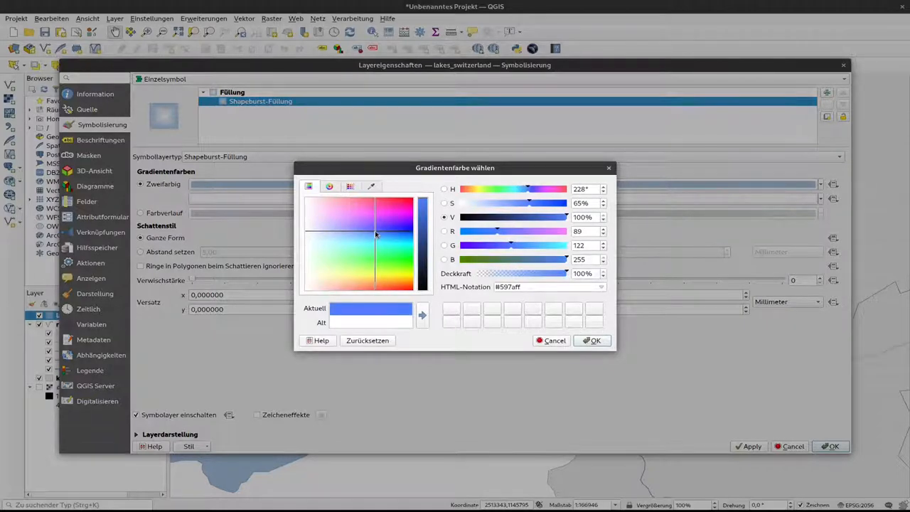
left_click(372, 234)
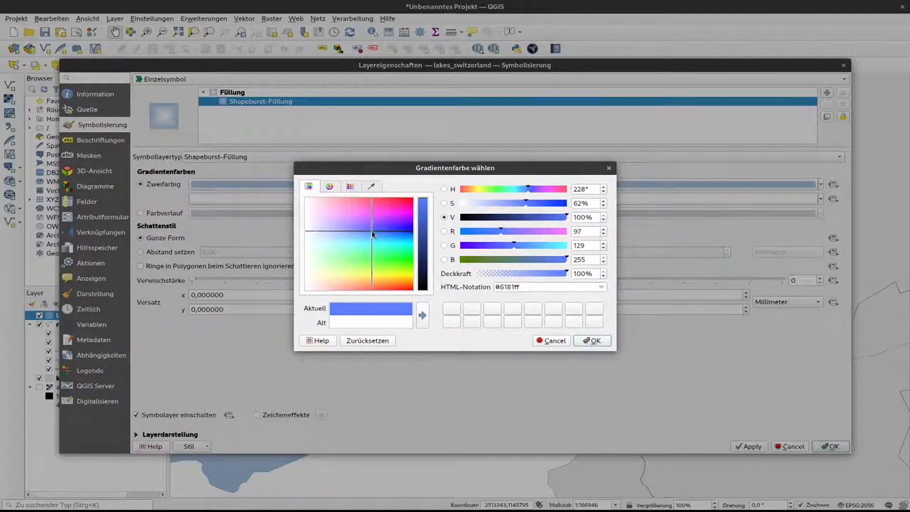
left_click(367, 235)
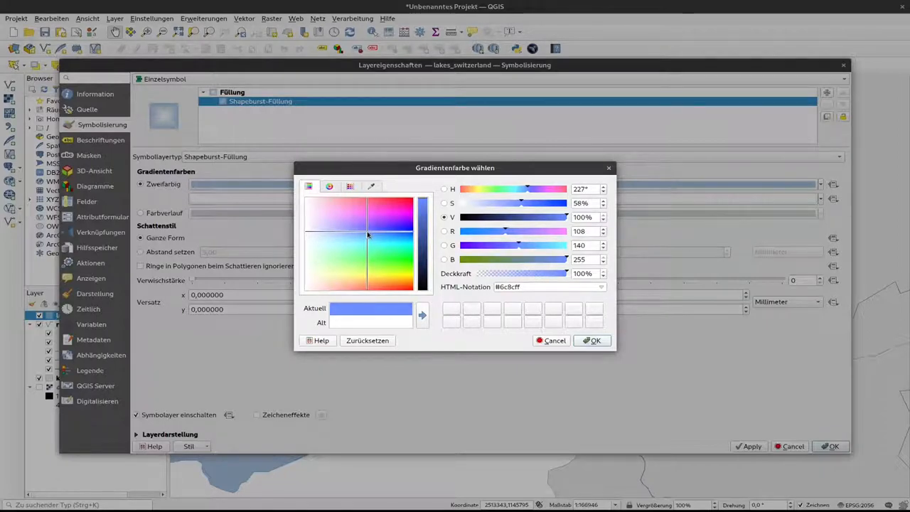
left_click(592, 342)
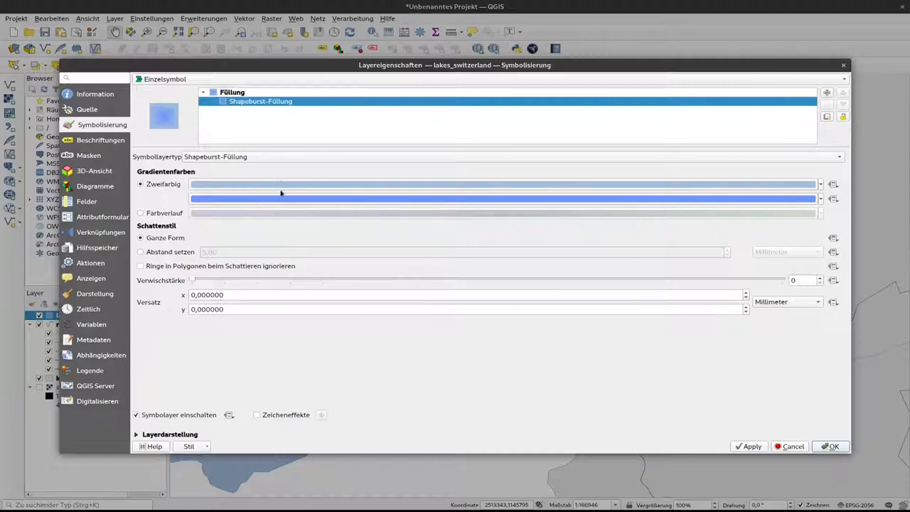
Copy the first gradient colour from its colour options menu.
left_click(814, 184)
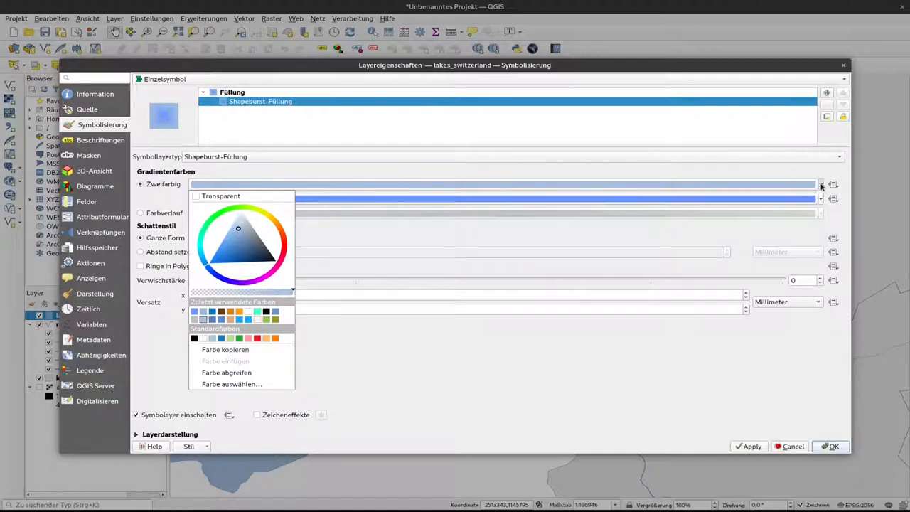
mouse_move(225, 373)
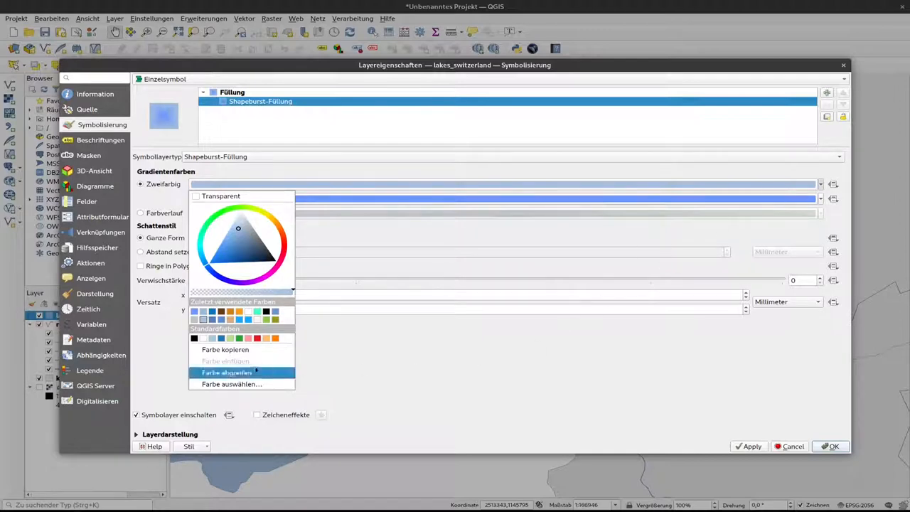
mouse_move(225, 350)
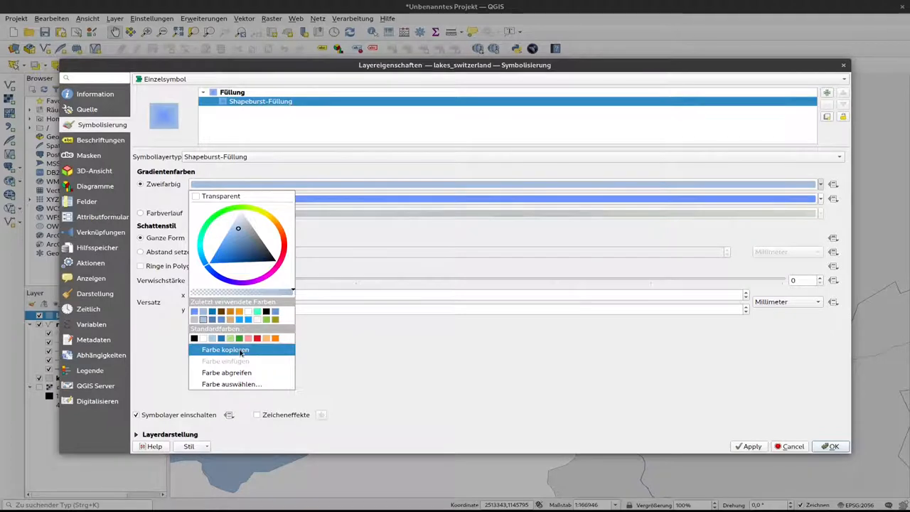
left_click(225, 350)
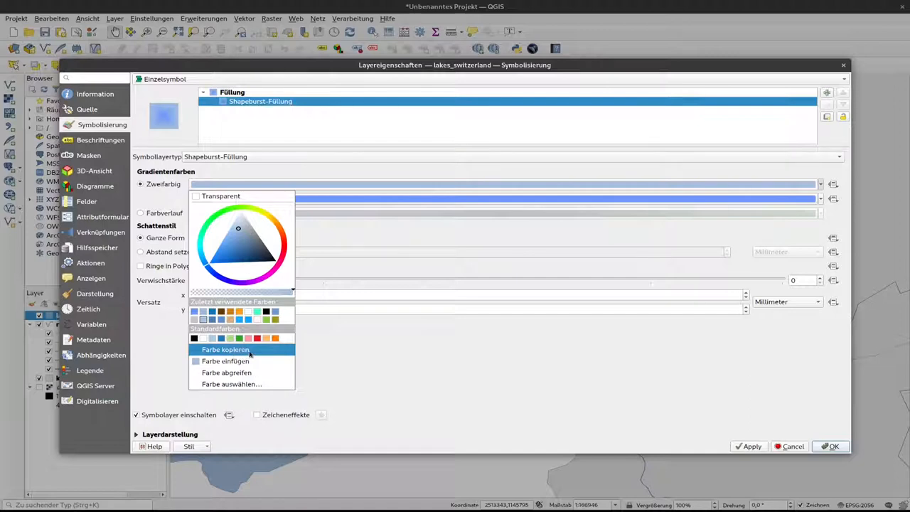
left_click(225, 350)
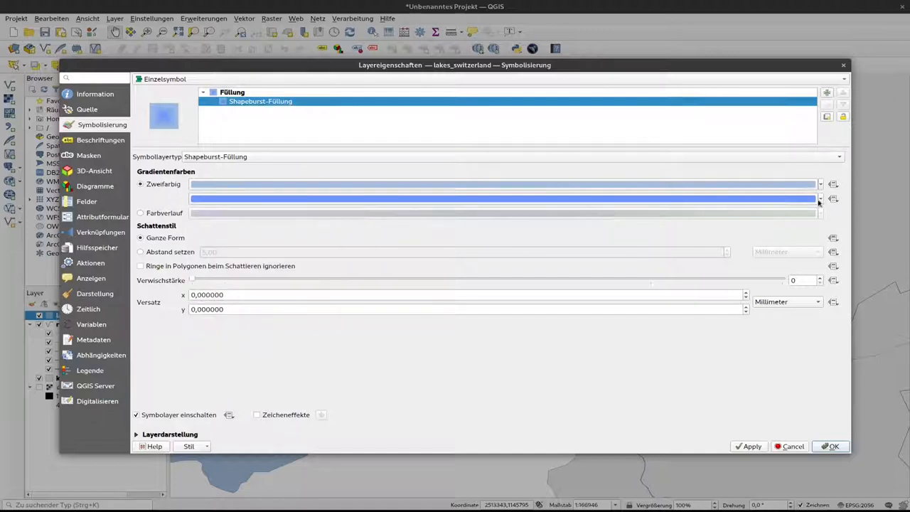
Set the second gradient colour to greyish blue #8195ad via 'Farbe auswählen…'.
left_click(820, 199)
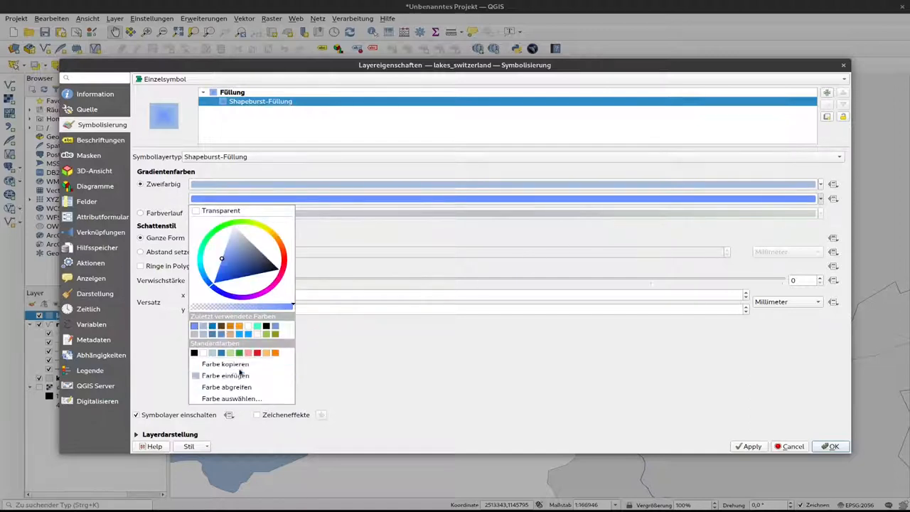
mouse_move(225, 375)
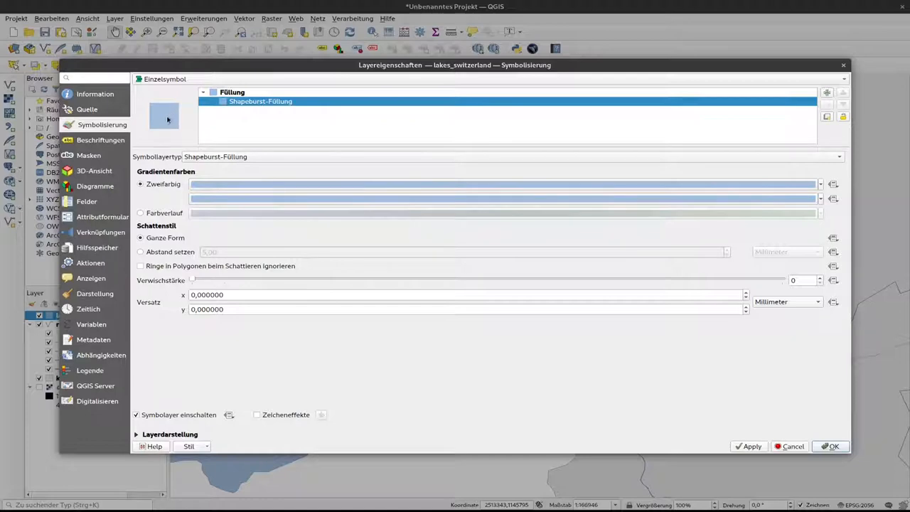
mouse_move(152, 115)
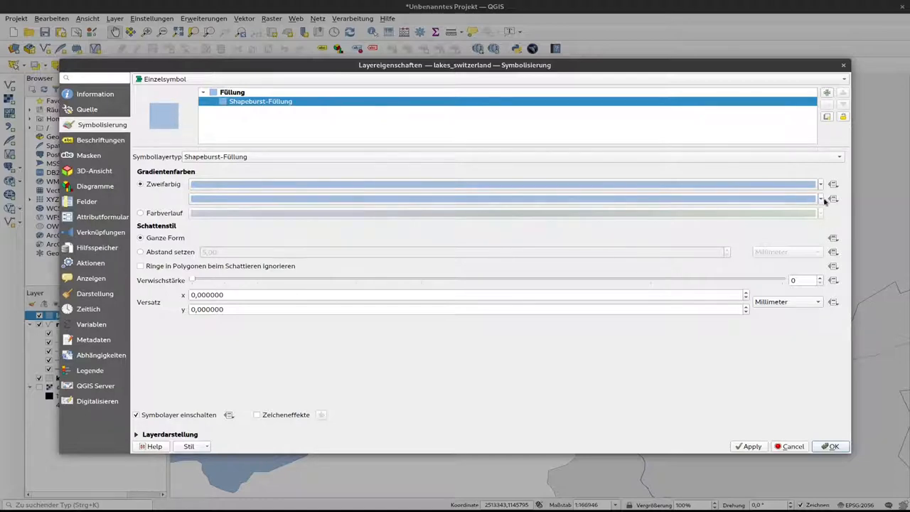
left_click(820, 198)
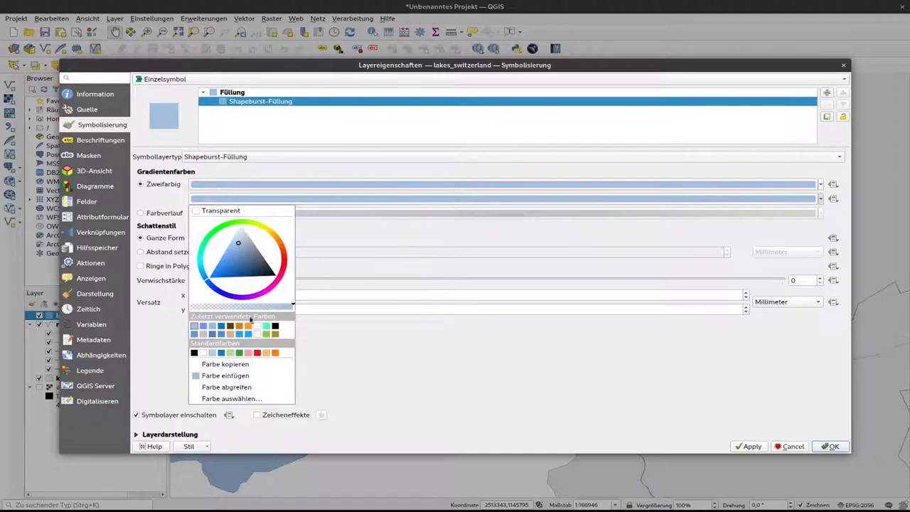
mouse_move(230, 399)
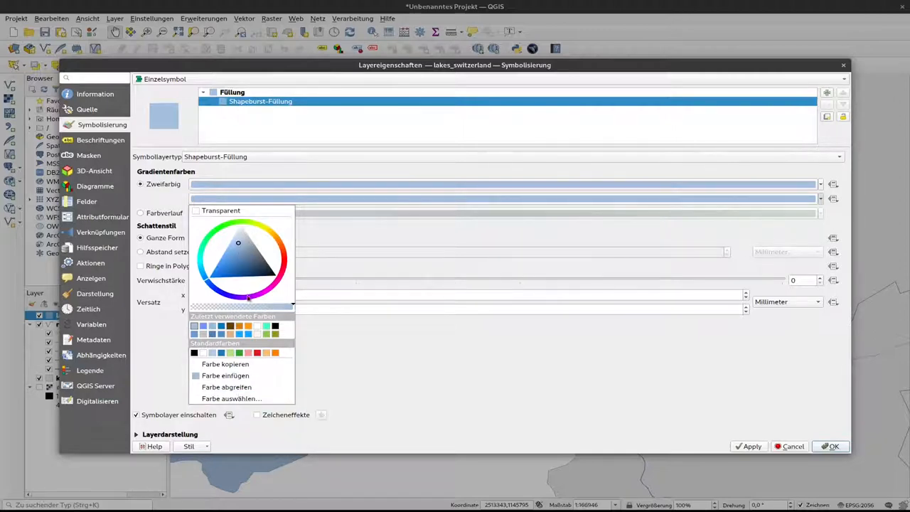
mouse_move(225, 387)
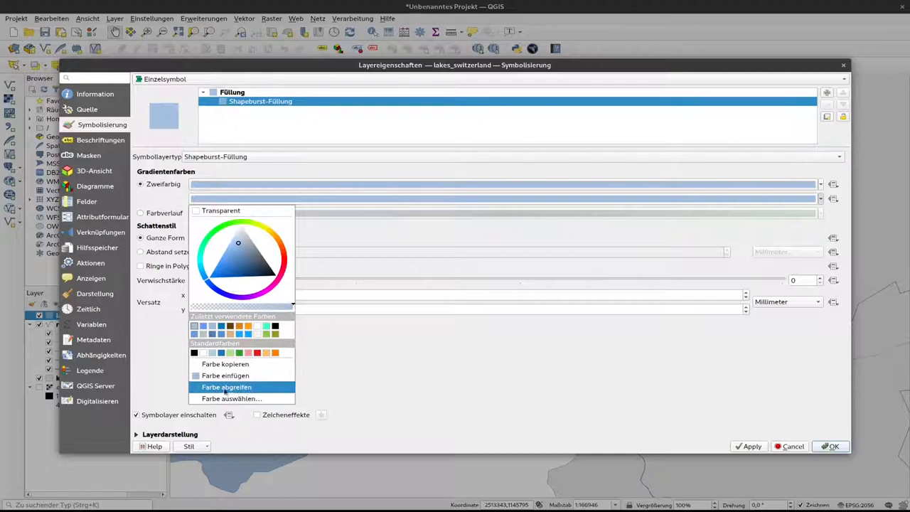
mouse_move(236, 398)
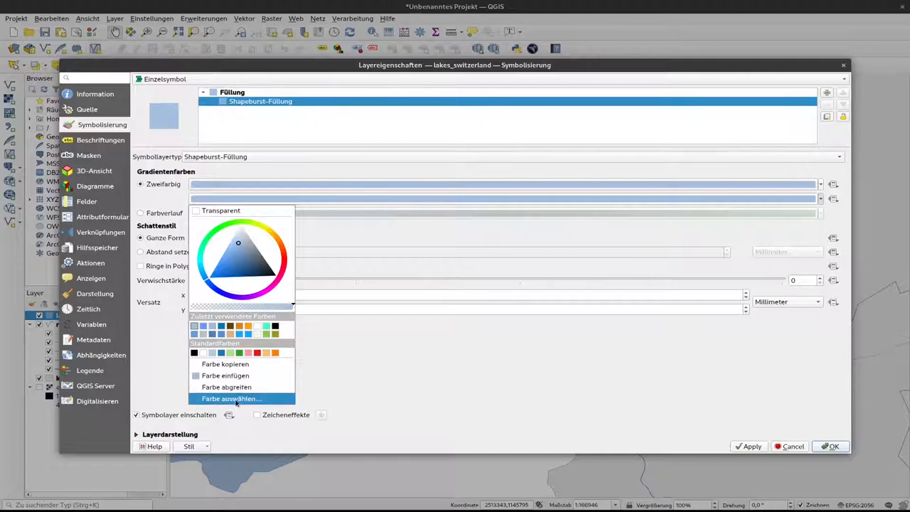
left_click(231, 398)
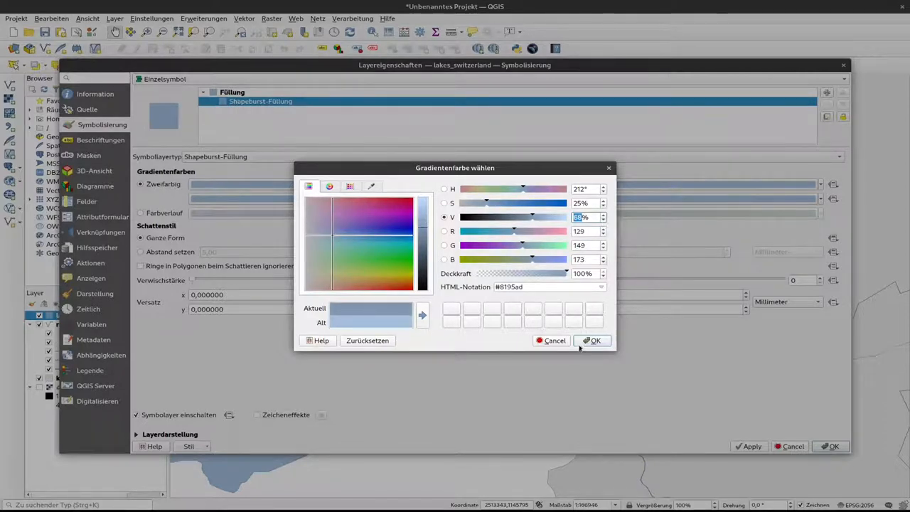
left_click(594, 342)
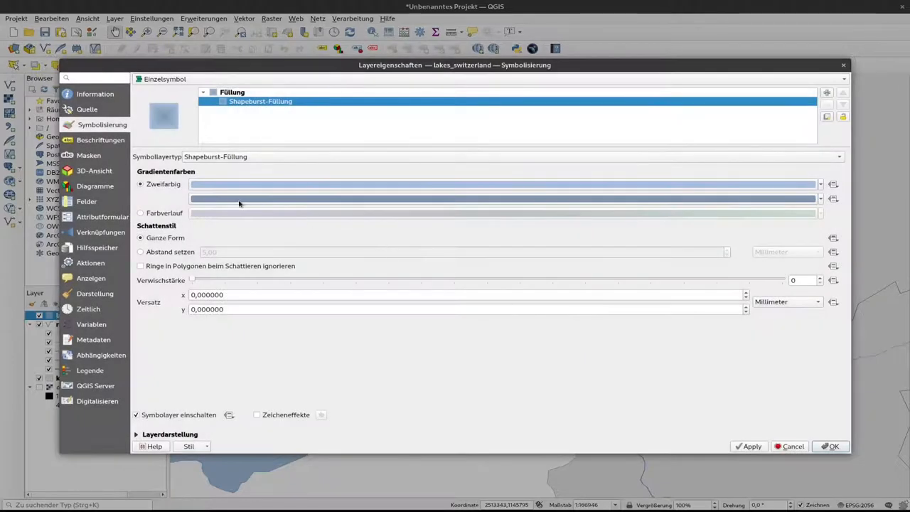
mouse_move(348, 185)
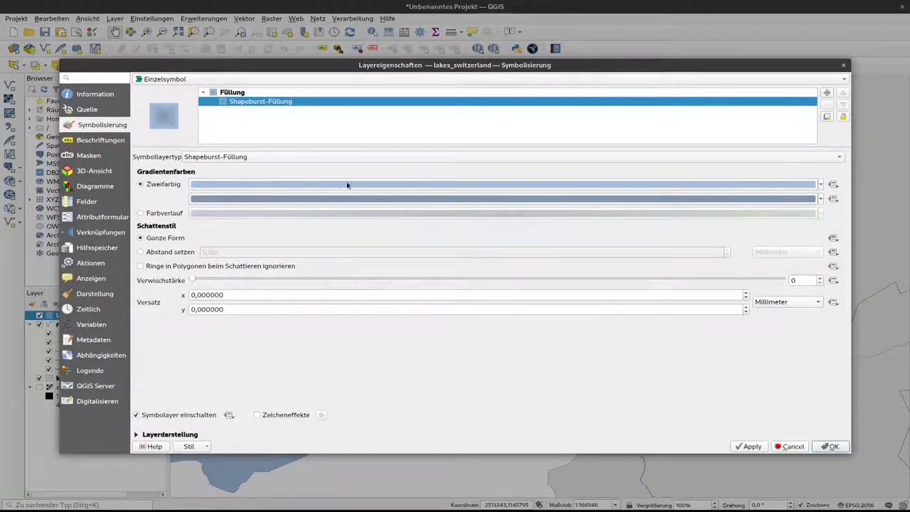
mouse_move(353, 188)
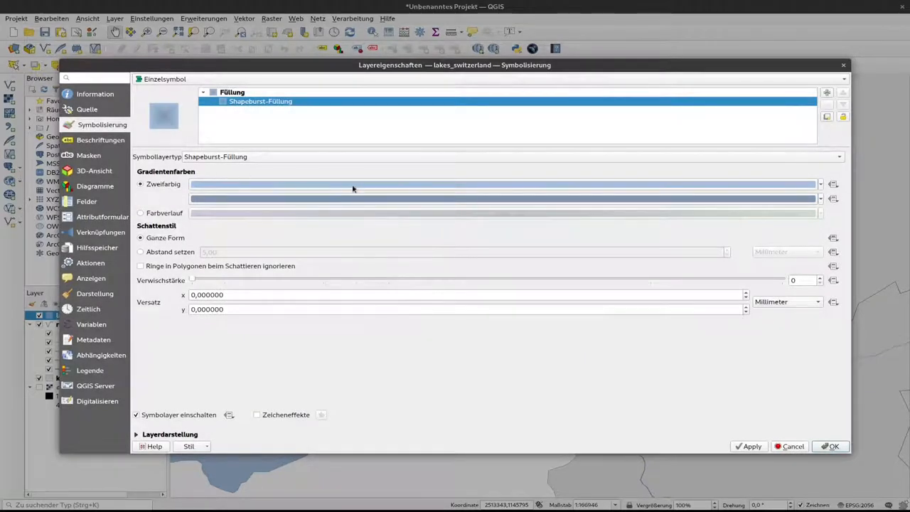
mouse_move(353, 188)
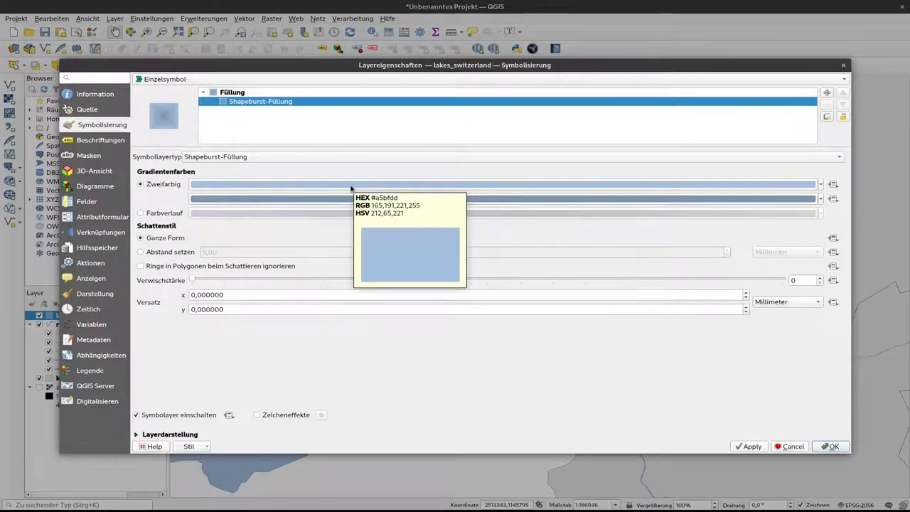
mouse_move(349, 197)
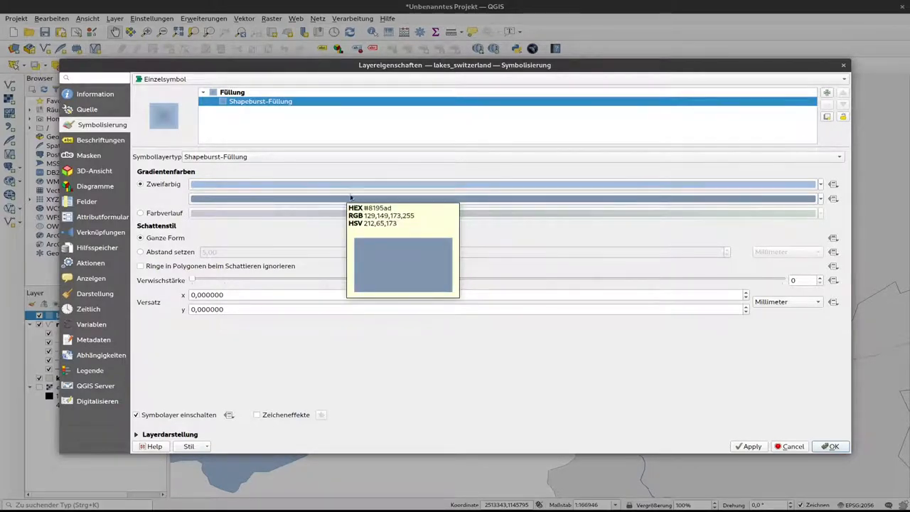
mouse_move(823, 447)
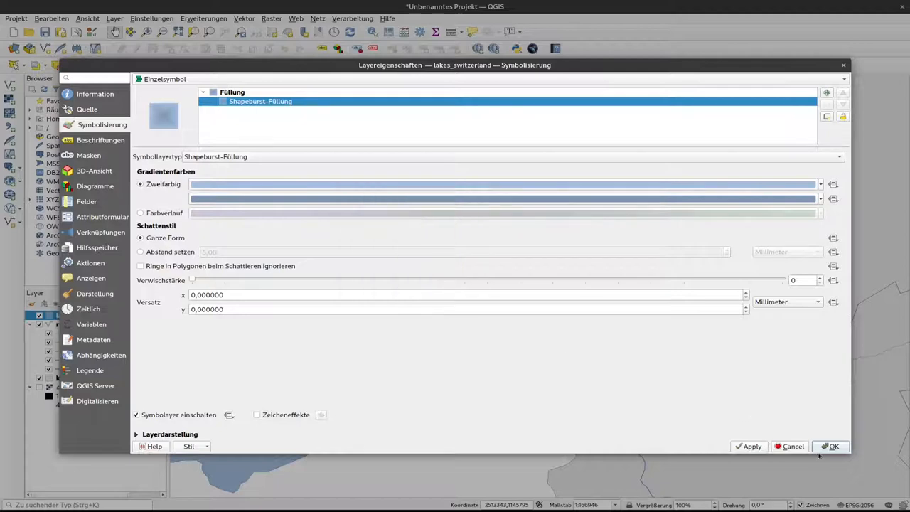
Return to the top-level Füllung entry showing the fill symbol settings and preset library.
left_click(839, 447)
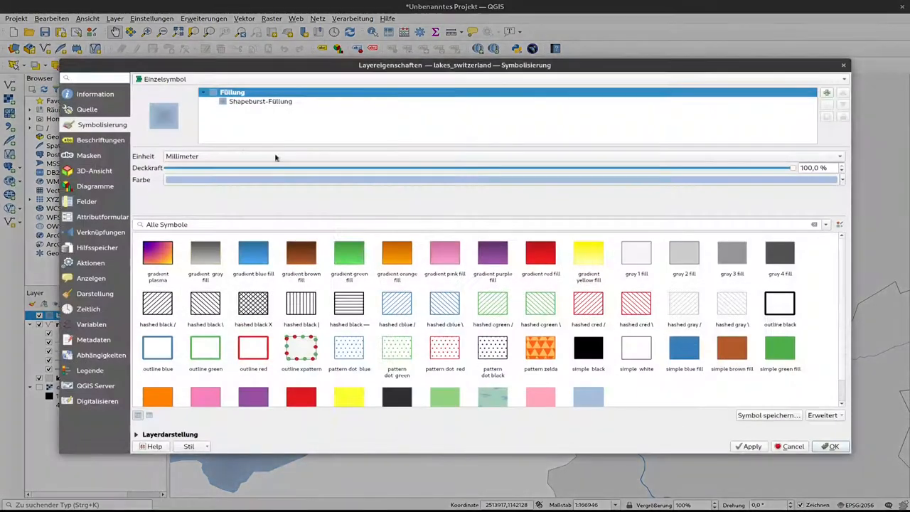
Limit the shapeburst gradient with 'Abstand setzen' to 3 mm and apply it to the map.
left_click(259, 101)
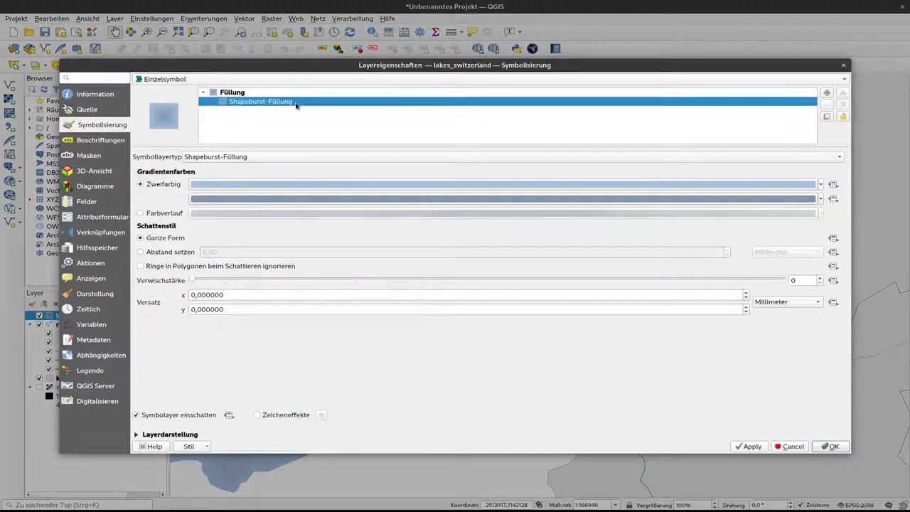
mouse_move(158, 251)
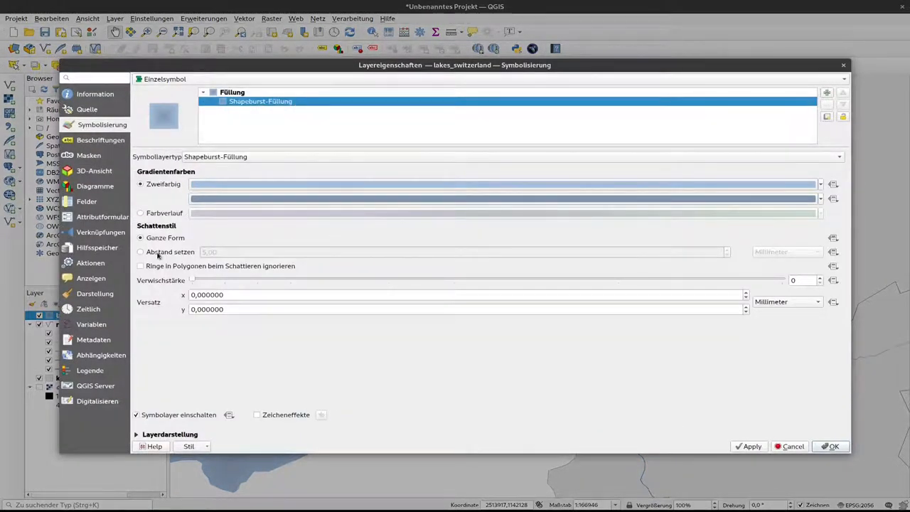
left_click(140, 252)
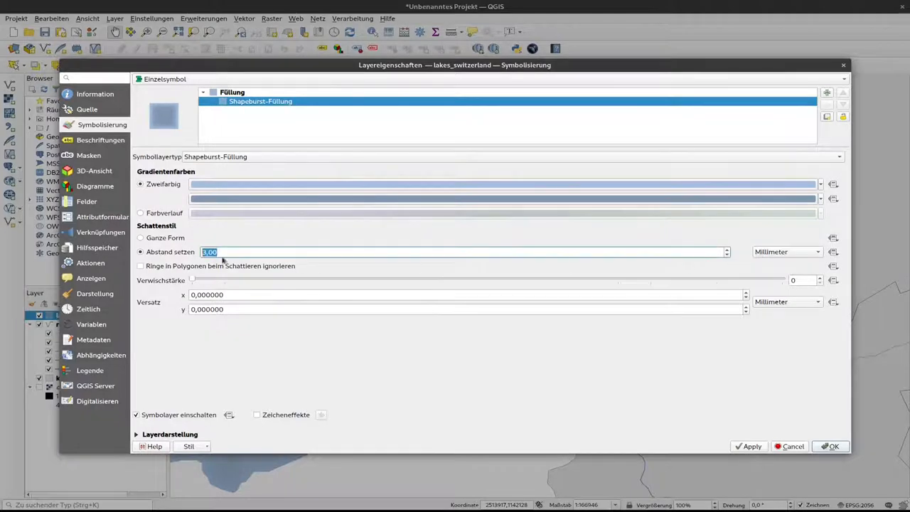
left_click(727, 255)
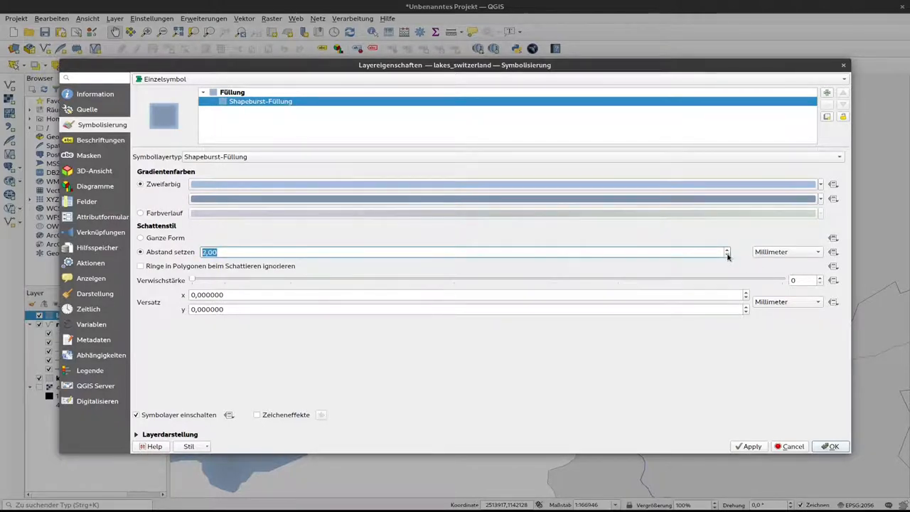
left_click(728, 248)
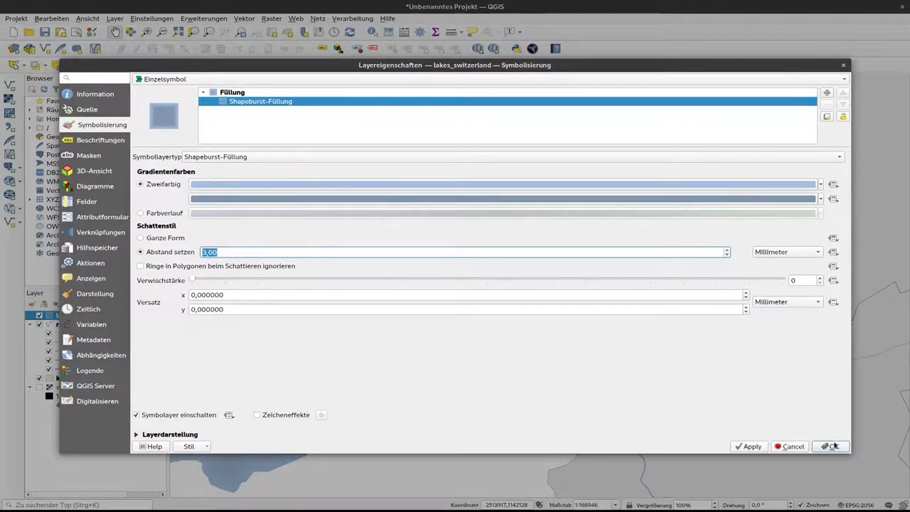
left_click(832, 447)
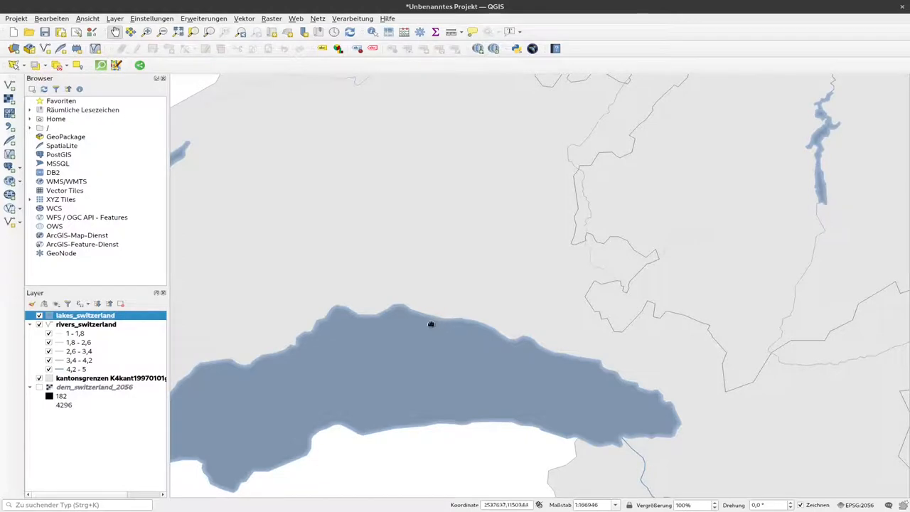
mouse_move(433, 324)
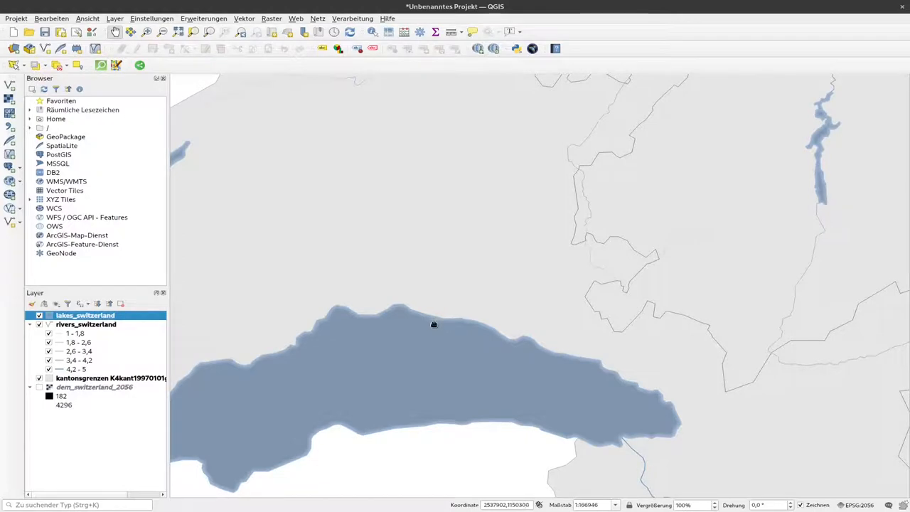
mouse_move(407, 327)
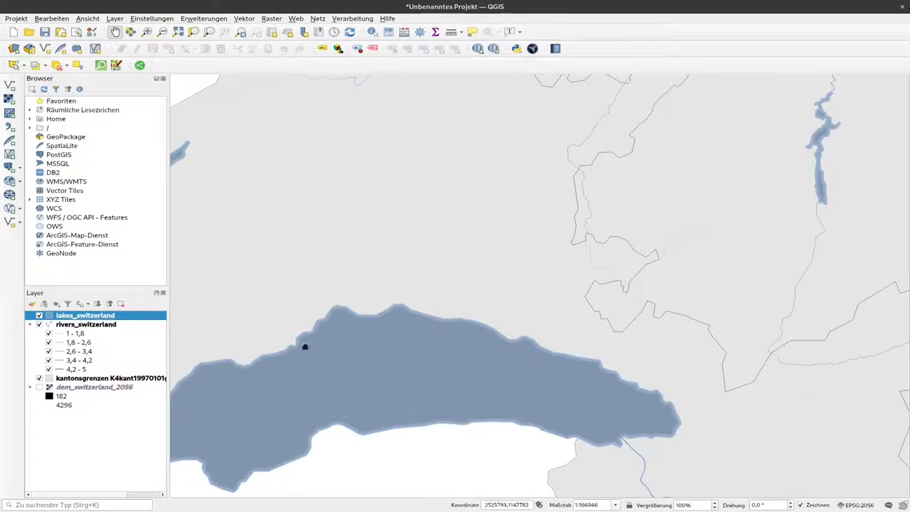
Set the lakes_switzerland shapeburst Verwischstärke to 9 and apply it.
right_click(85, 316)
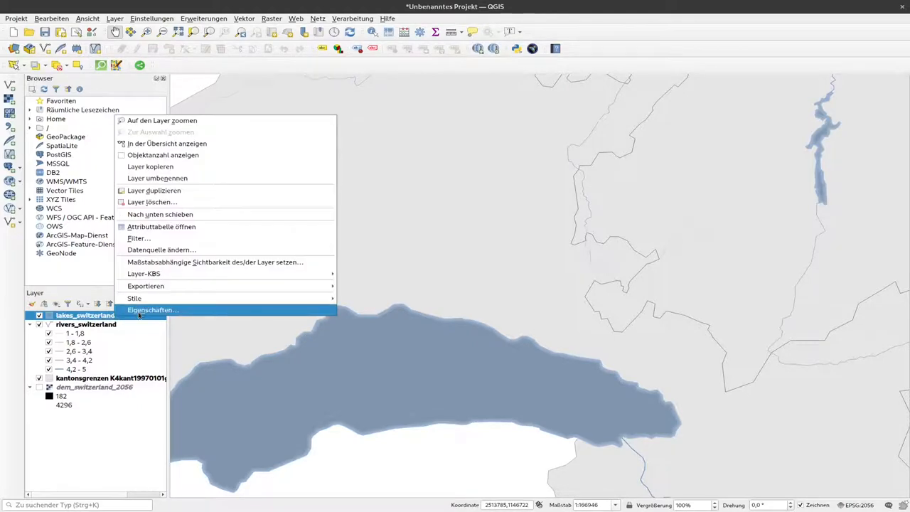
left_click(154, 310)
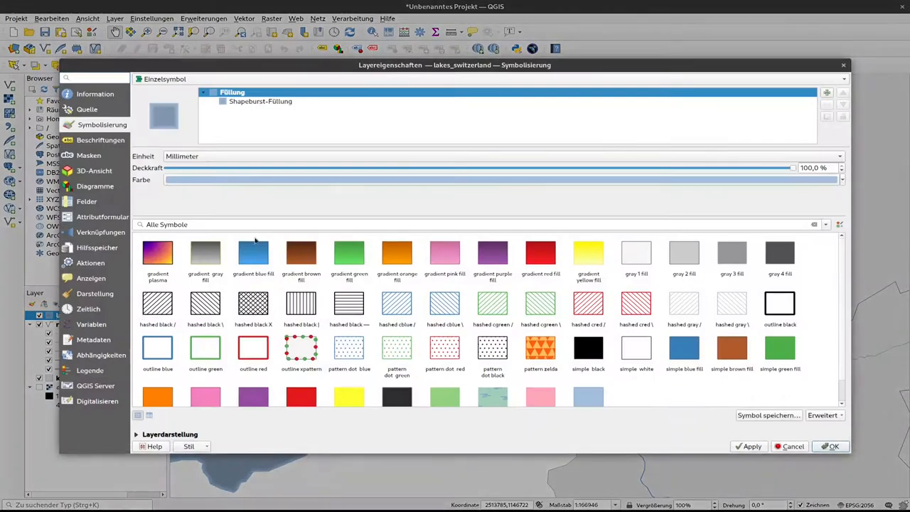
left_click(260, 101)
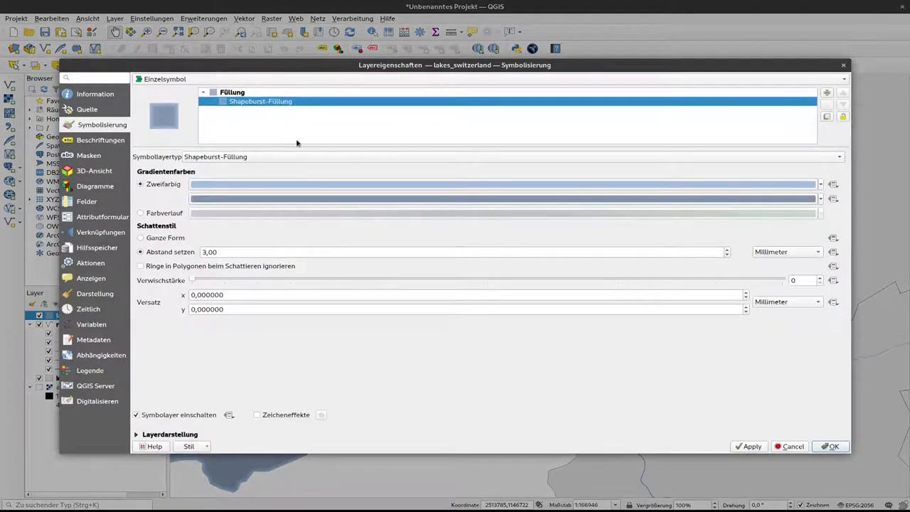
left_click_drag(192, 279, 419, 279)
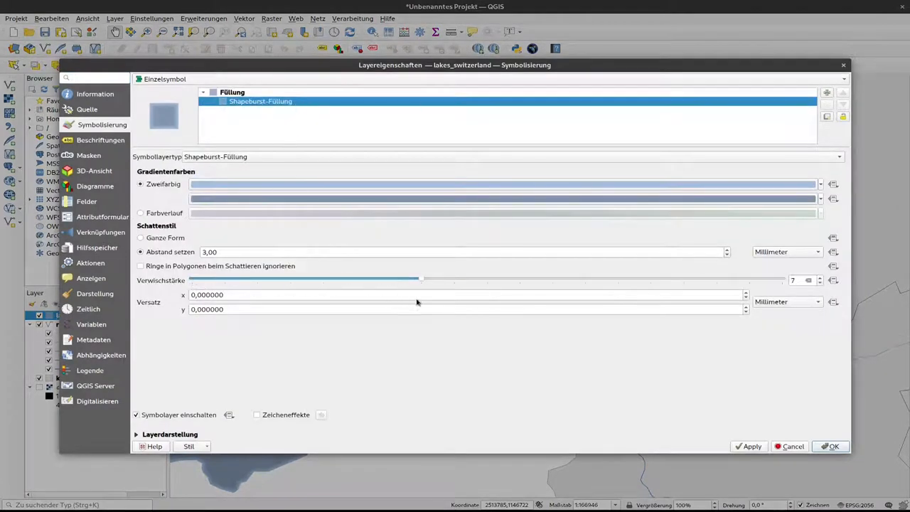
left_click_drag(421, 279, 487, 279)
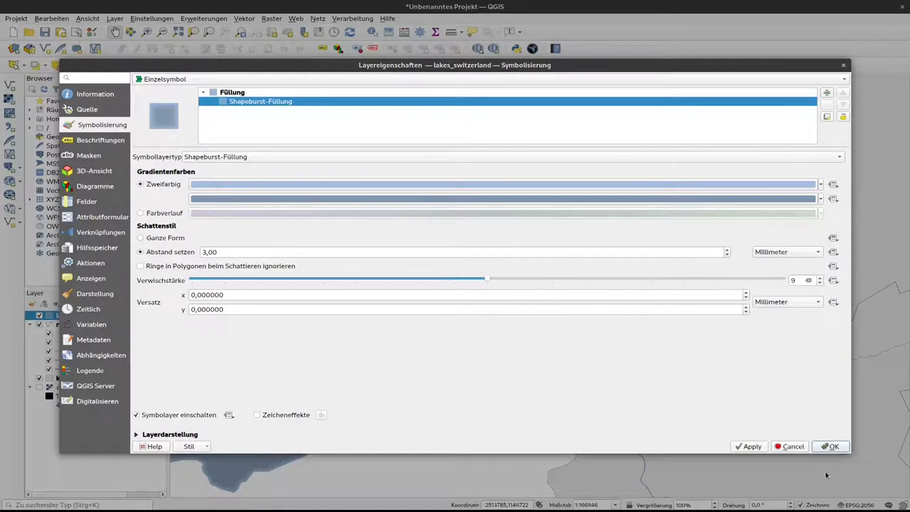
left_click(834, 446)
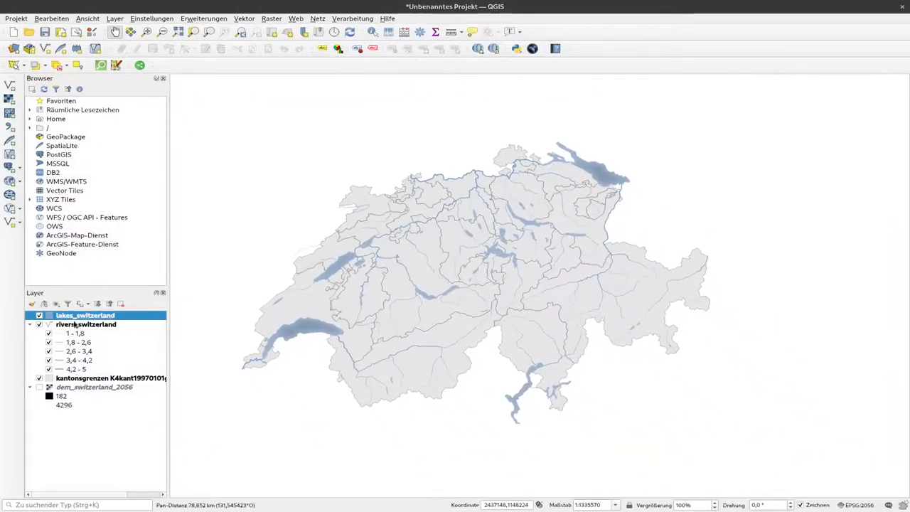
Zoom the map to the Kantonsgrenzen layer with 'Auf den Layer zoomen'.
right_click(102, 378)
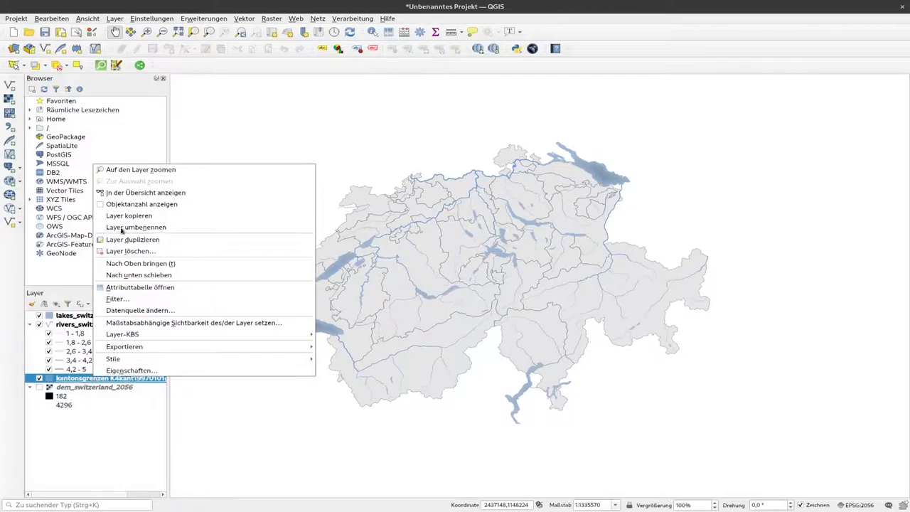
left_click(140, 170)
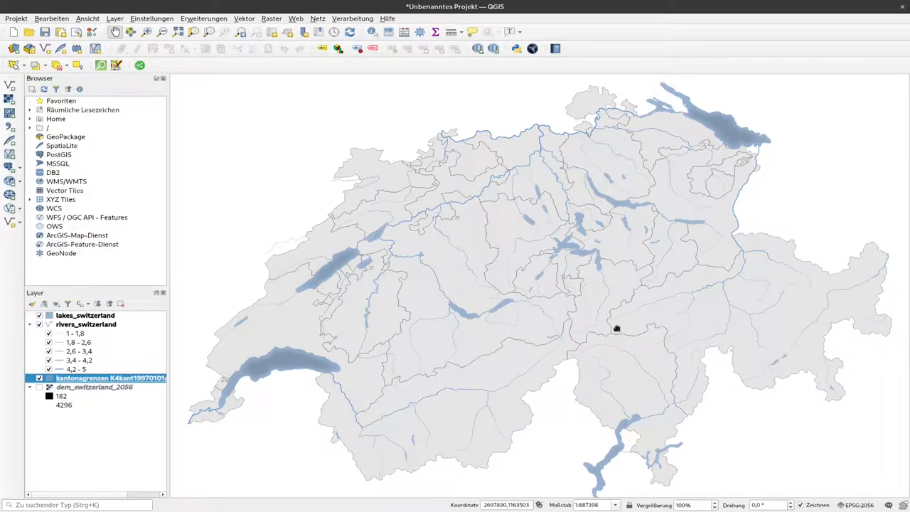
mouse_move(365, 157)
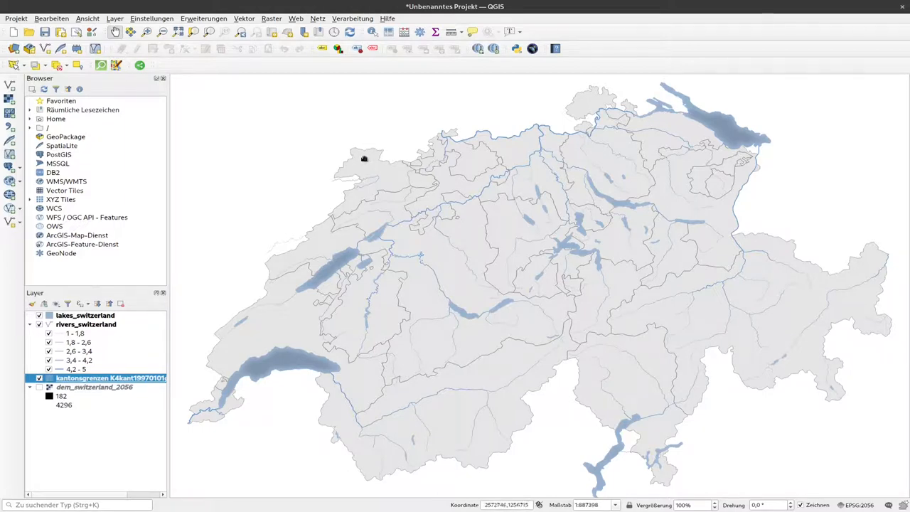
mouse_move(393, 176)
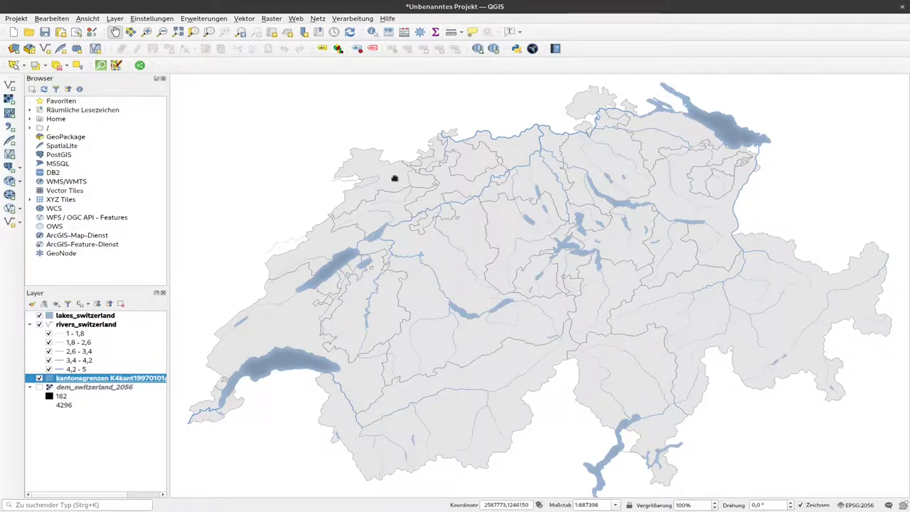
mouse_move(771, 332)
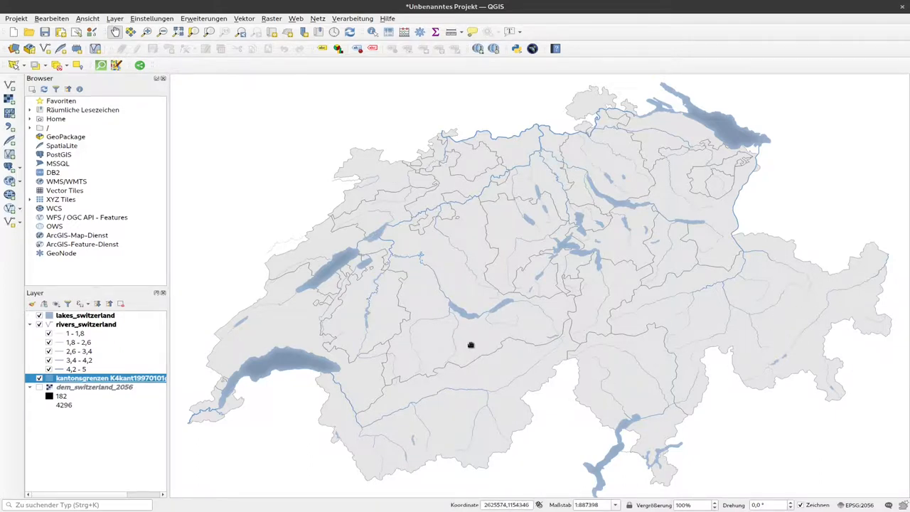
mouse_move(474, 346)
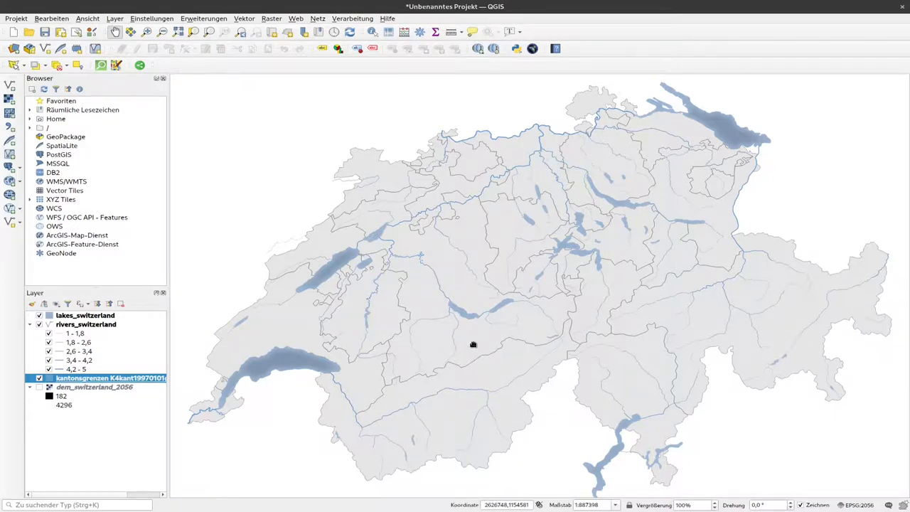